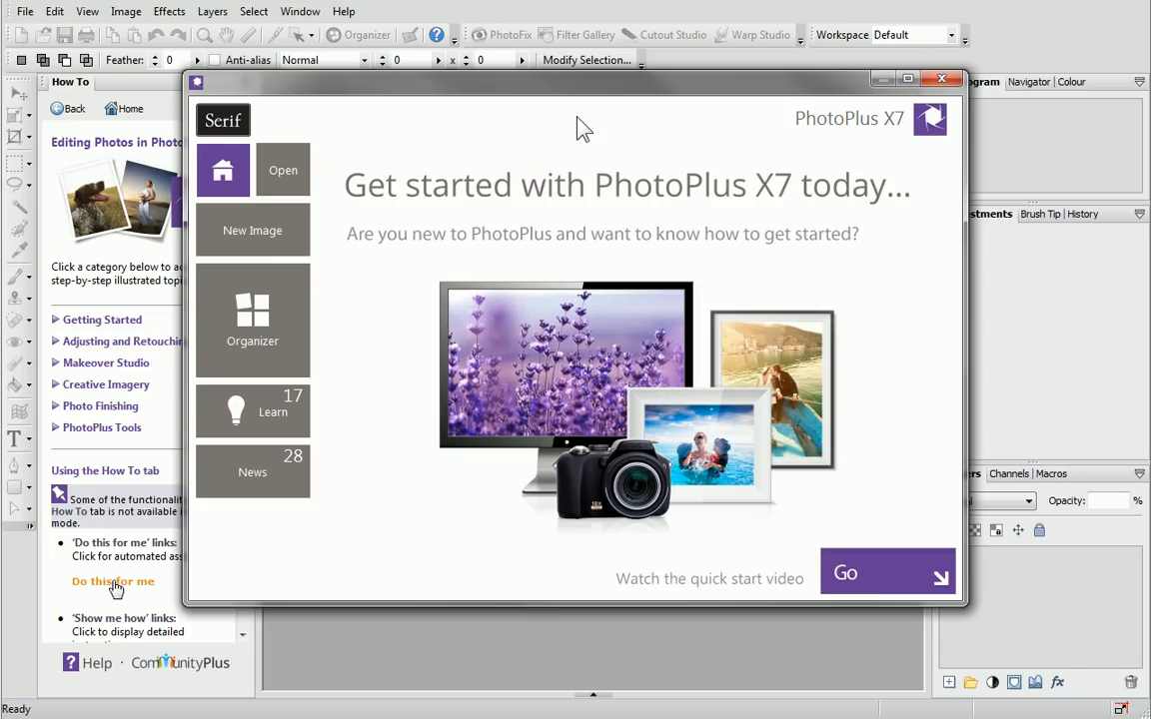
mouse_move(320, 224)
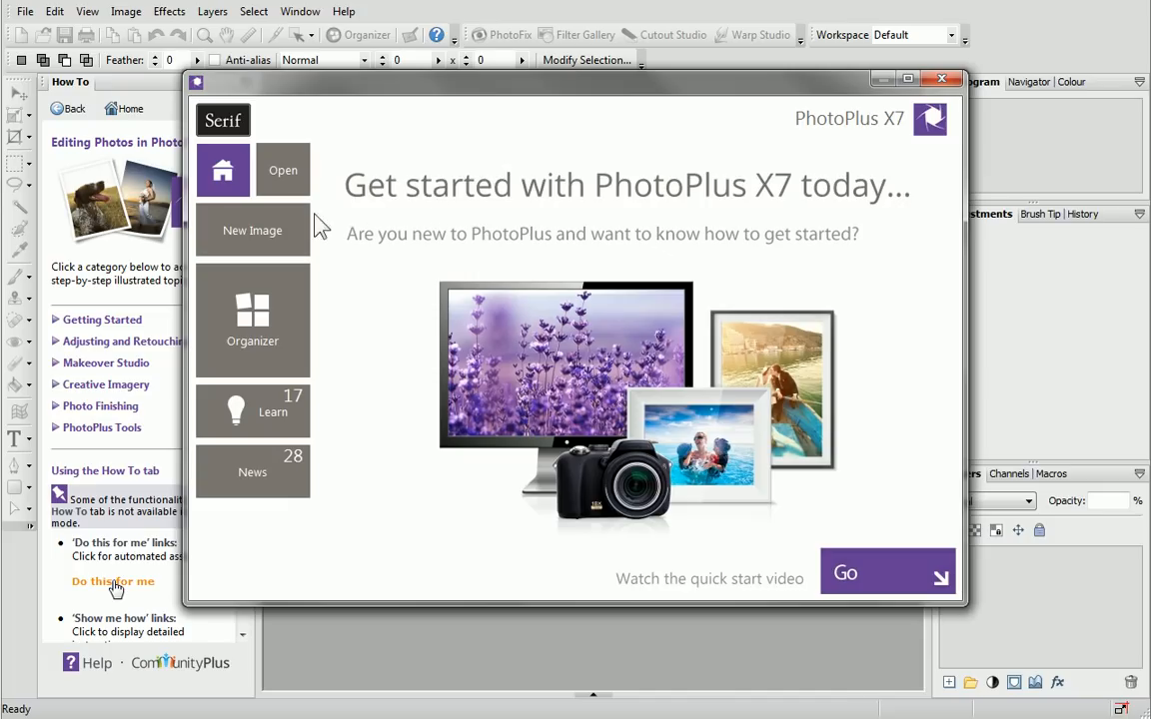
mouse_move(252, 229)
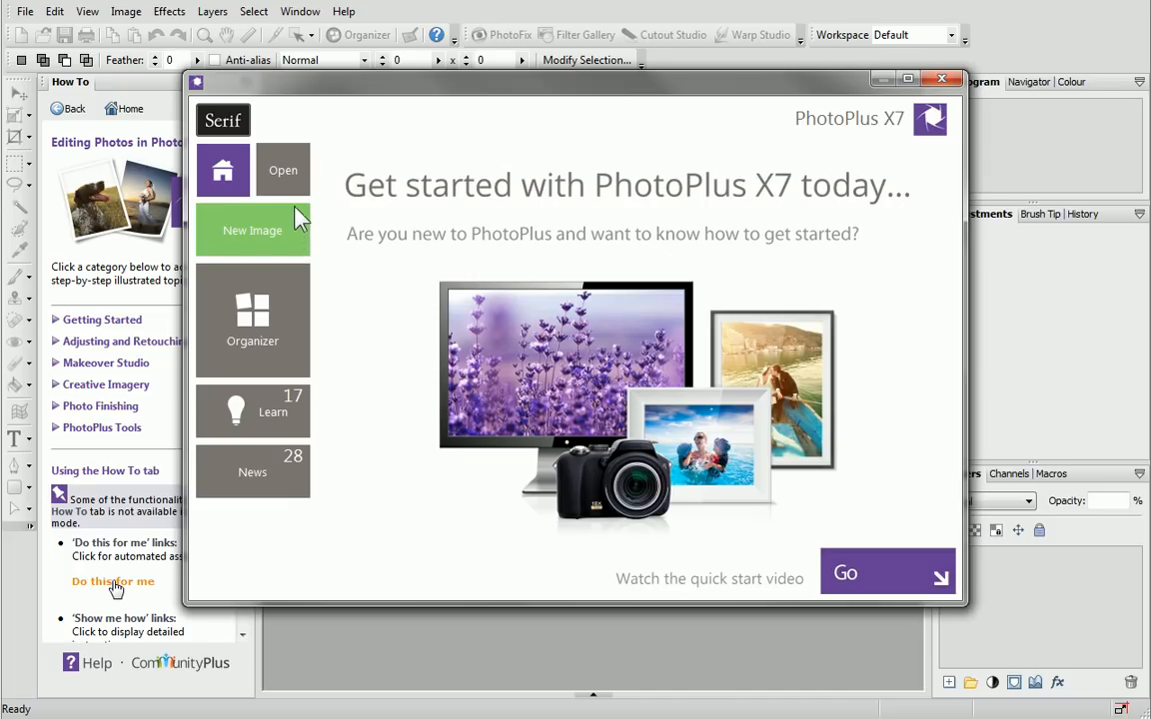
mouse_move(289, 170)
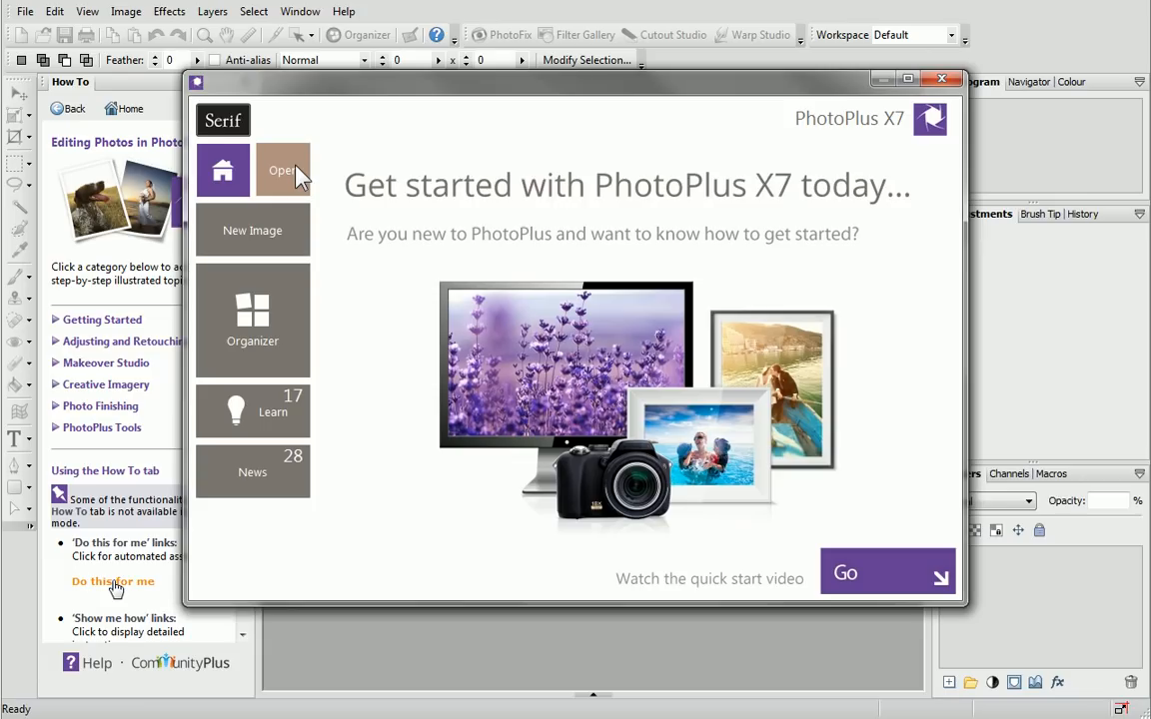
mouse_move(316, 304)
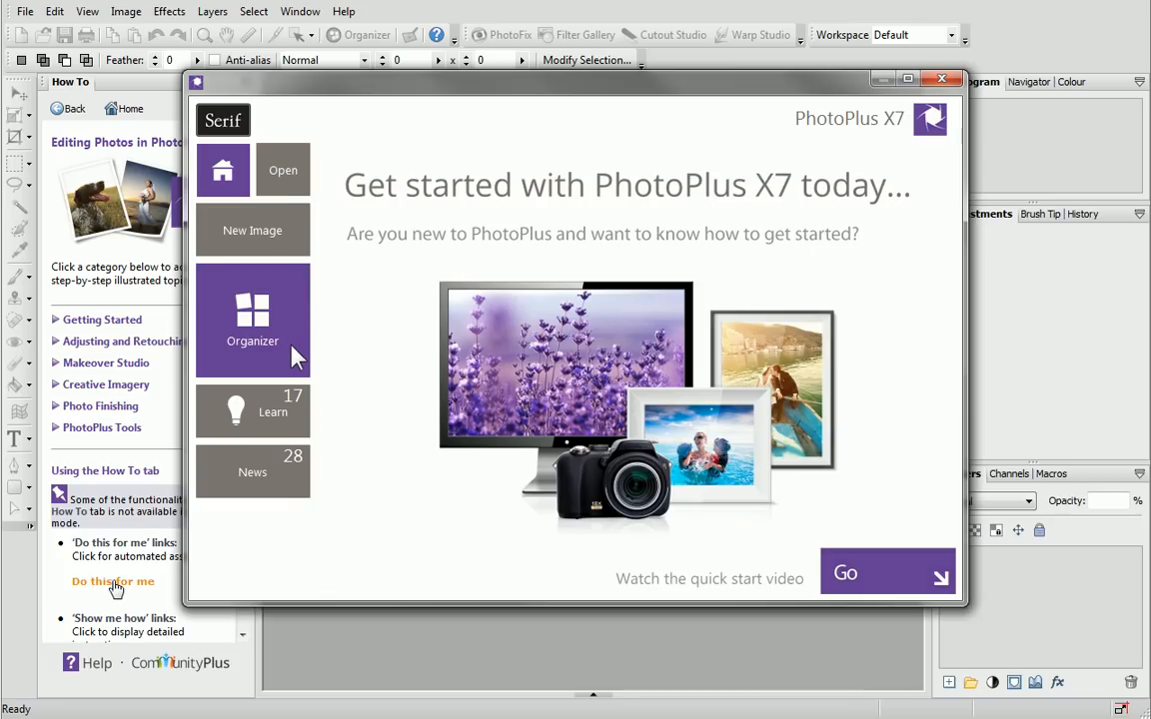
mouse_move(272, 412)
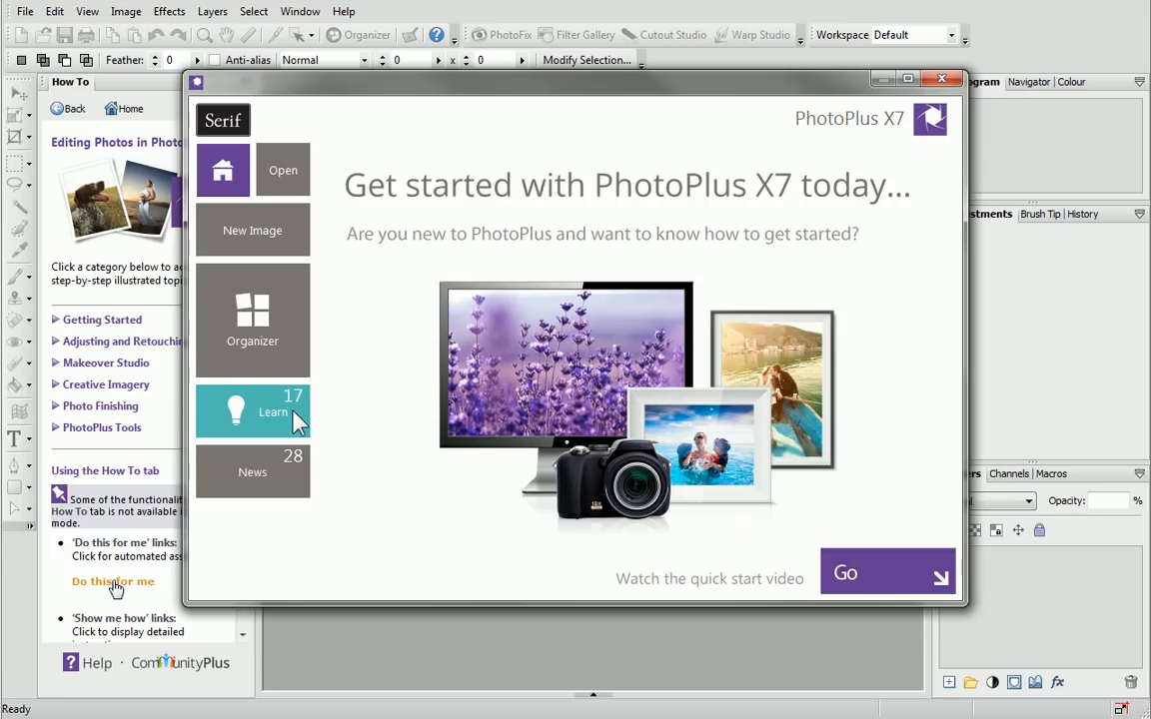
mouse_move(252, 471)
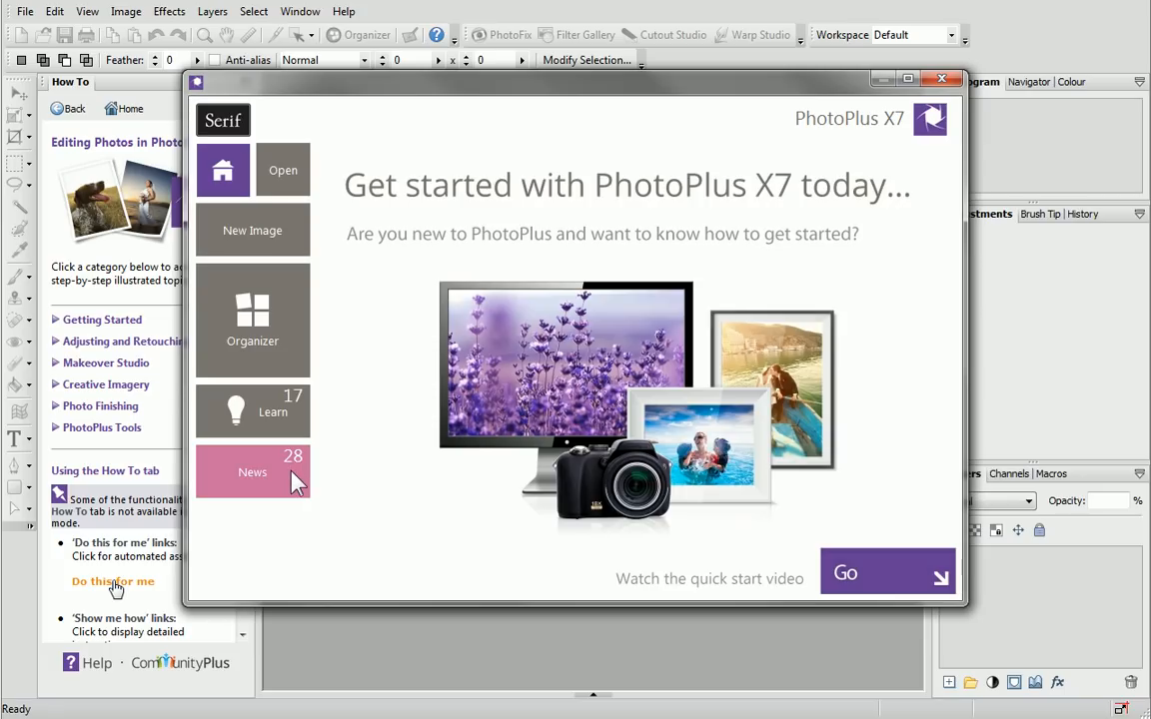
mouse_move(296, 308)
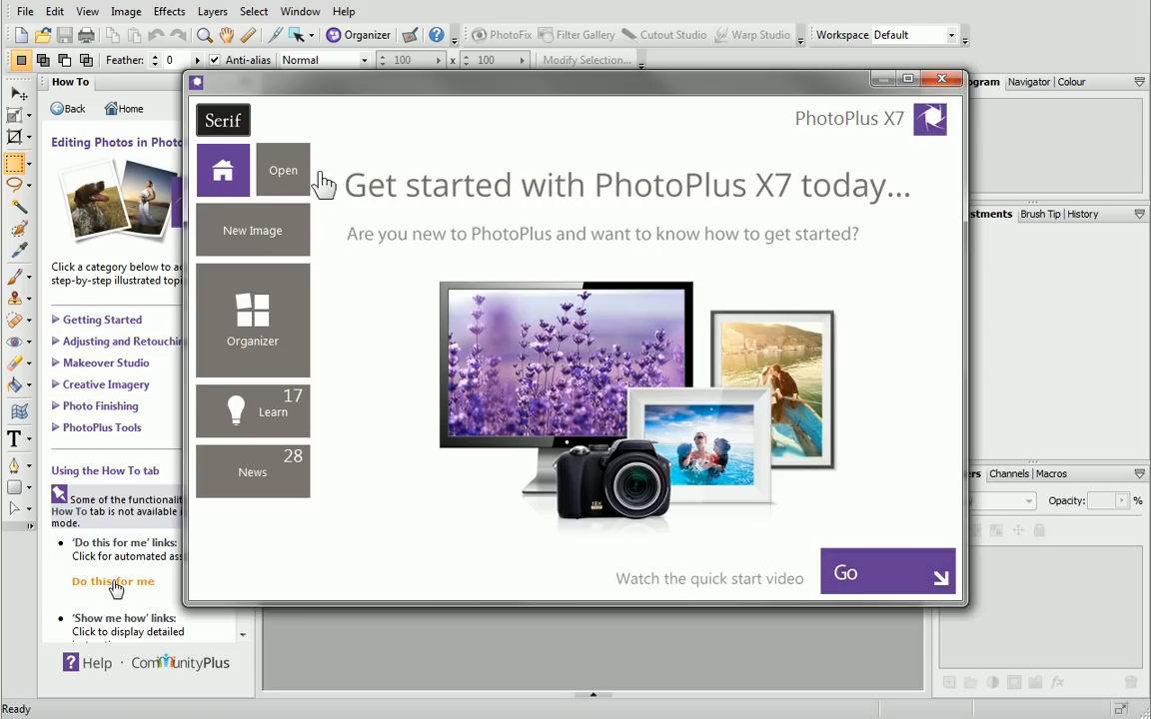
mouse_move(290, 170)
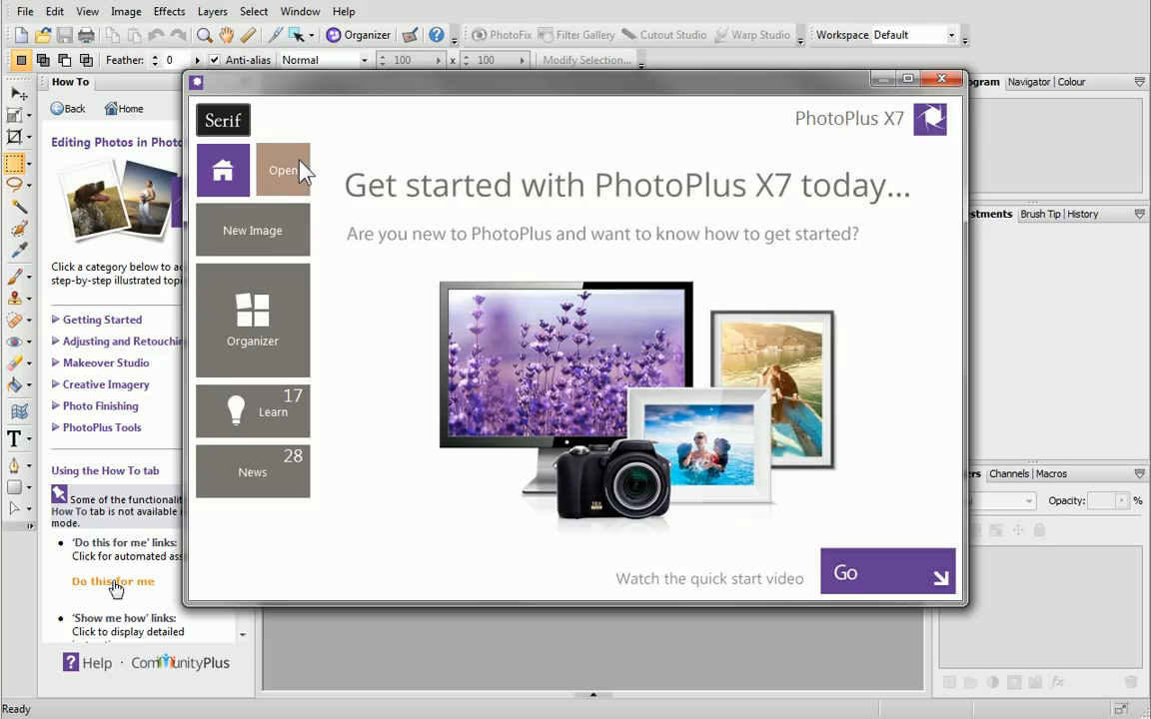
Browse to the My Pictures folder and select the first wedding photo
left_click(283, 170)
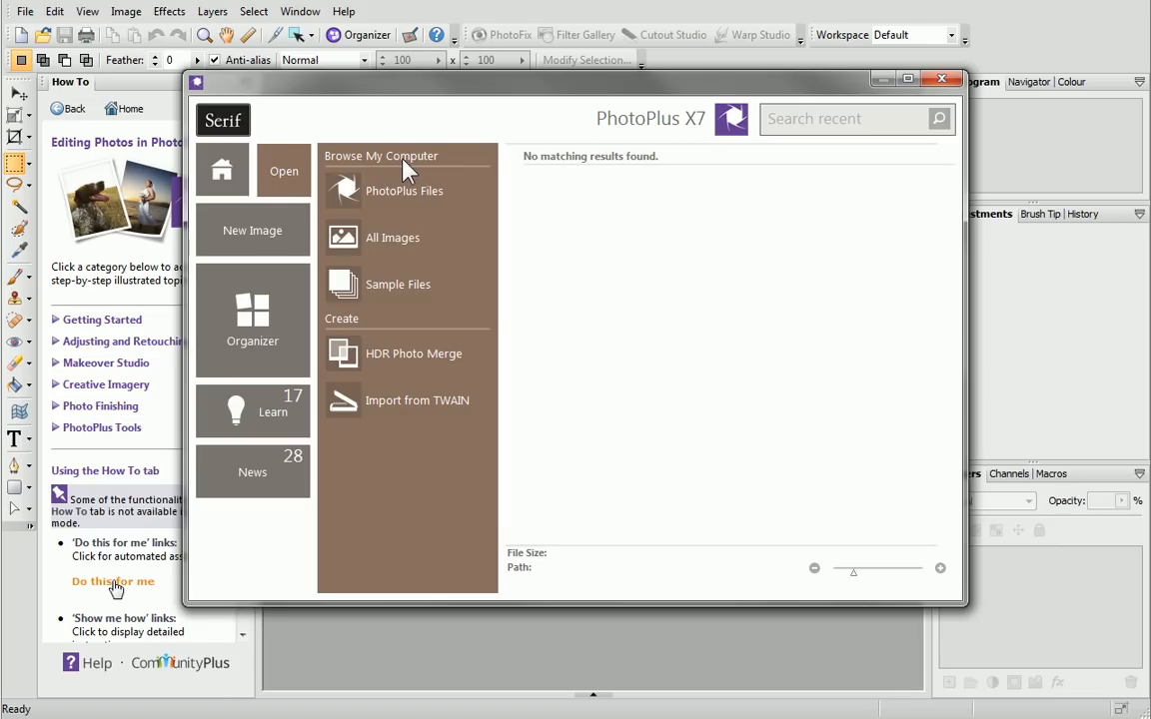
mouse_move(419, 244)
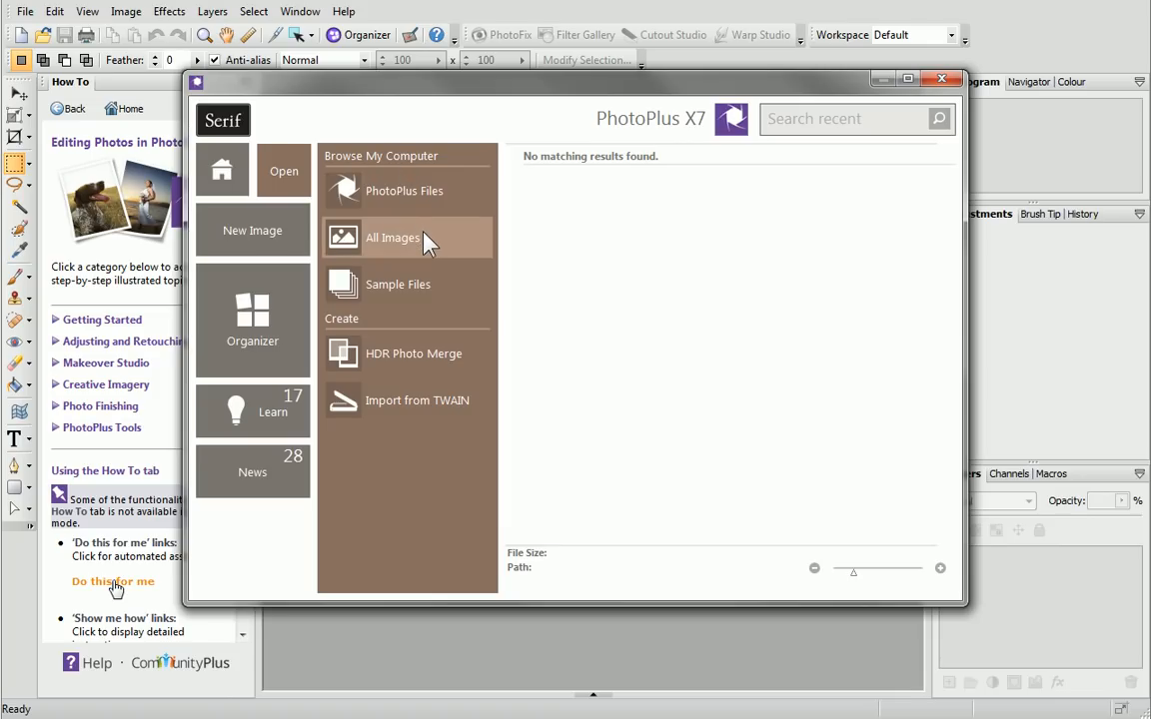
left_click(391, 238)
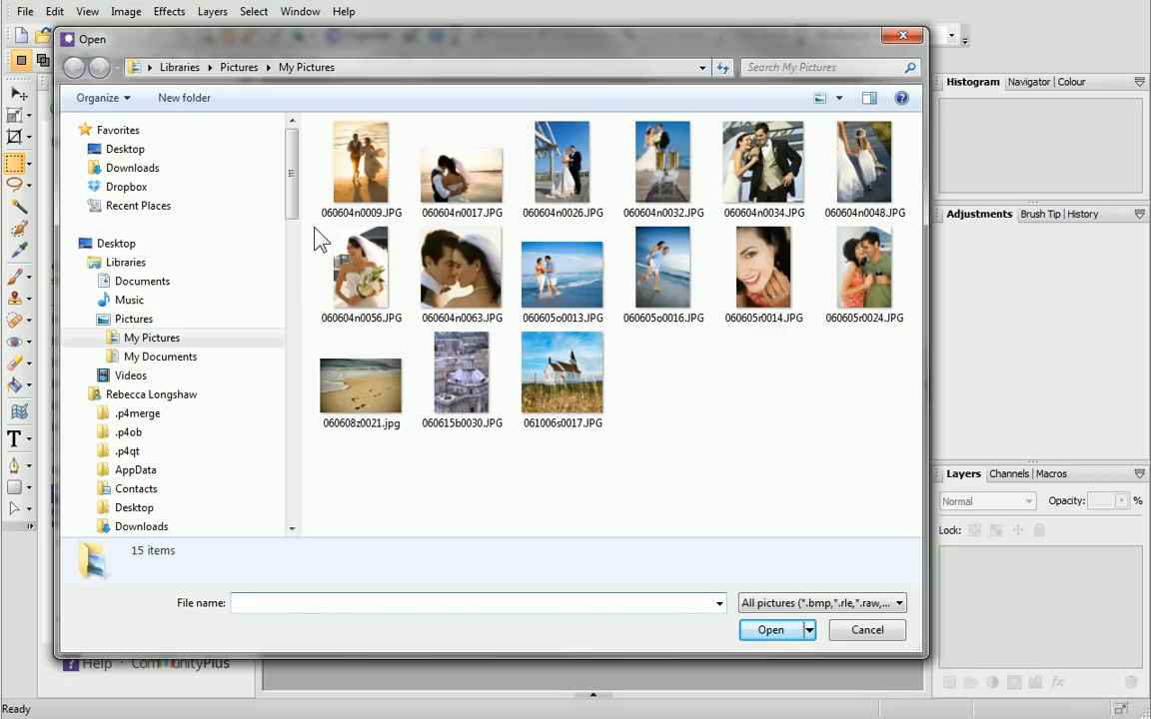
left_click(360, 160)
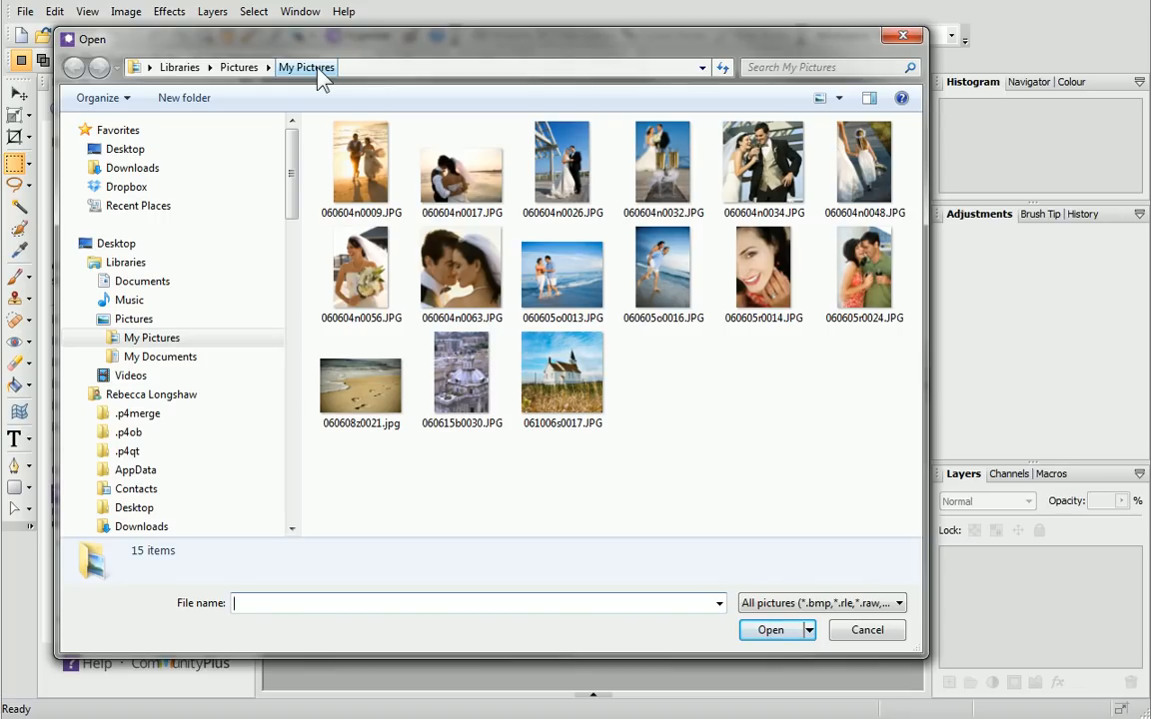
left_click(360, 164)
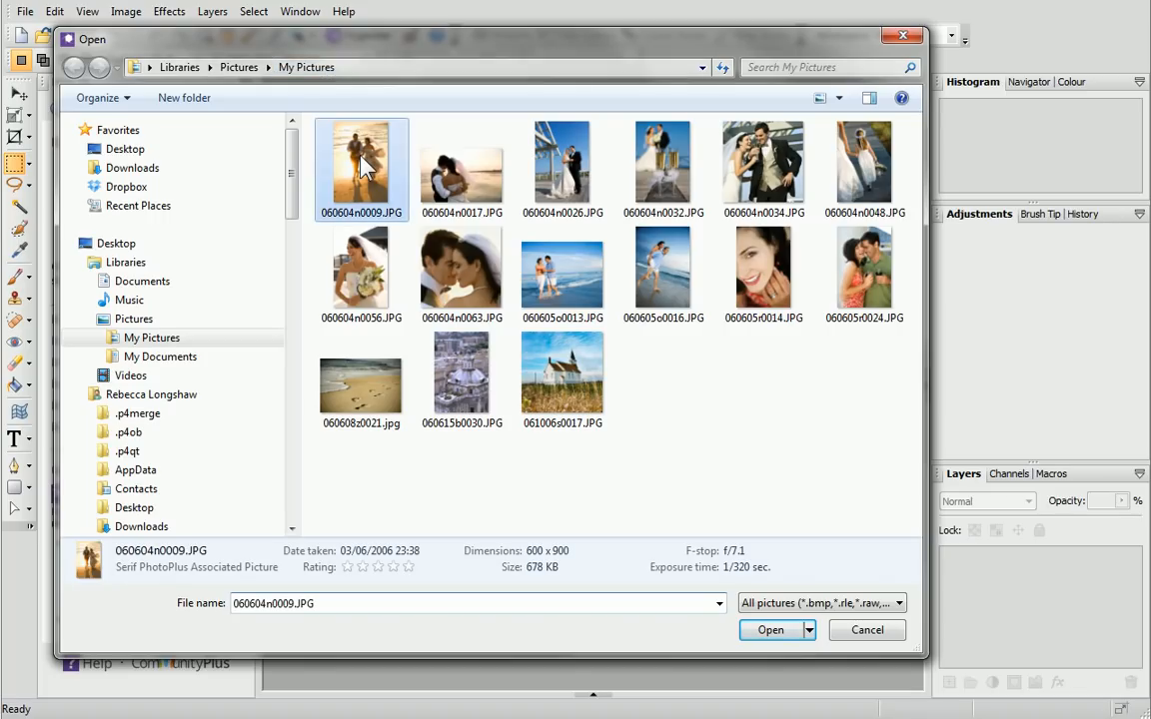
Add 060604n0026.JPG and further photos to the multi-selection
left_click(561, 160)
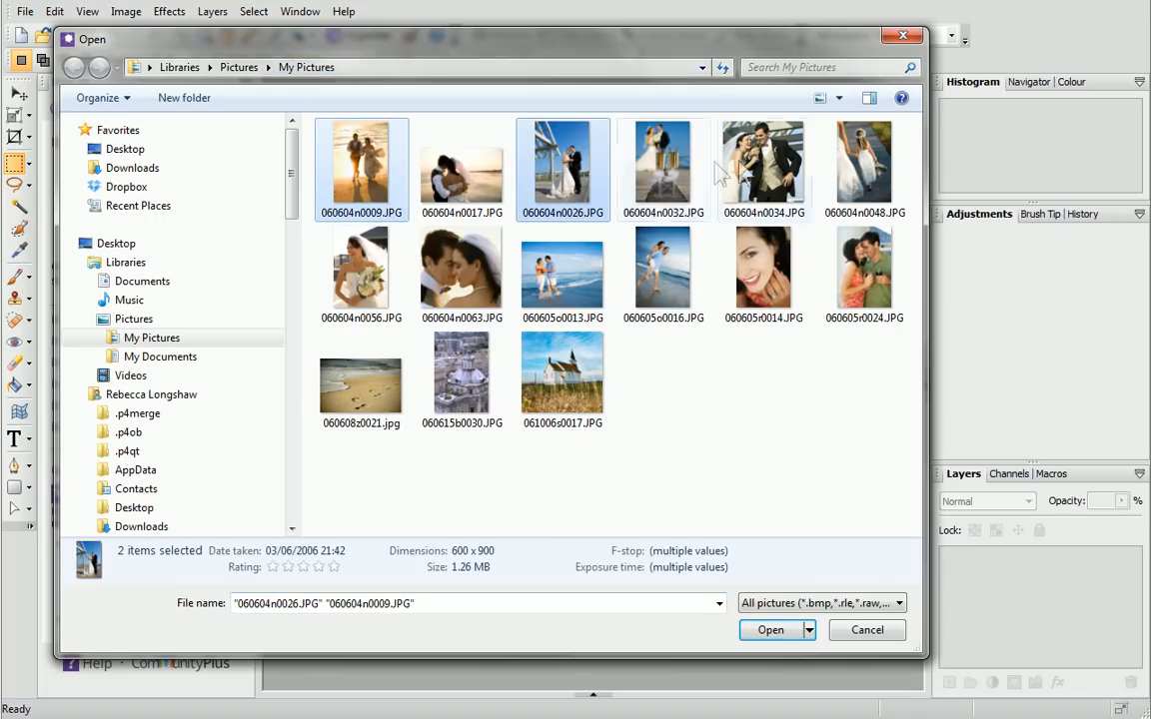
left_click(763, 265)
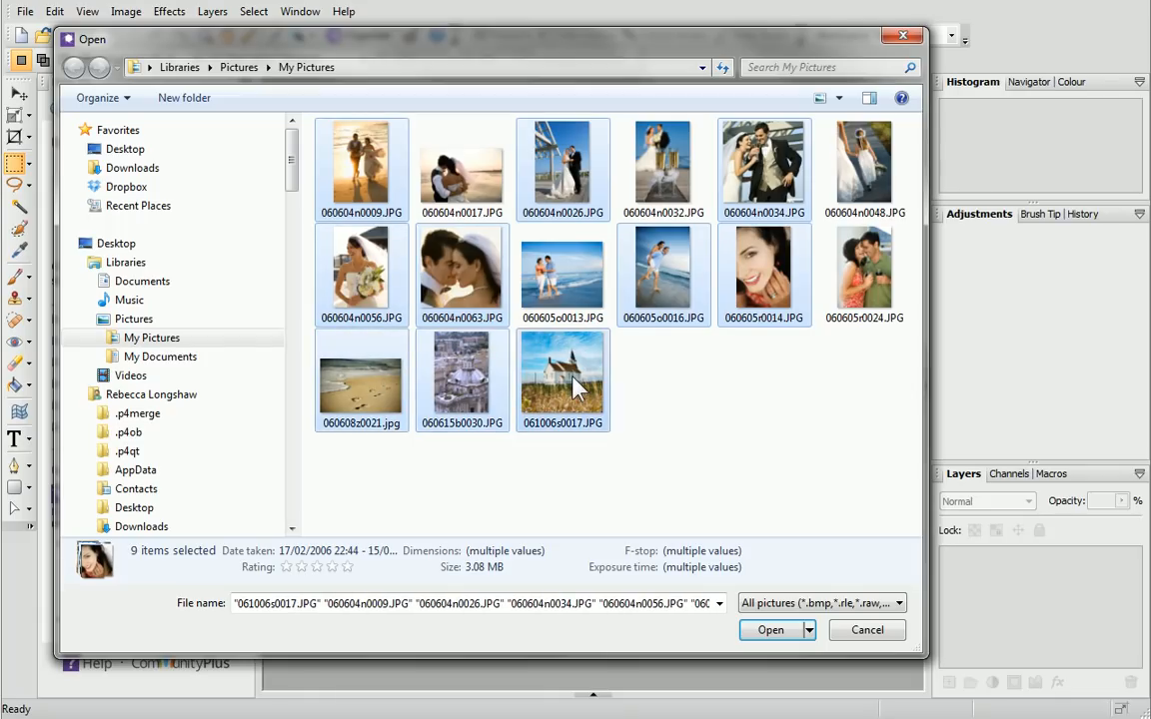
left_click(564, 379)
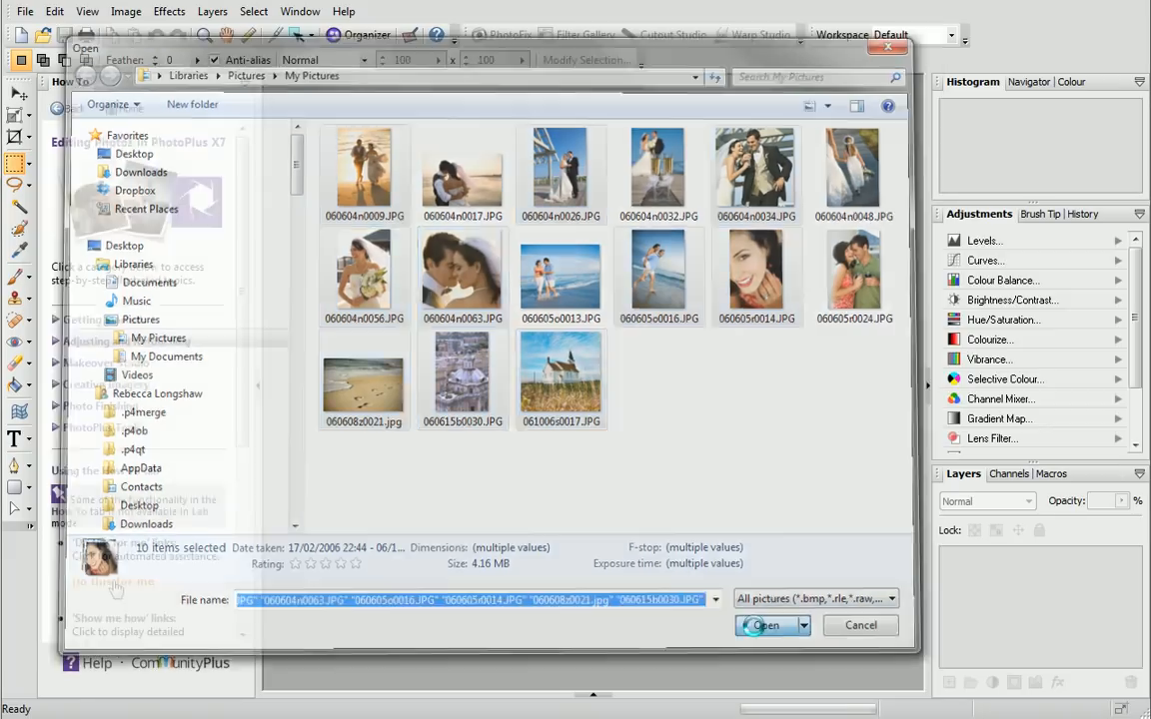
Open the selected photos and scroll the Documents thumbnails to the deck couple photo
left_click(765, 623)
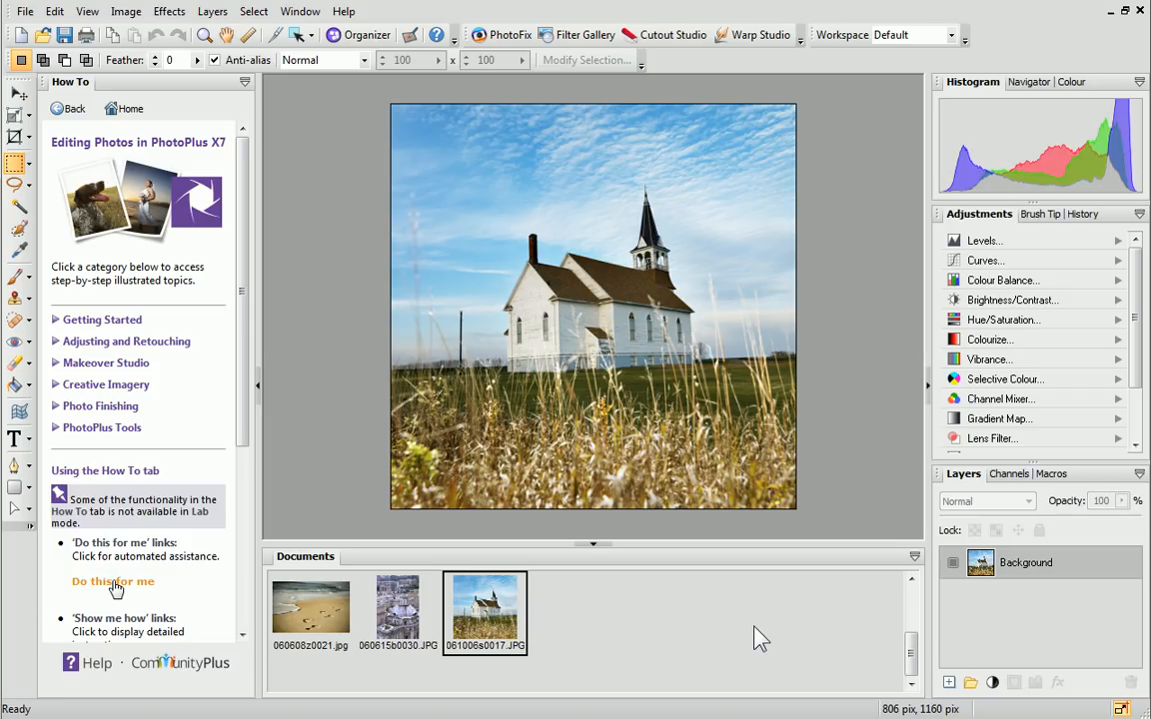
mouse_move(866, 659)
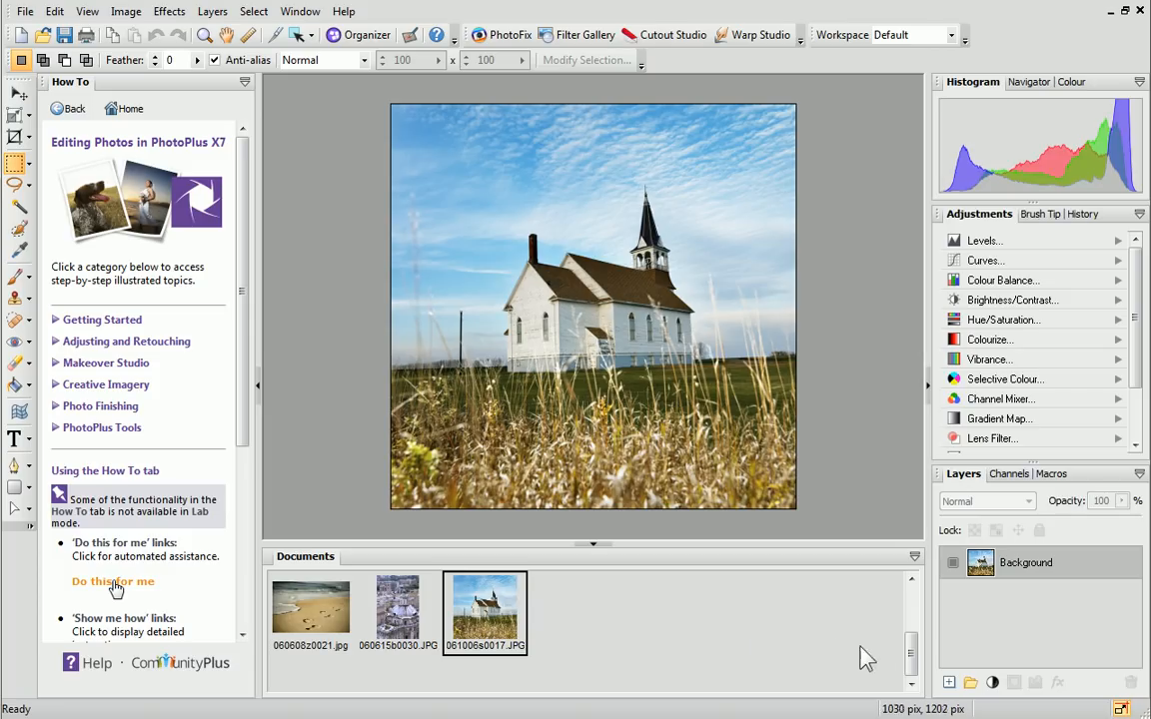
scroll("down", 3)
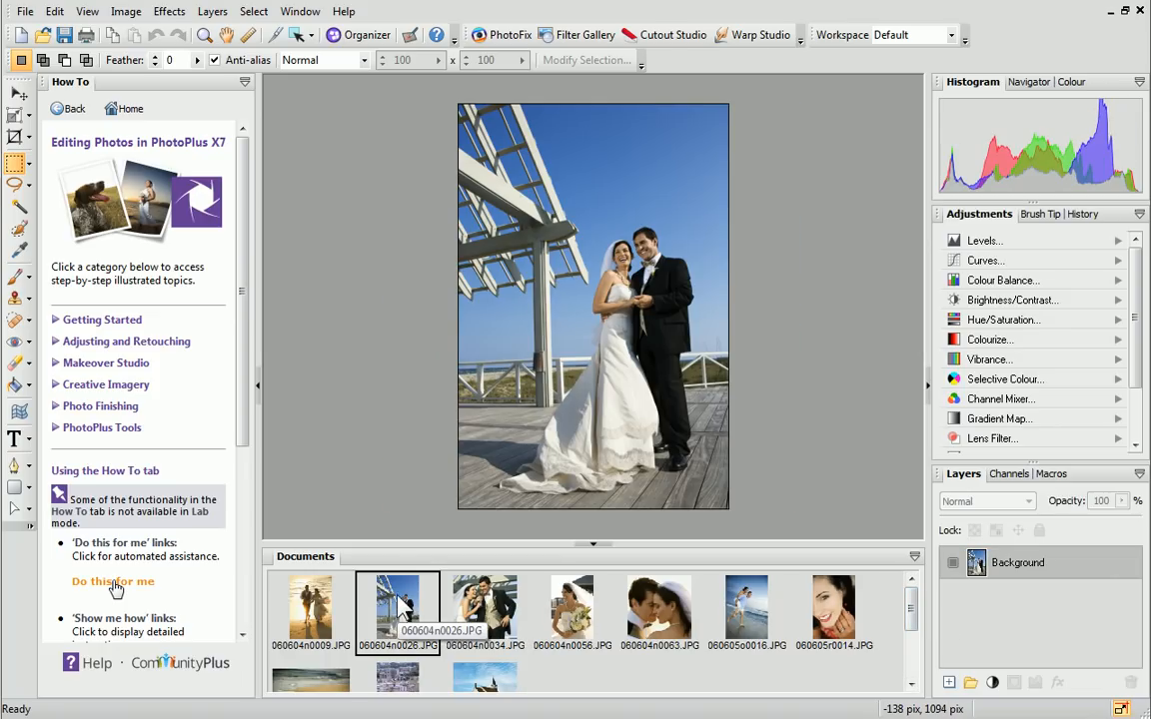
mouse_move(380, 360)
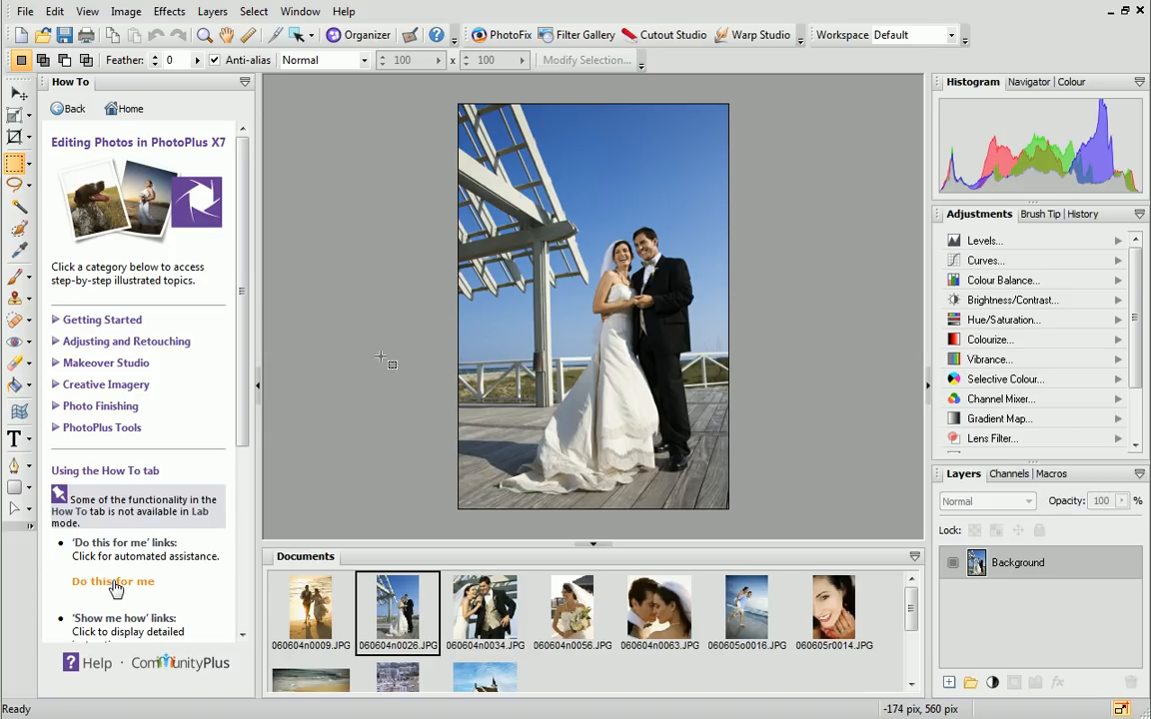
mouse_move(499, 235)
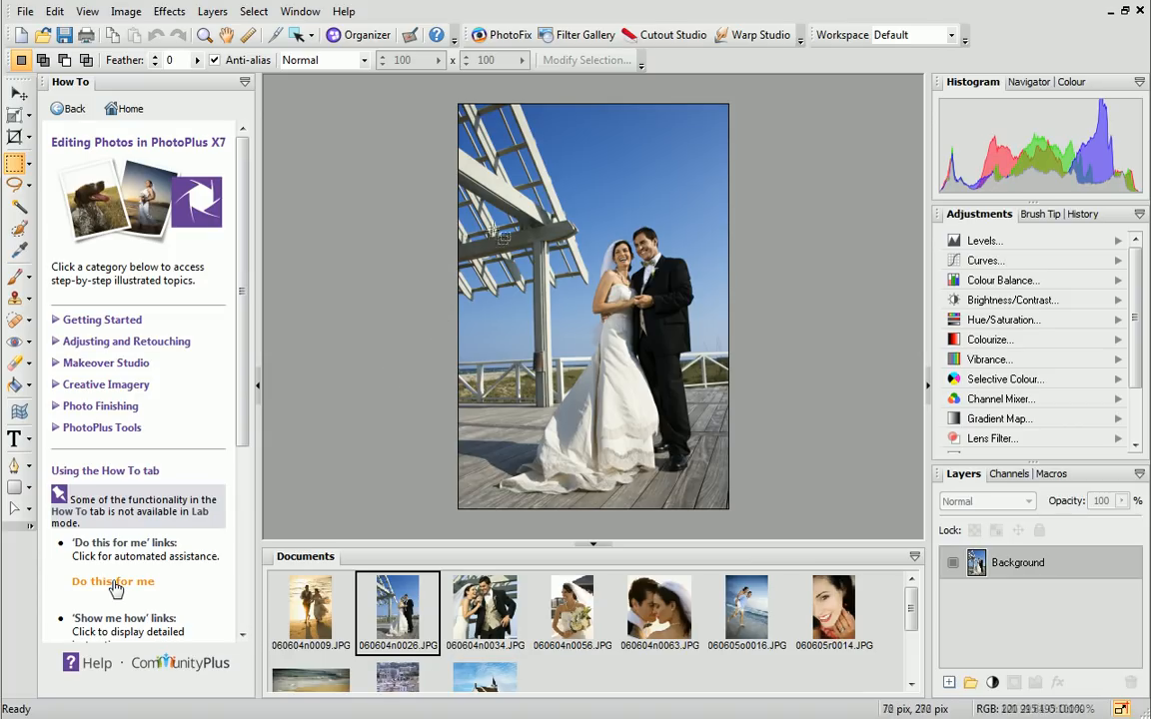
mouse_move(503, 229)
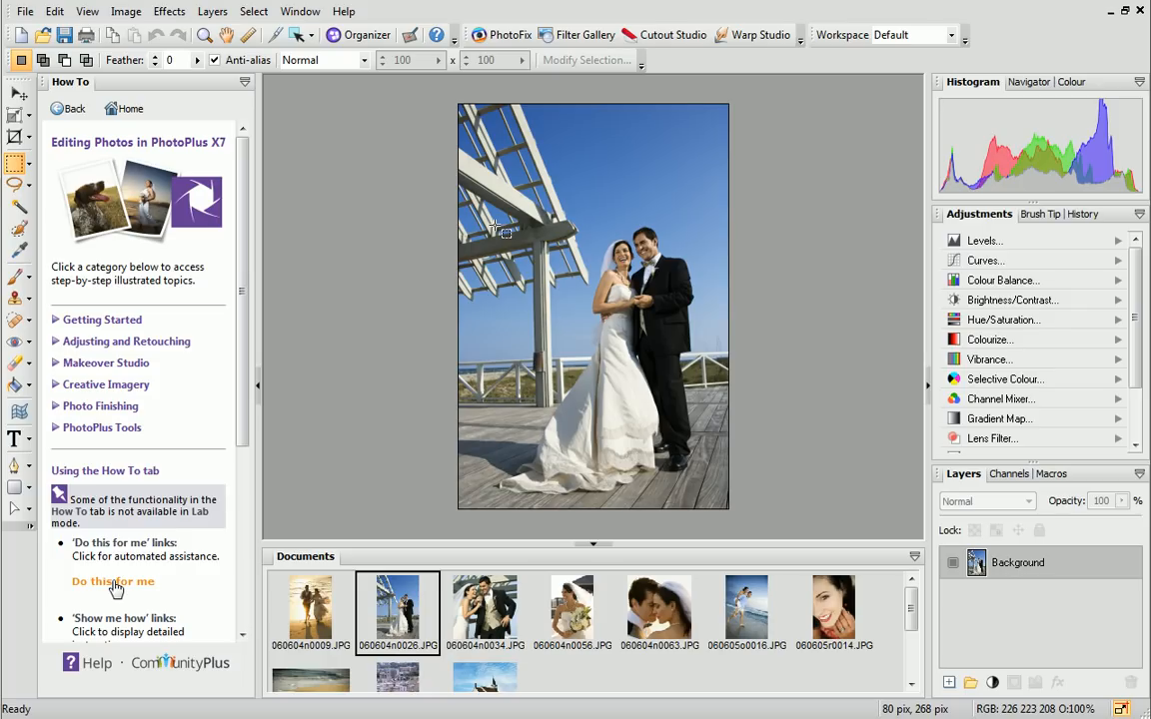
mouse_move(496, 229)
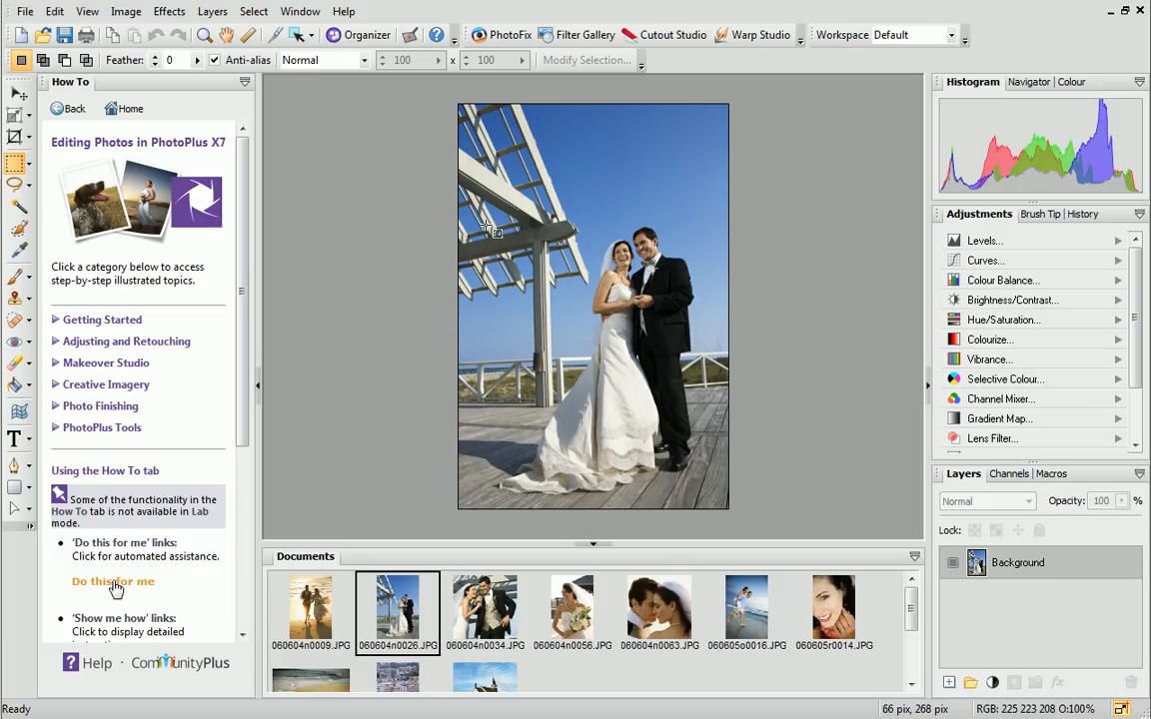
mouse_move(16, 138)
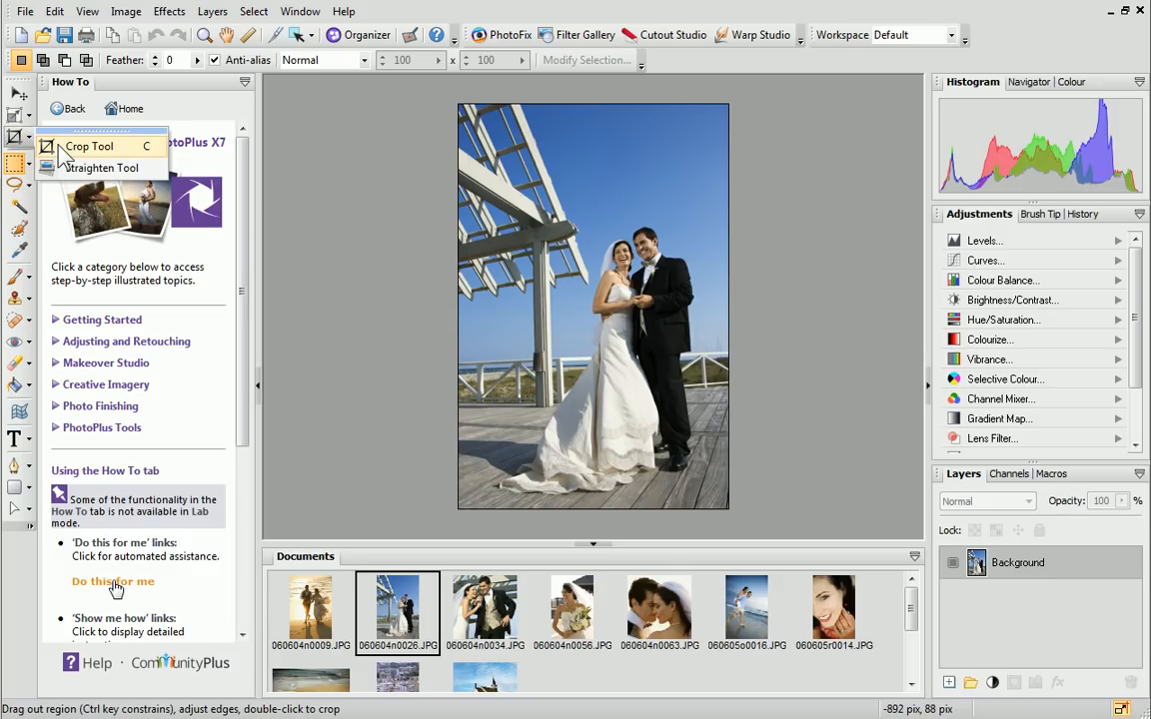
Draw a 5 x 7 in crop rectangle and position it around the couple on the pier
left_click(88, 148)
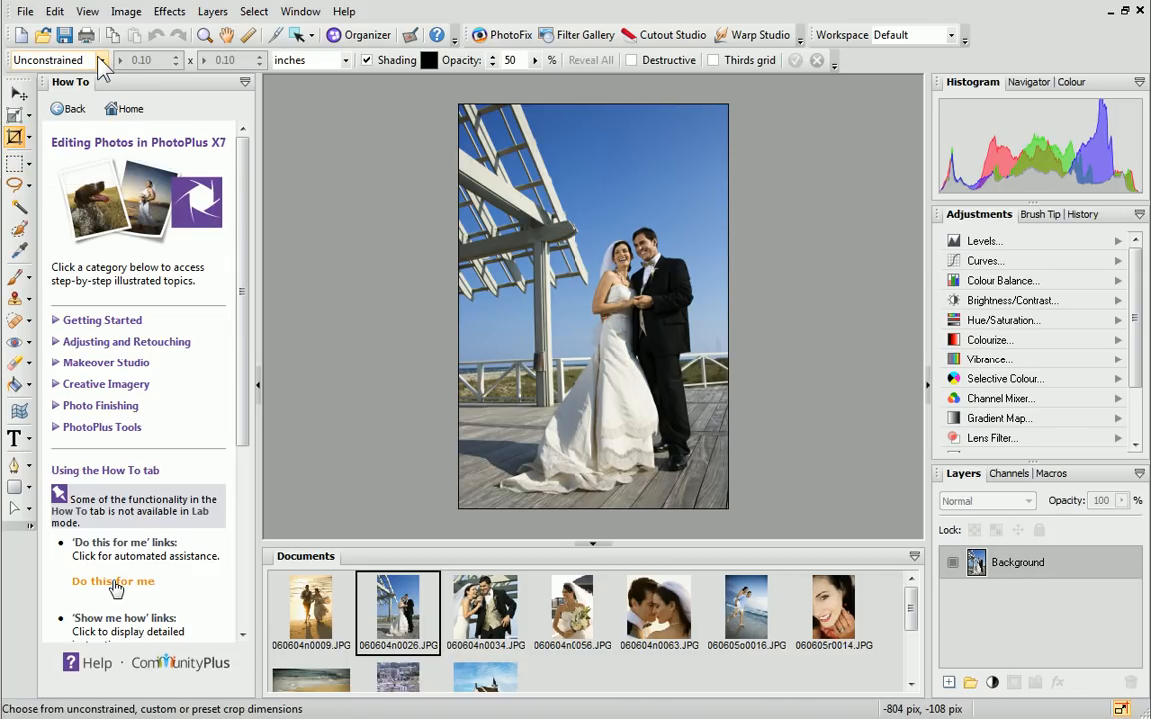
mouse_move(100, 60)
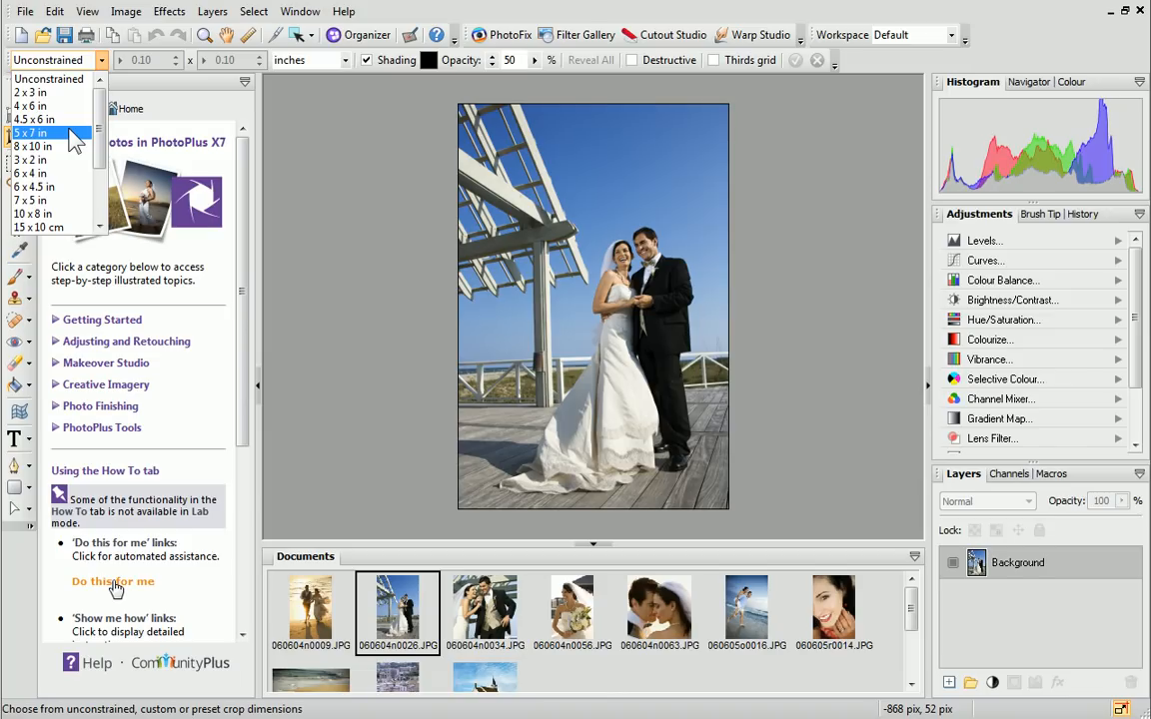
left_click(36, 132)
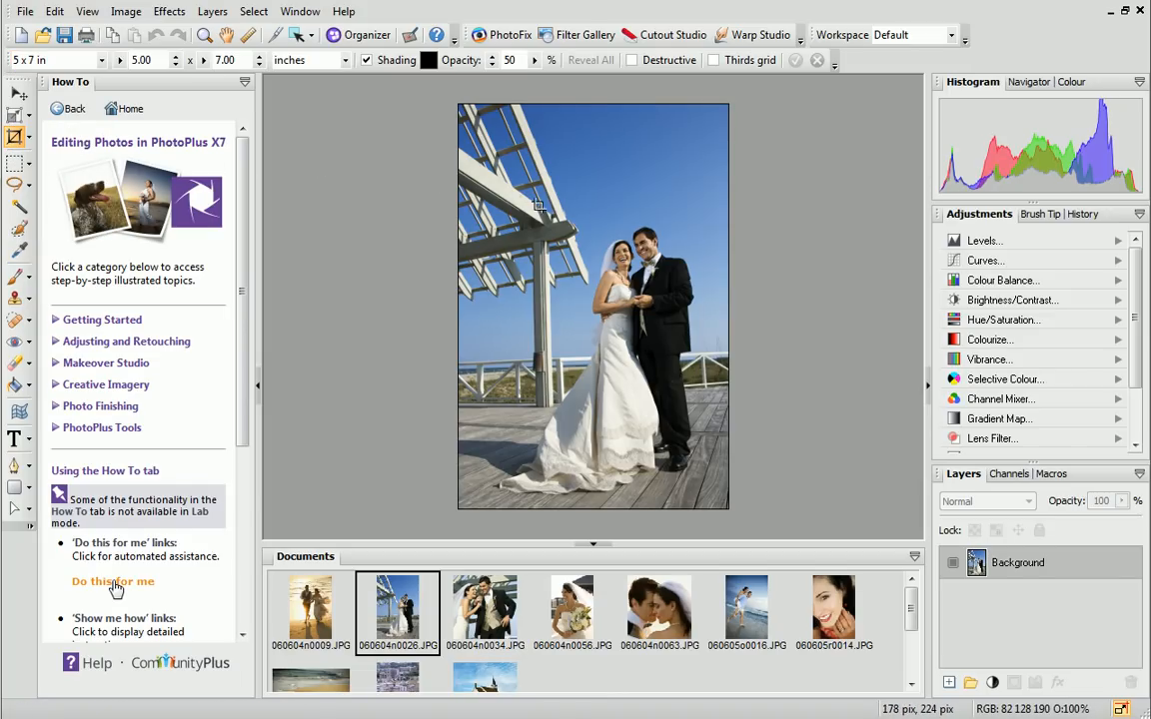
left_click_drag(539, 204, 695, 424)
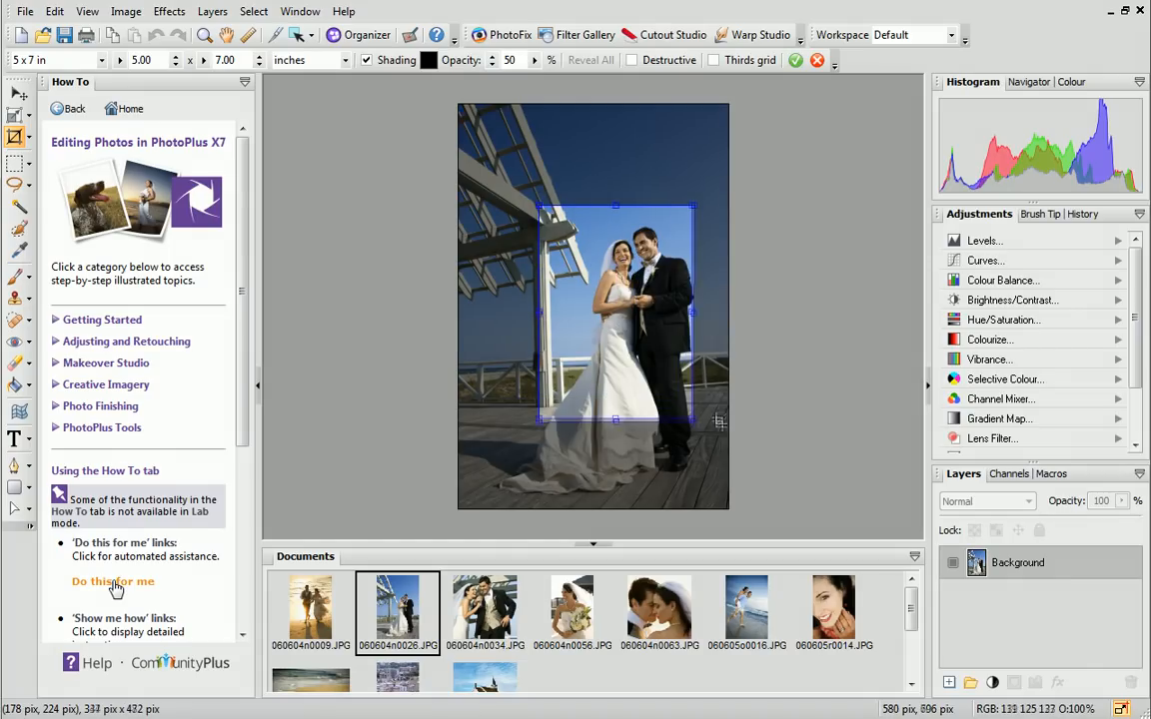
left_click_drag(695, 420, 715, 428)
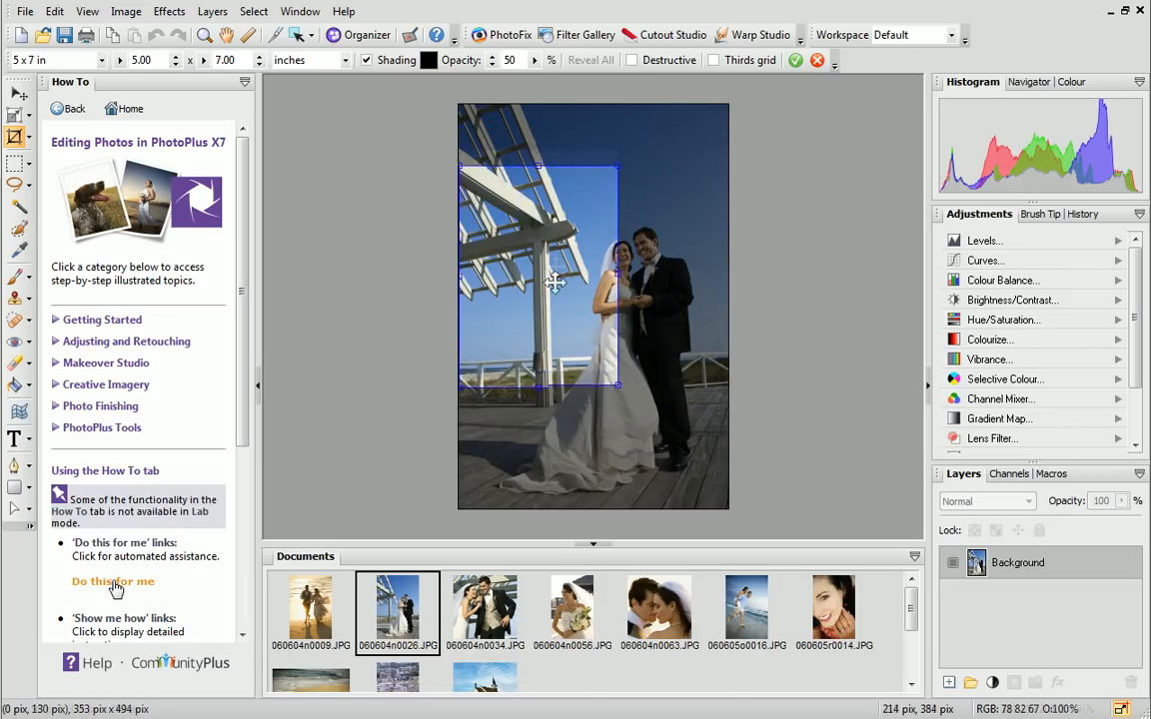
left_click_drag(539, 275, 629, 319)
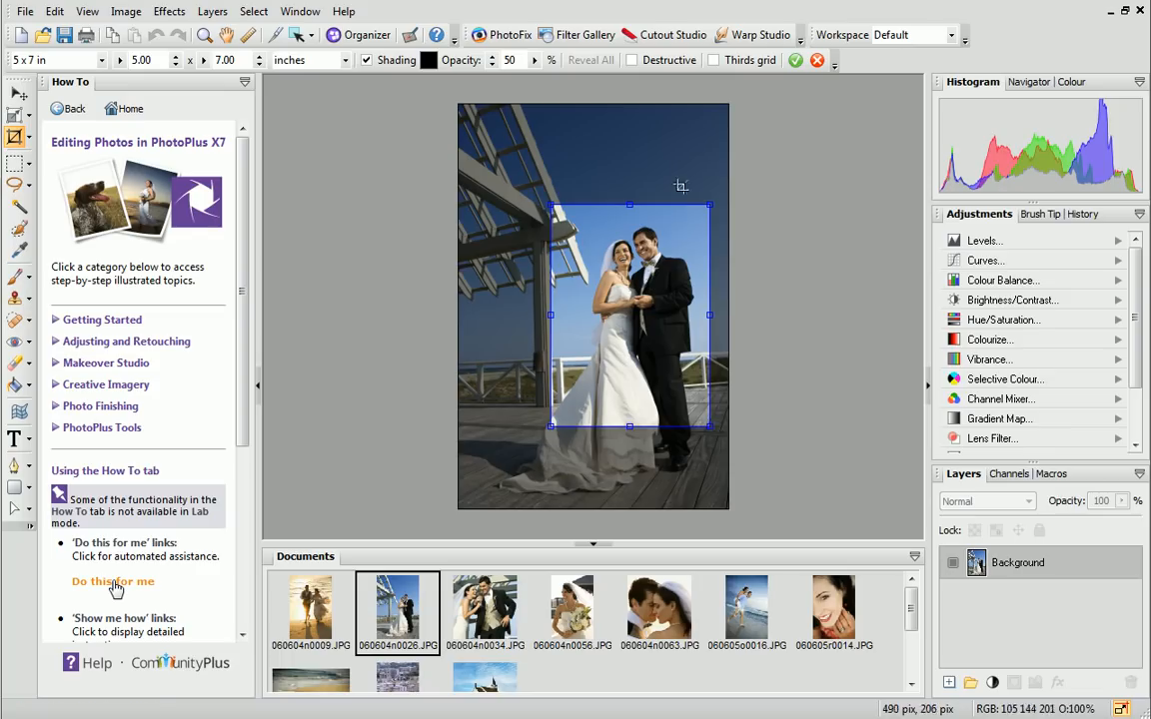
mouse_move(713, 60)
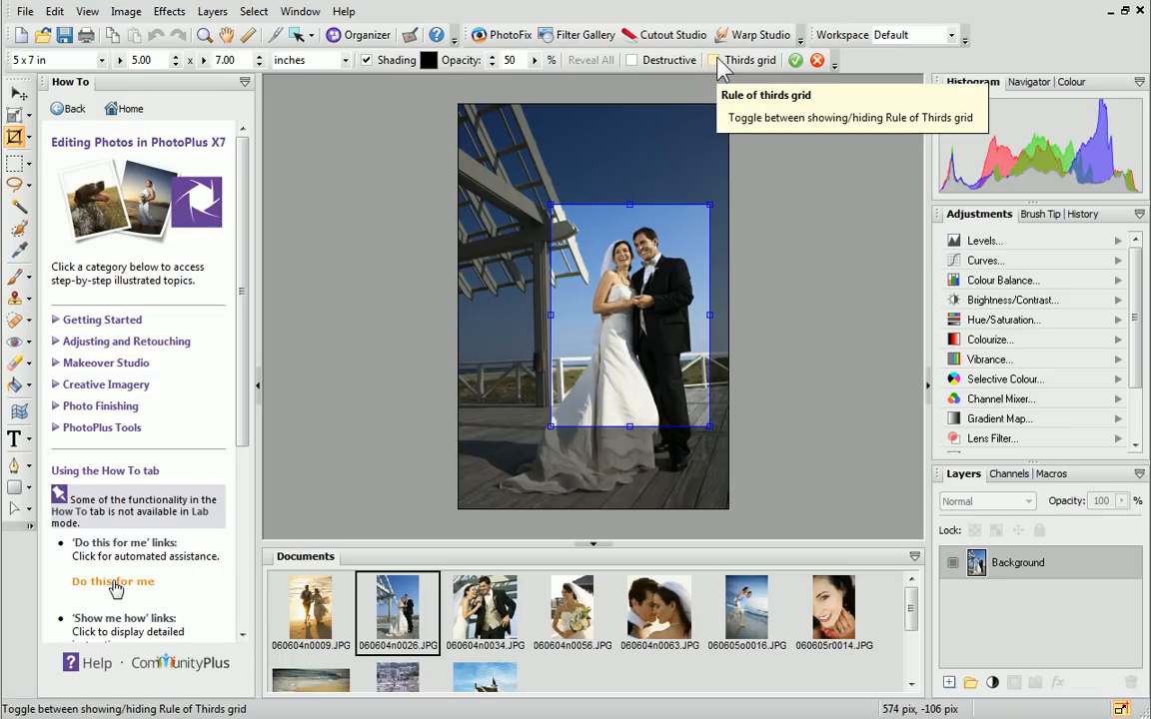
Show the Thirds grid, enlarge the crop to include more pier, and apply it
left_click(747, 60)
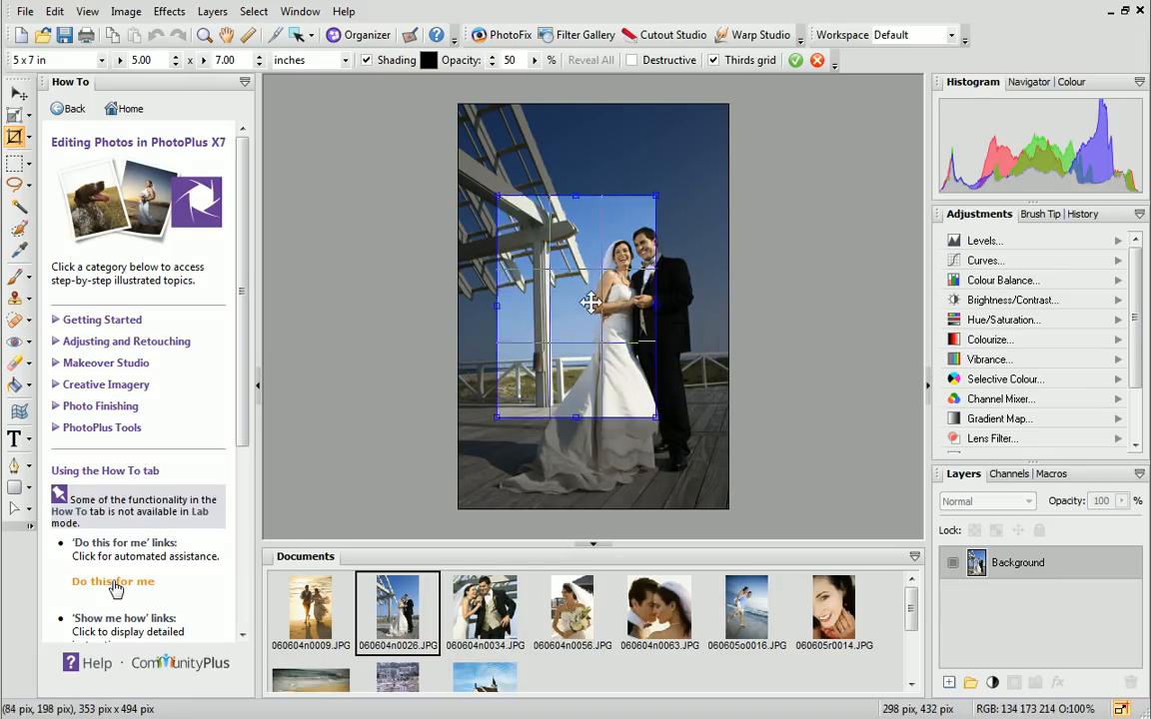
left_click_drag(580, 304, 639, 318)
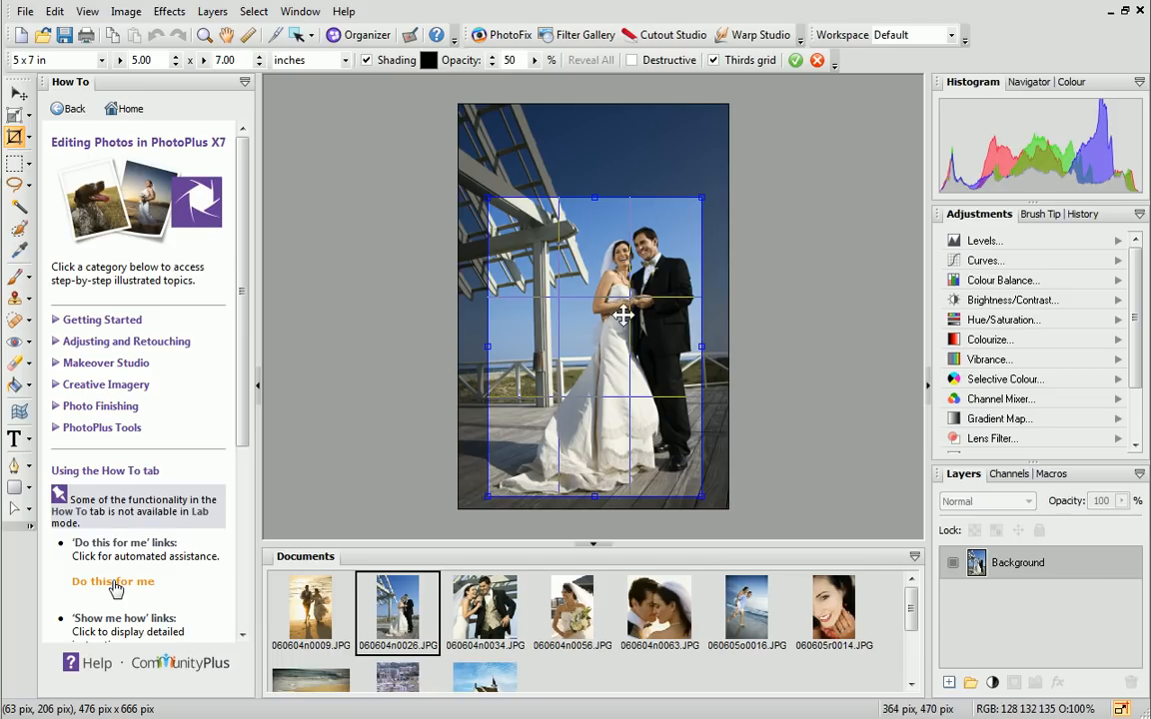
mouse_move(721, 196)
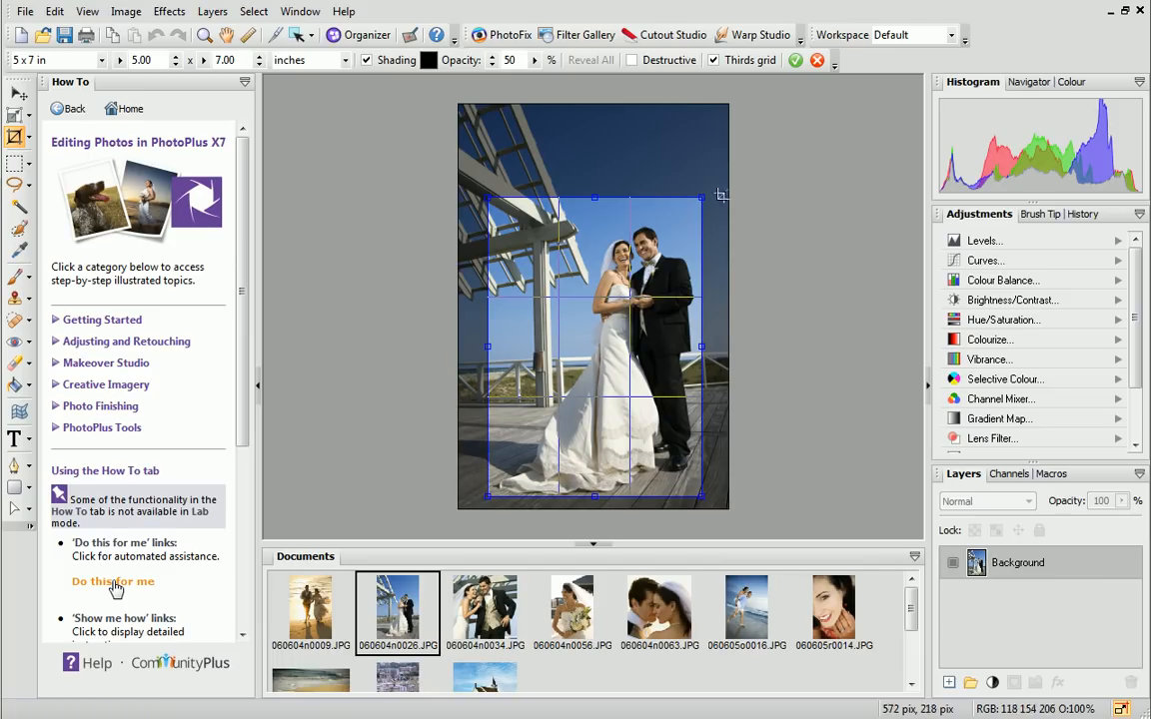
mouse_move(796, 60)
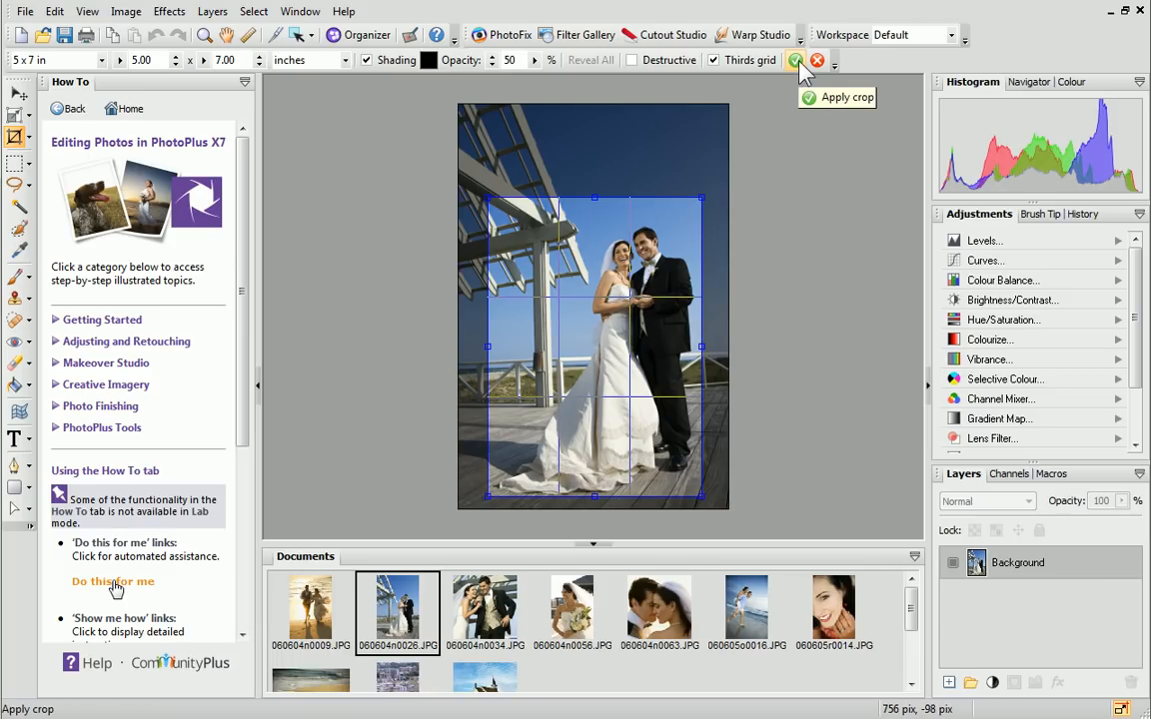
left_click(796, 60)
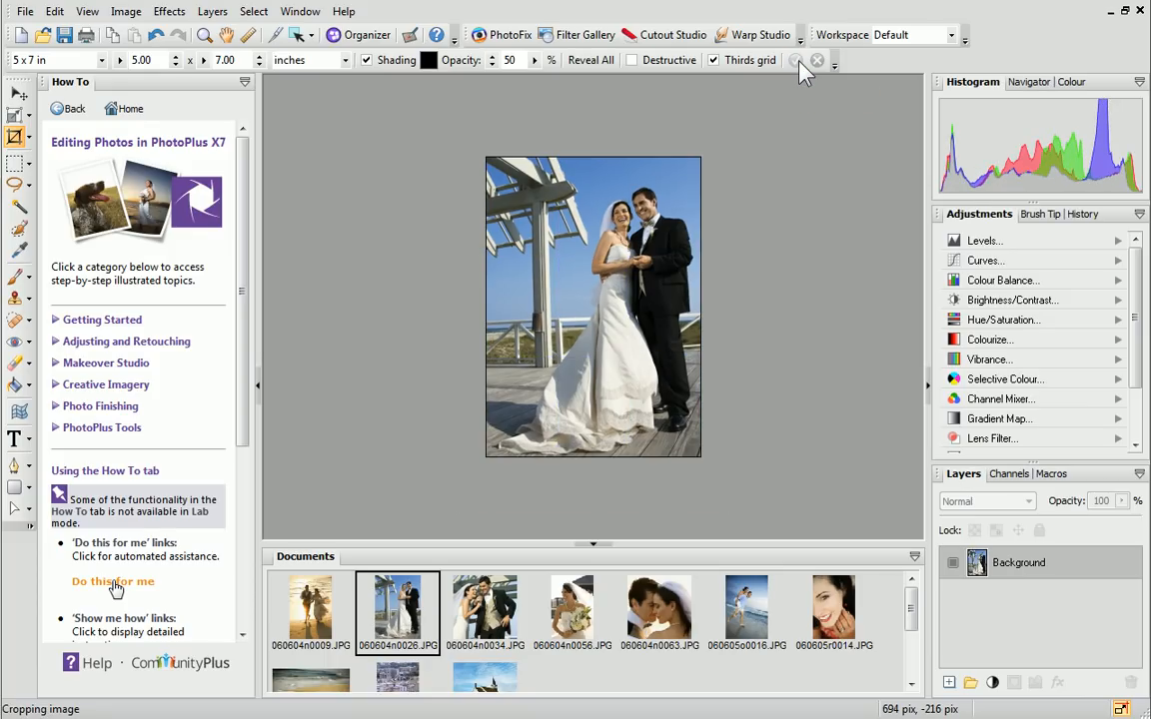
mouse_move(811, 328)
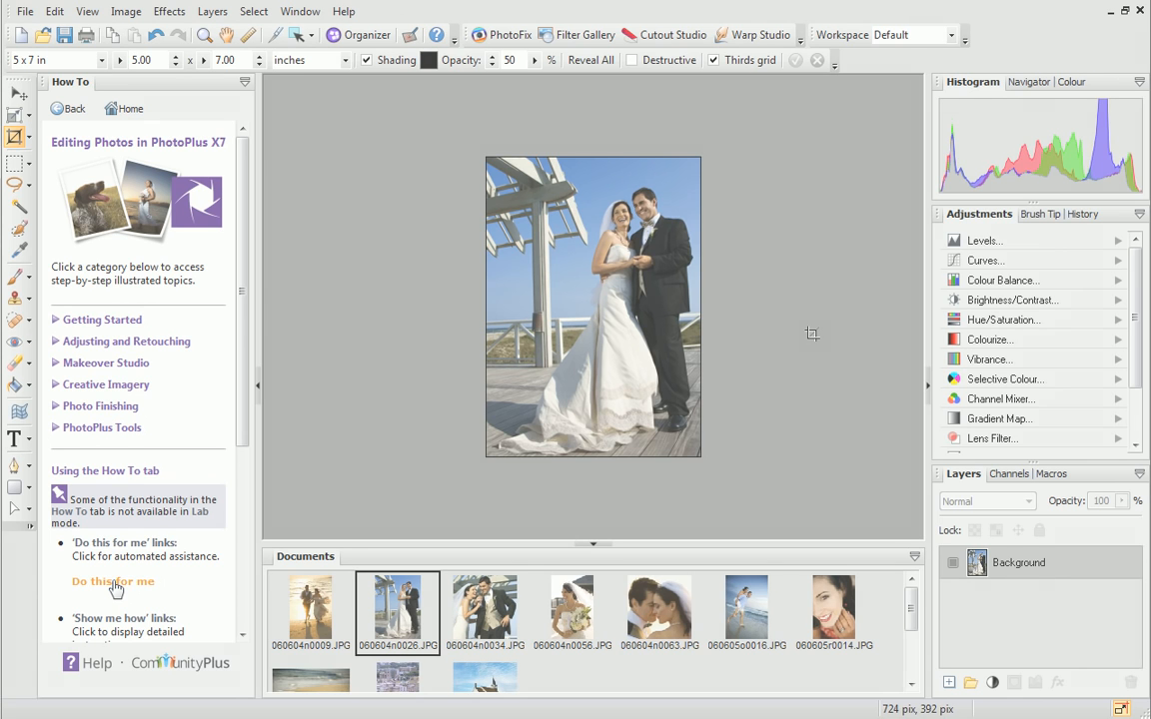
left_click(747, 608)
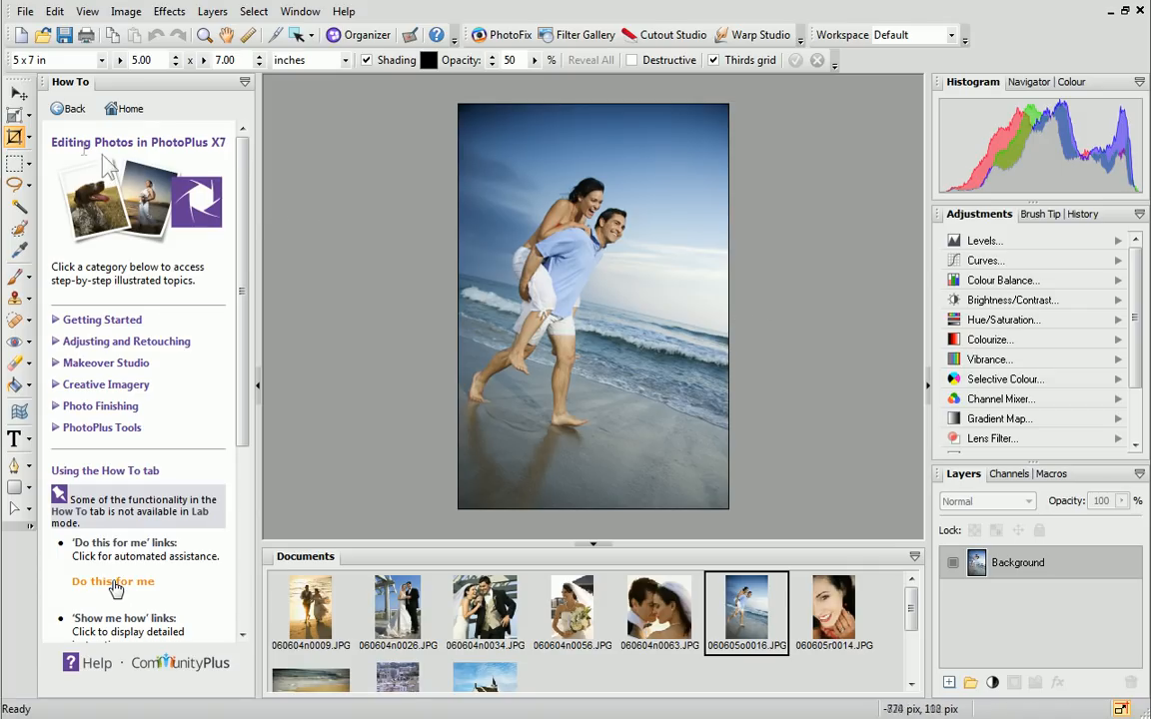
mouse_move(18, 136)
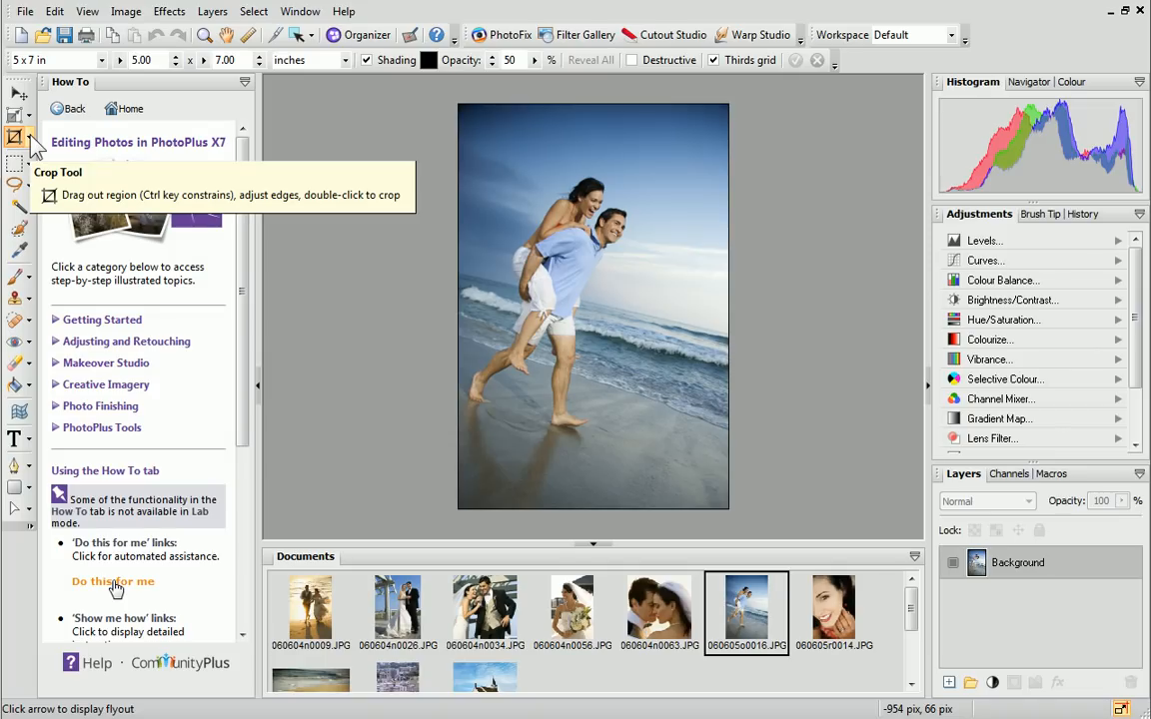
Bring up the Crop Tool flyout offering the Straighten Tool for the beach photo
left_click(16, 136)
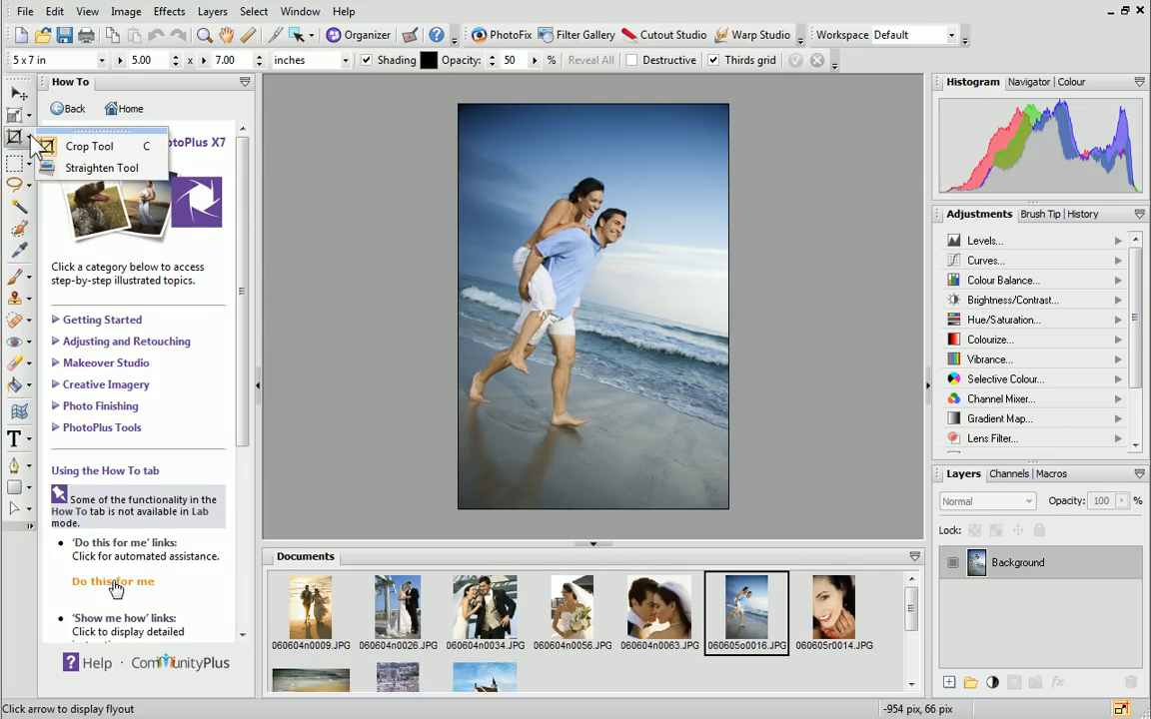
mouse_move(100, 168)
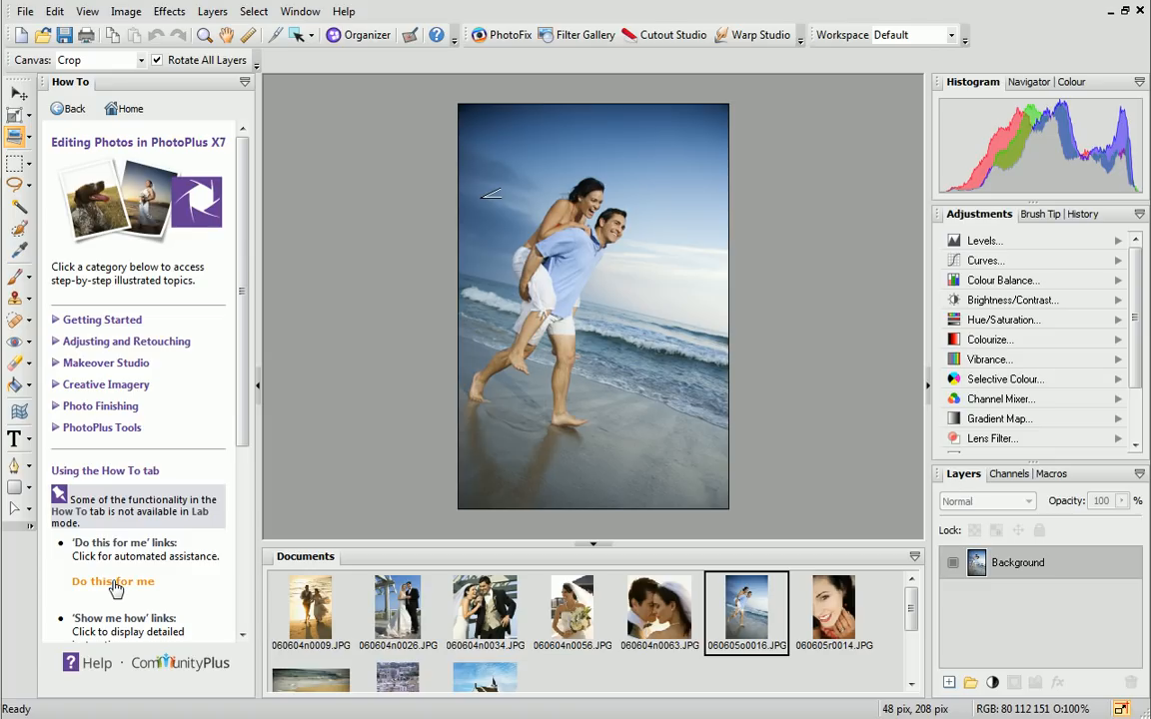
mouse_move(490, 197)
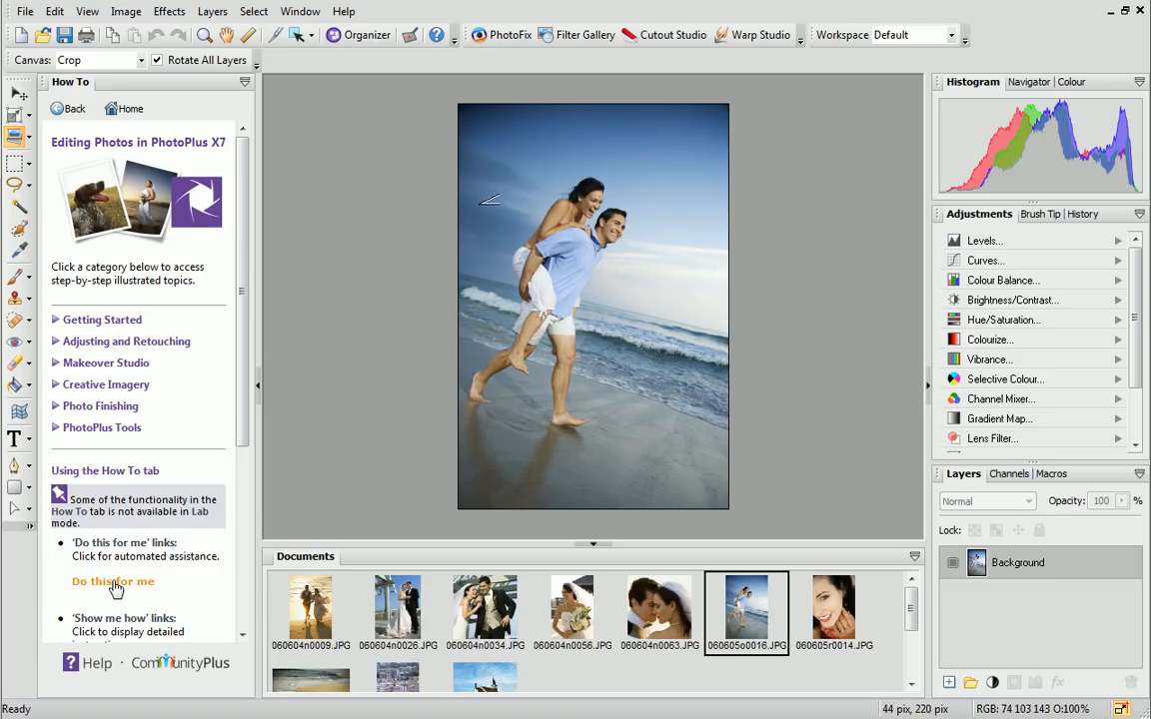
mouse_move(470, 267)
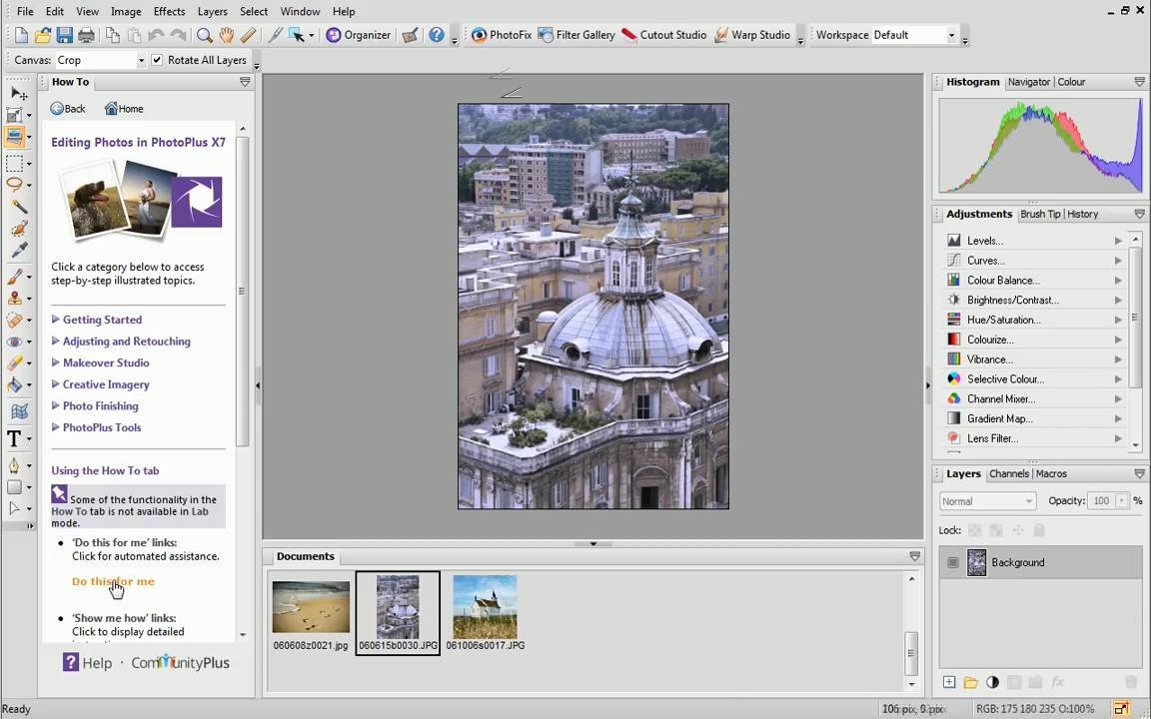
mouse_move(503, 36)
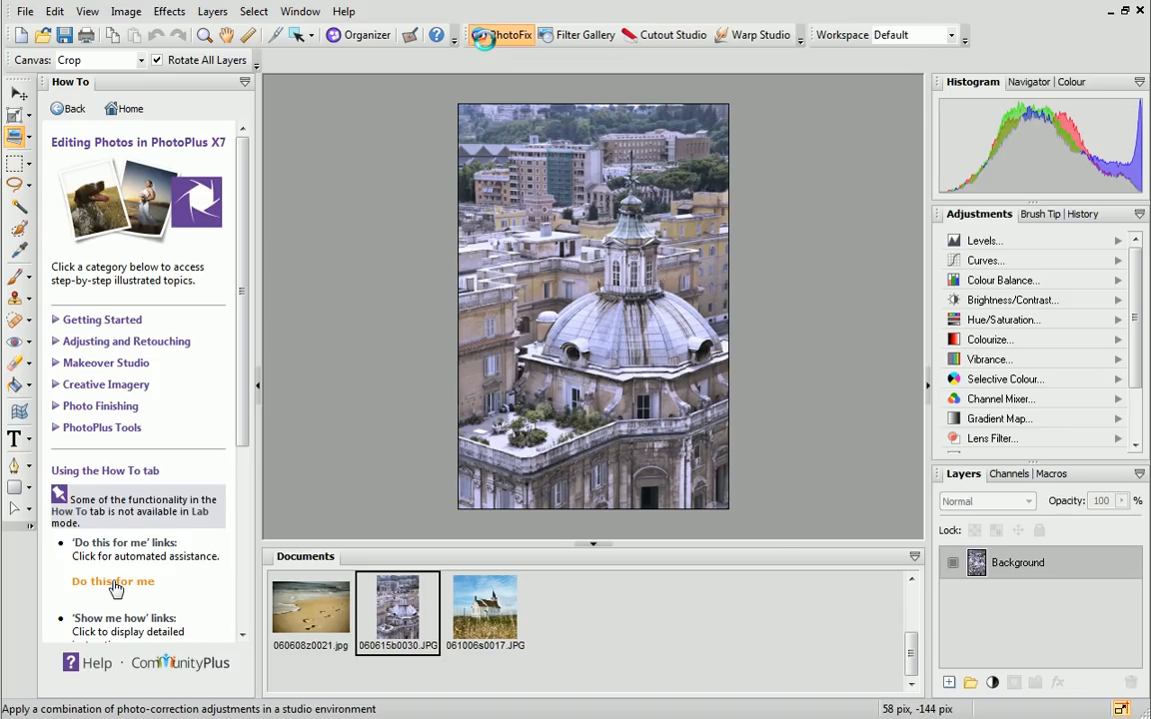
In PhotoFix, set Cloudy white balance with slight temperature, tint and saturation tweaks
left_click(509, 34)
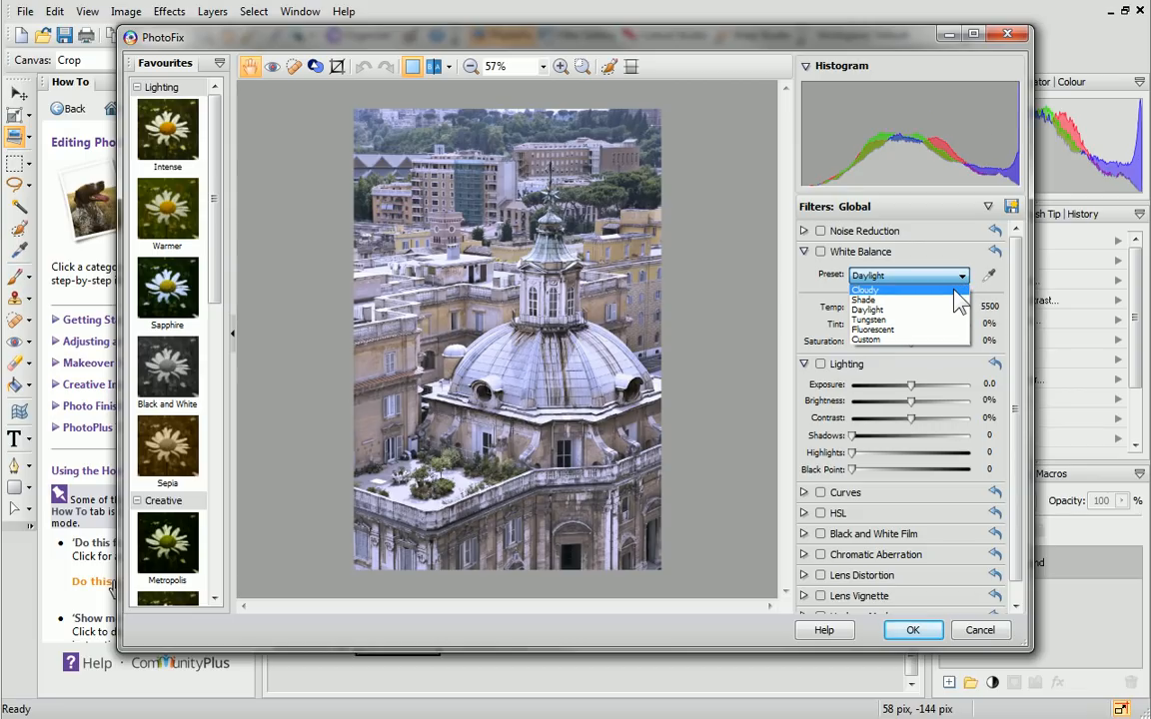
left_click(863, 288)
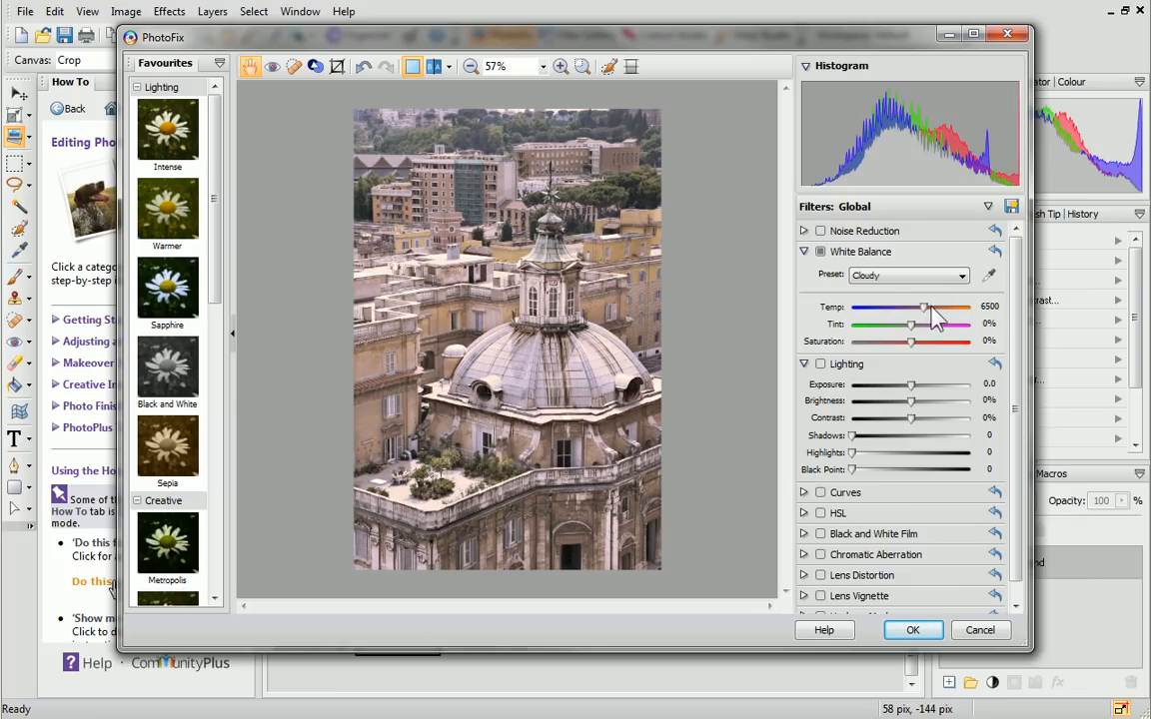
left_click_drag(911, 324, 917, 323)
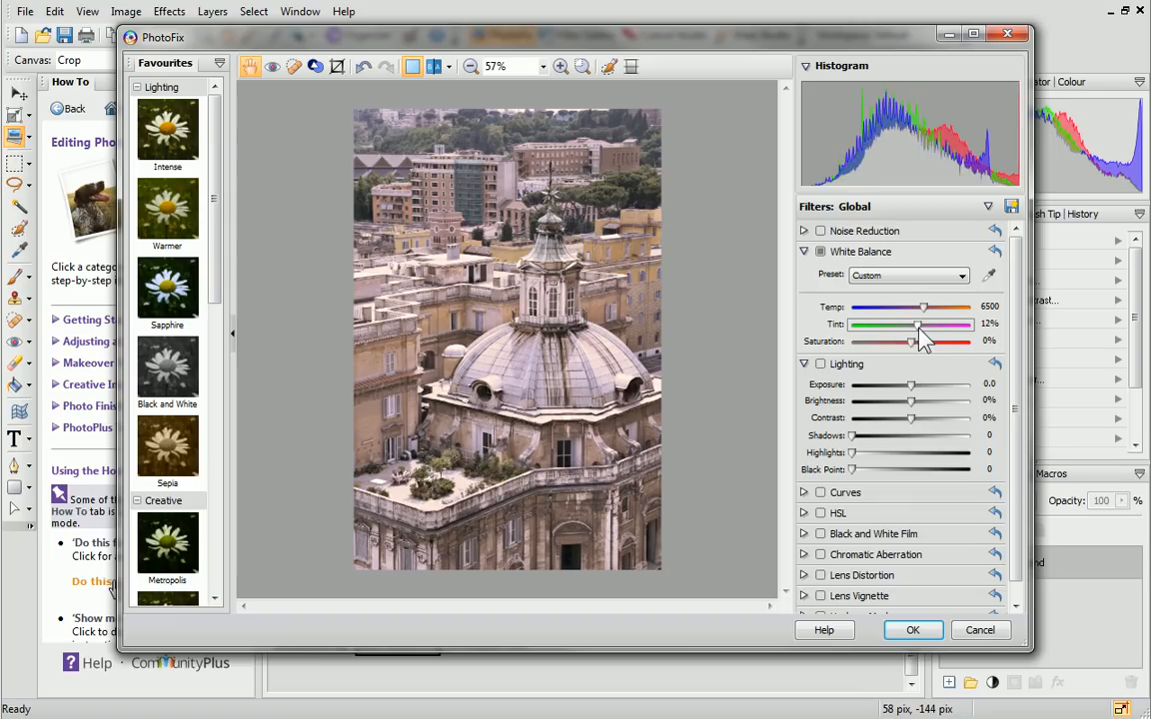
left_click_drag(917, 323, 908, 340)
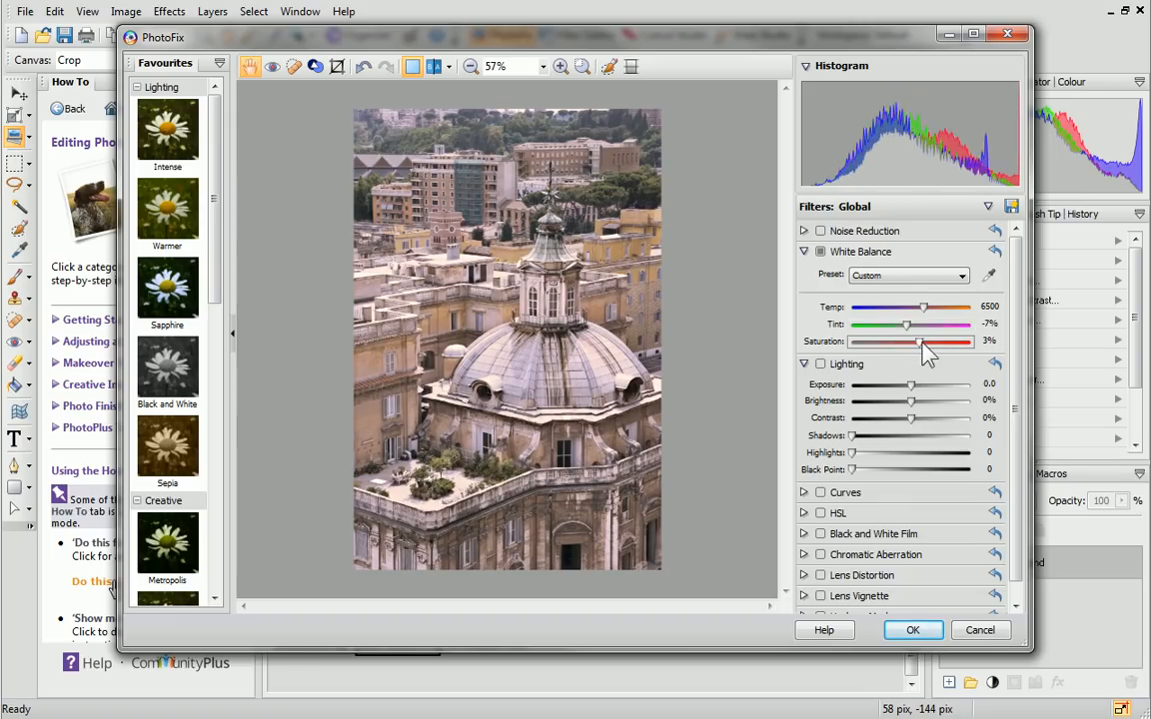
left_click_drag(915, 342, 919, 342)
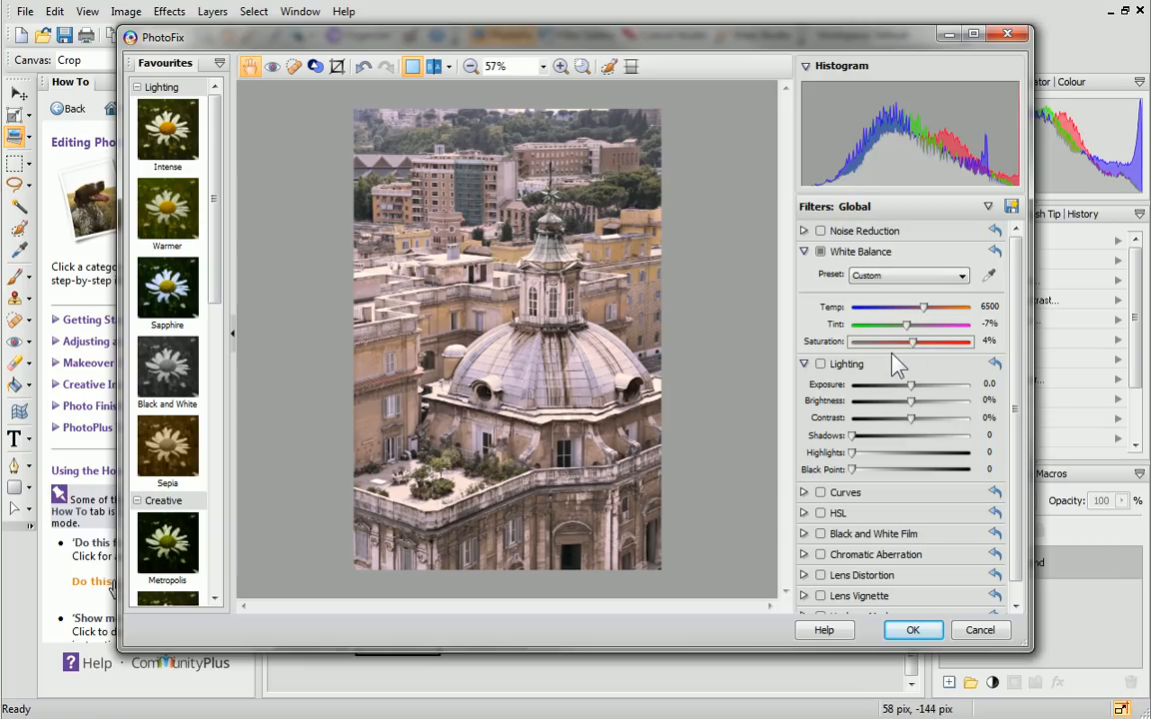
mouse_move(867, 379)
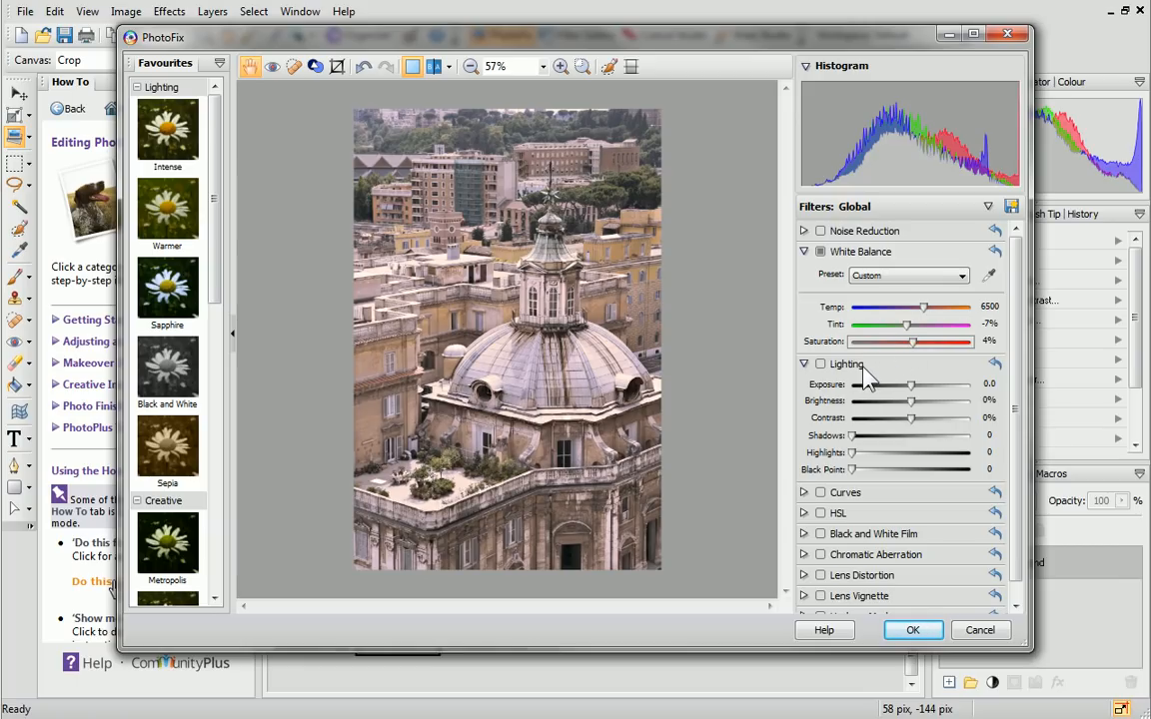
Raise exposure slightly, adjust contrast, and apply the corrections to the dome photo
left_click_drag(911, 384, 915, 384)
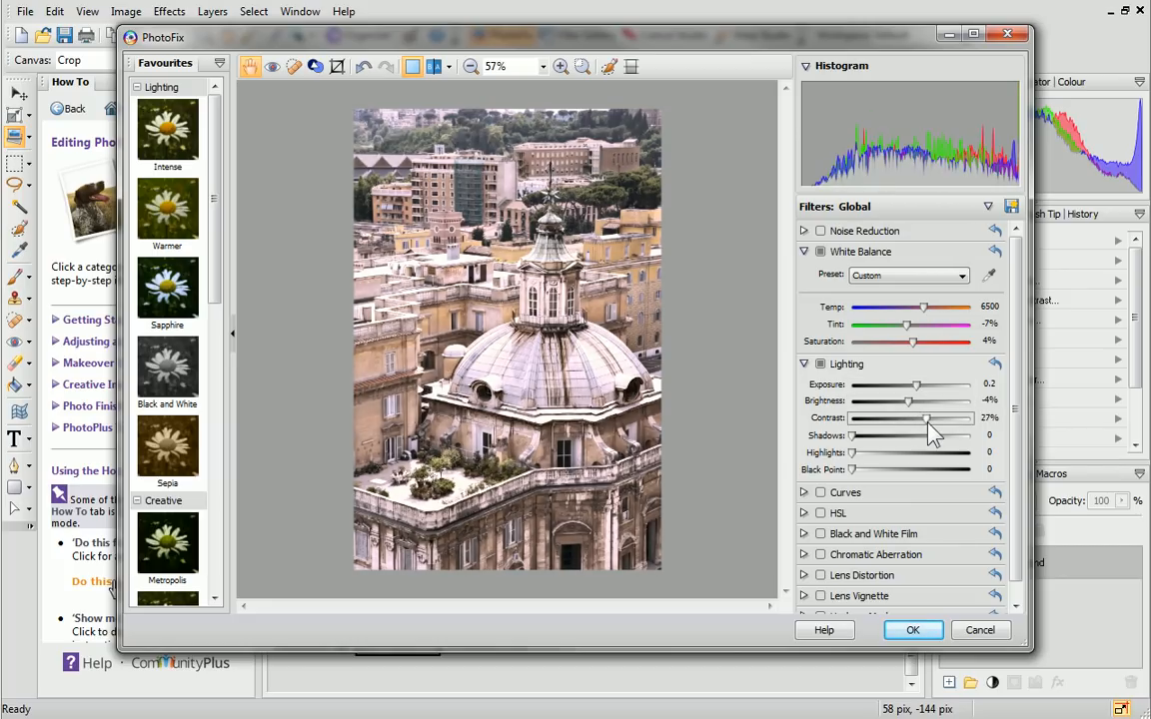
left_click_drag(923, 418, 903, 417)
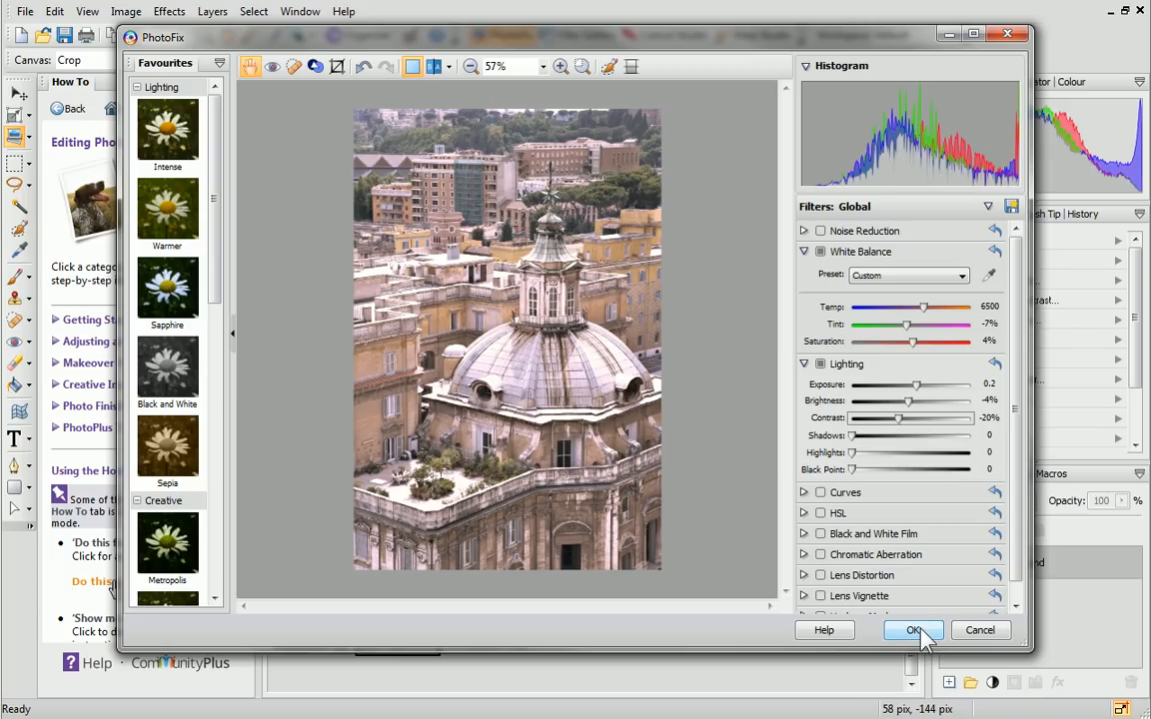
left_click(911, 630)
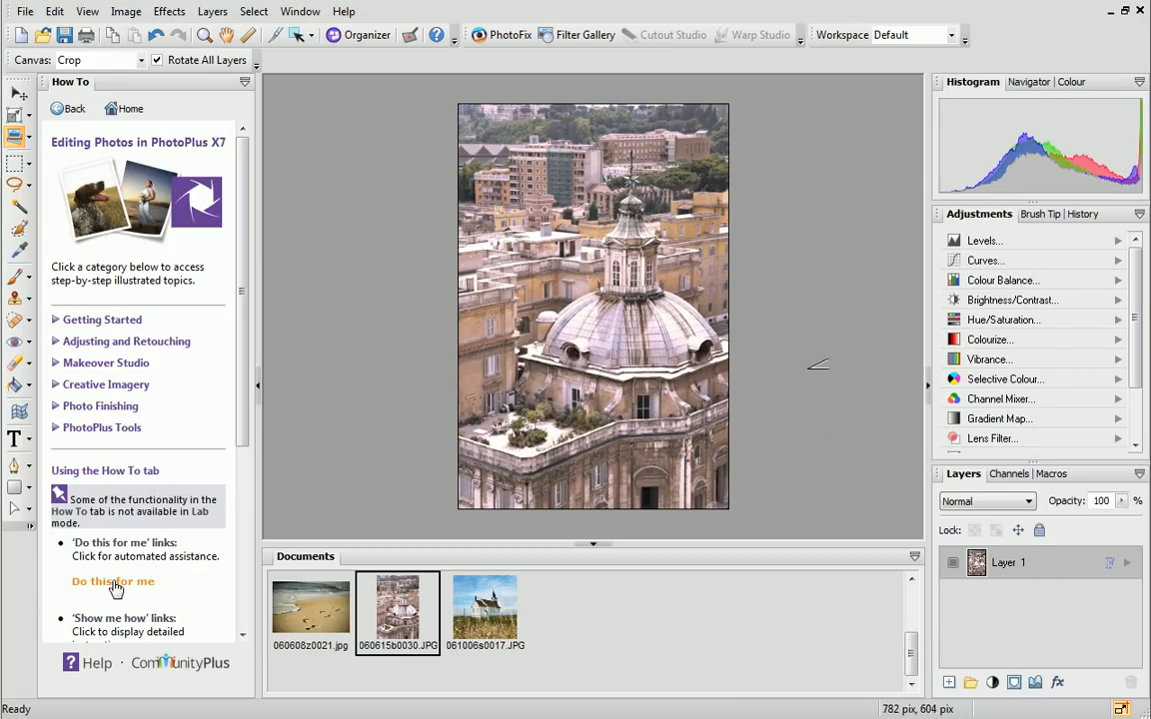
Switch to the bride portrait and scroll the Adjustments list to the Black and White presets
left_click(571, 607)
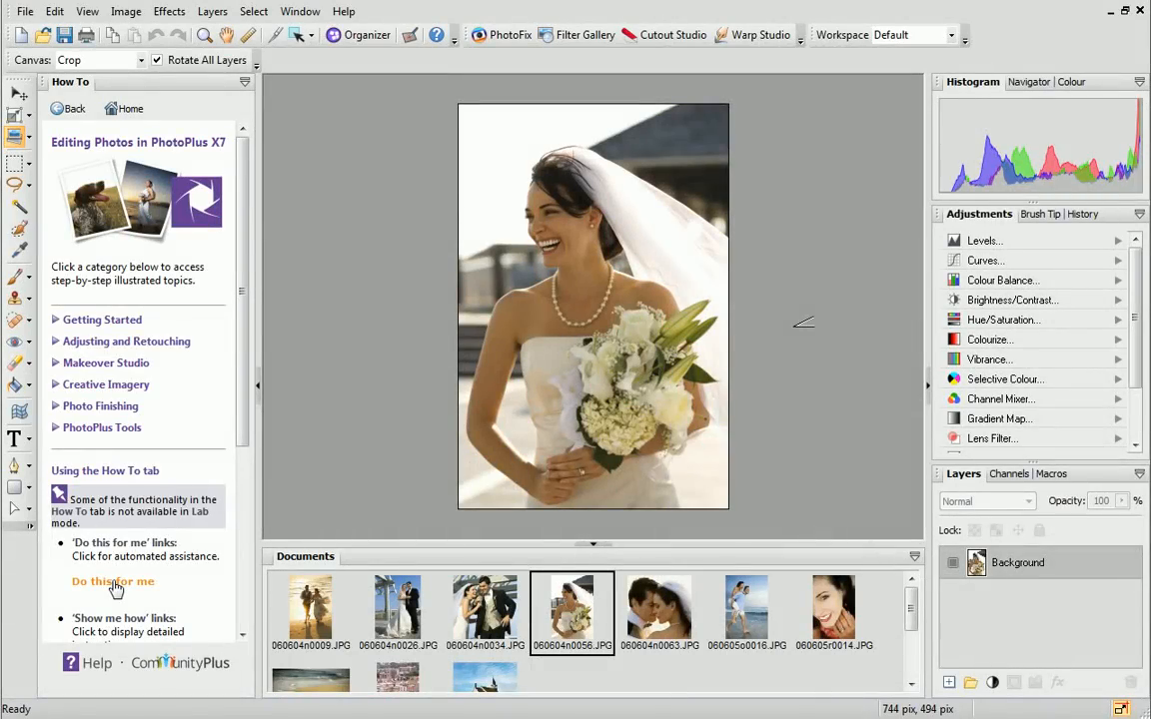
mouse_move(896, 278)
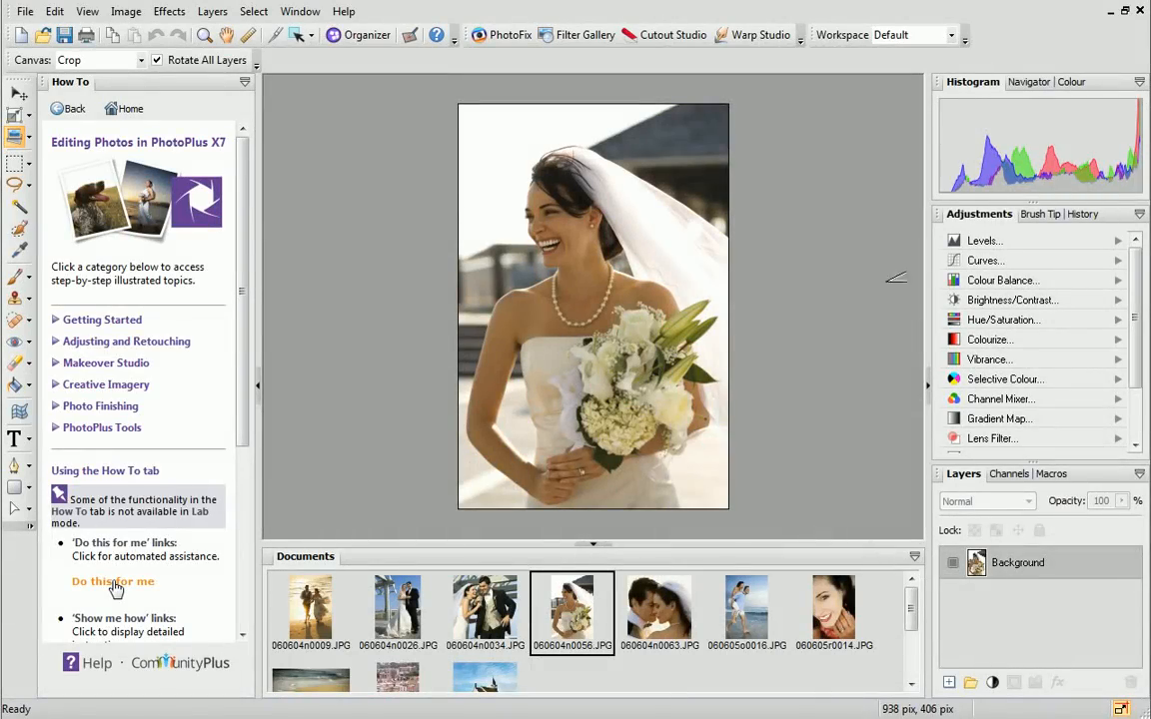
mouse_move(989, 235)
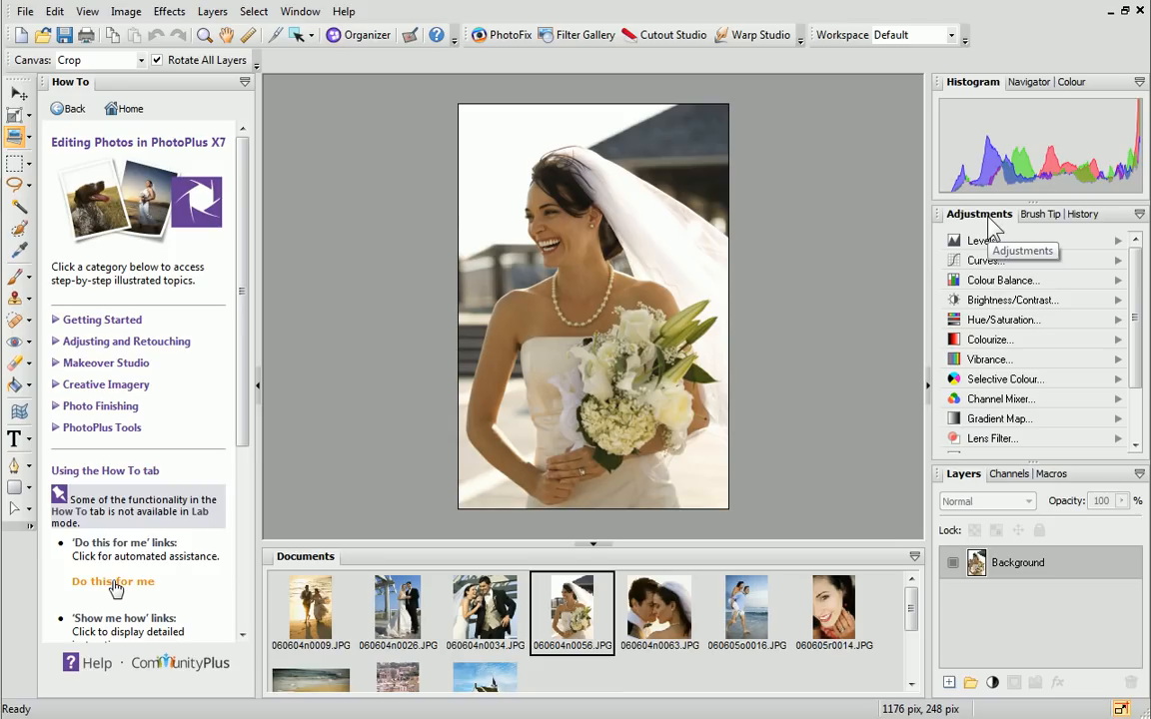
mouse_move(1055, 250)
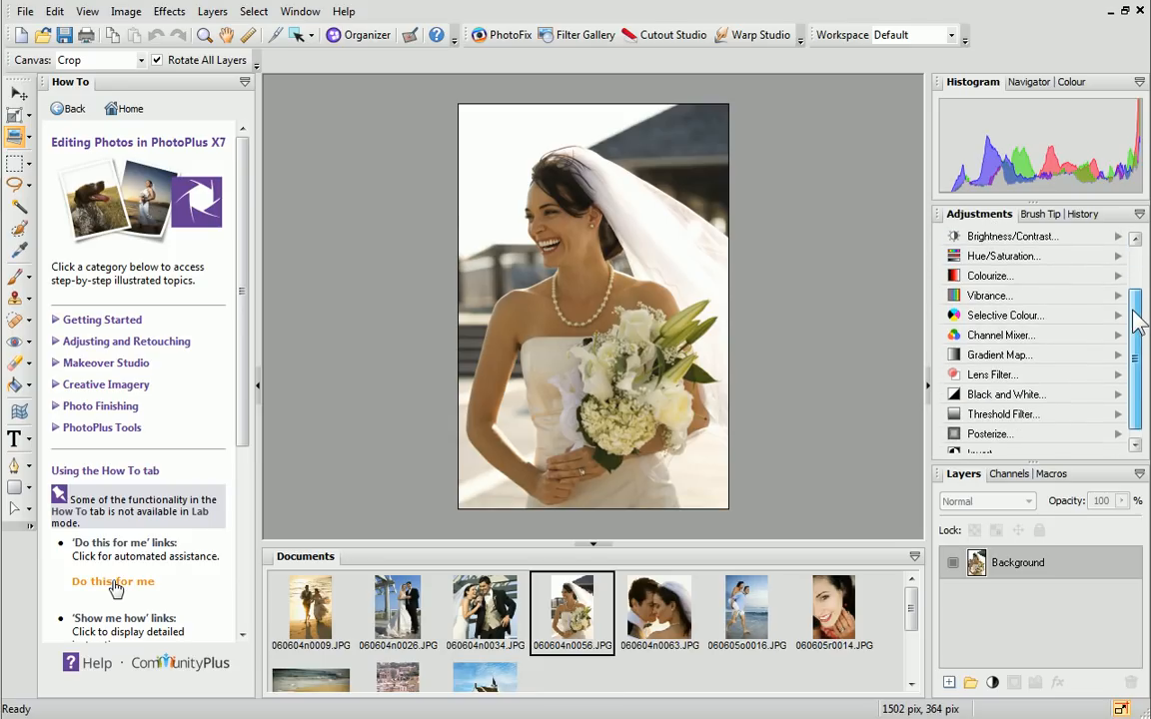
scroll("down", 3)
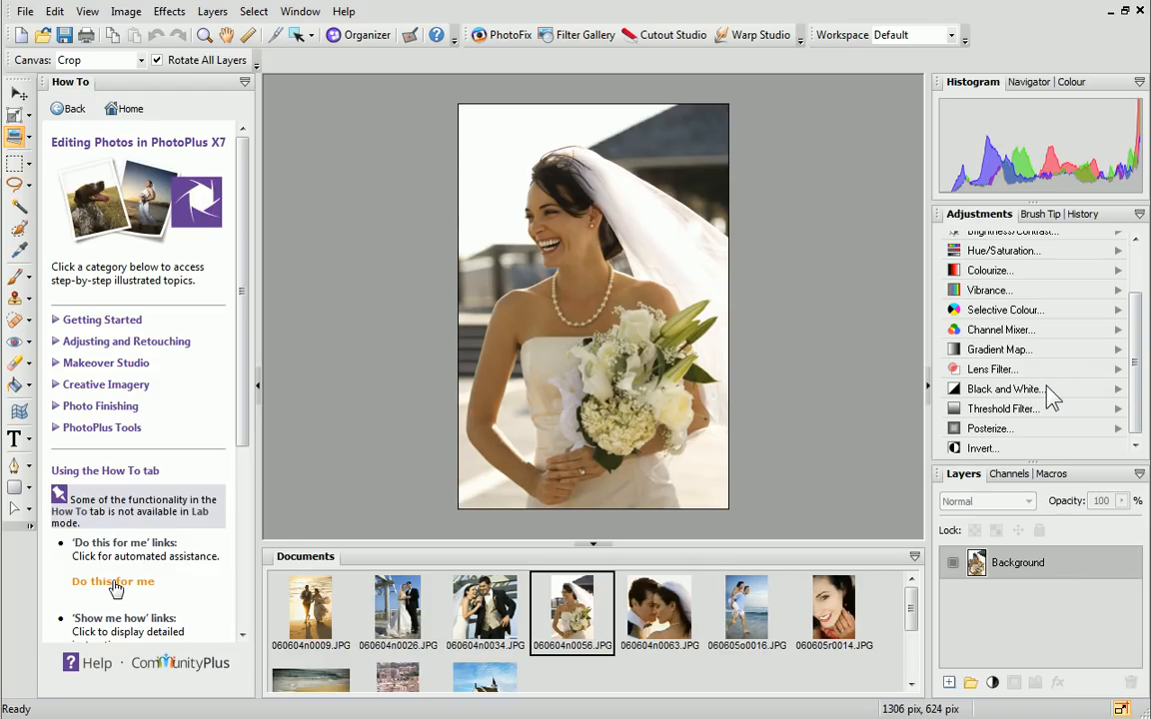
mouse_move(1123, 400)
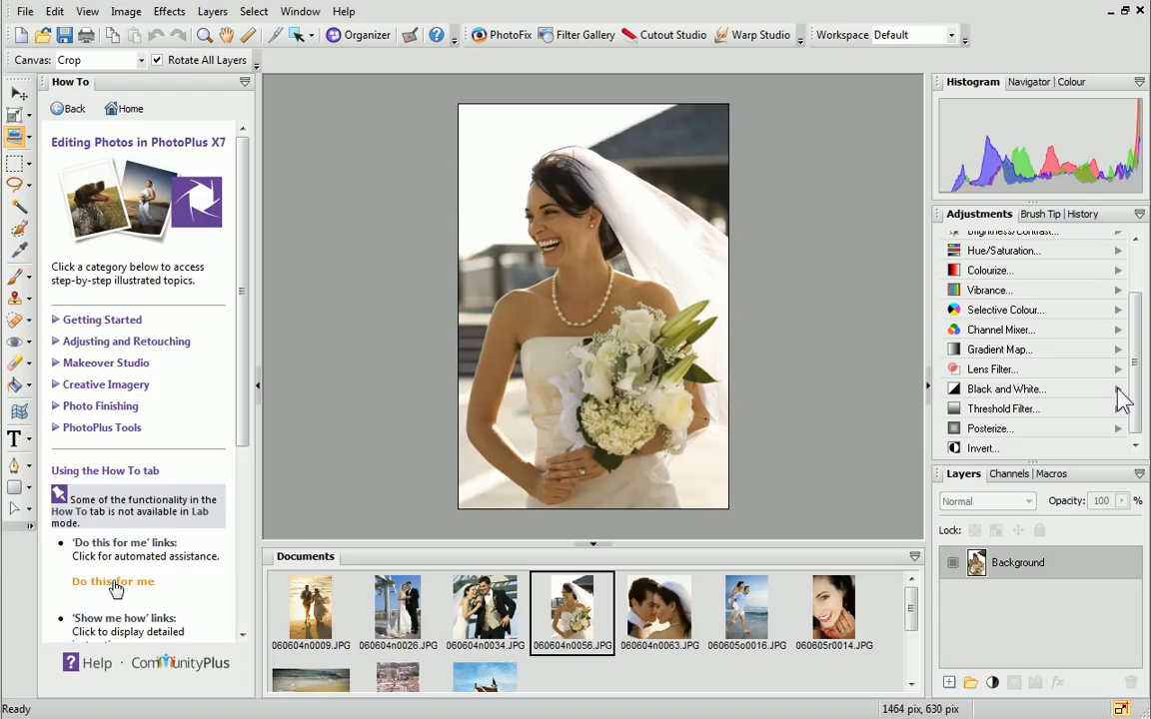
scroll("down", 3)
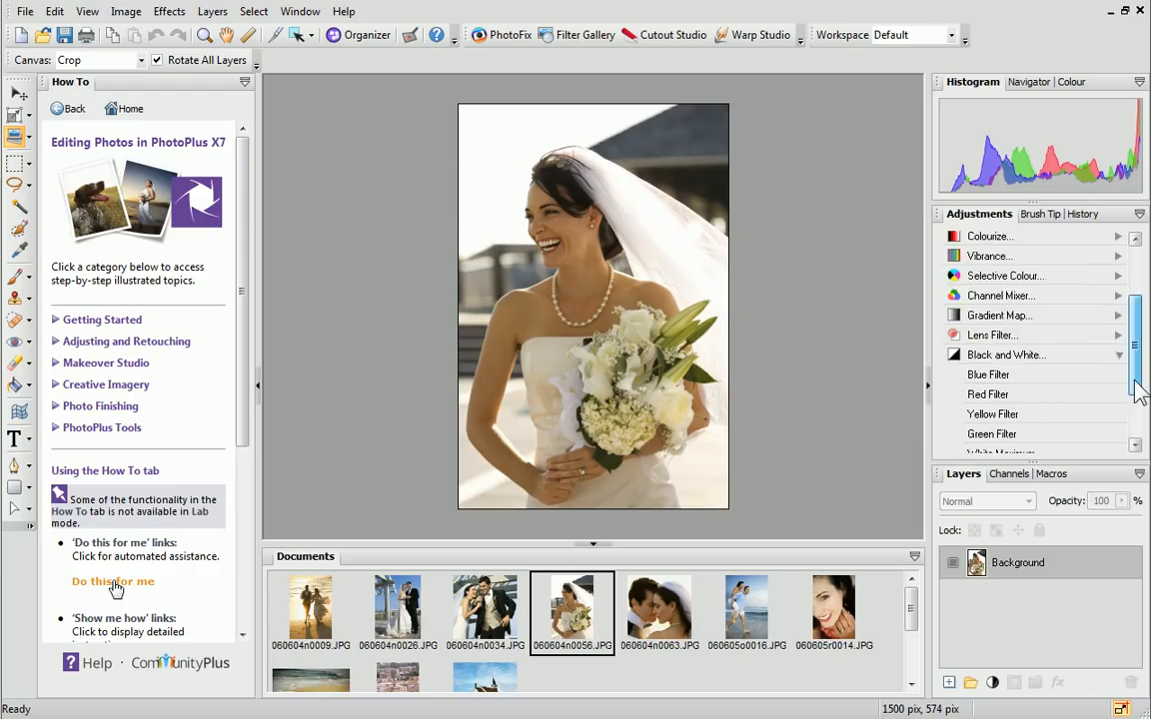
scroll("down", 3)
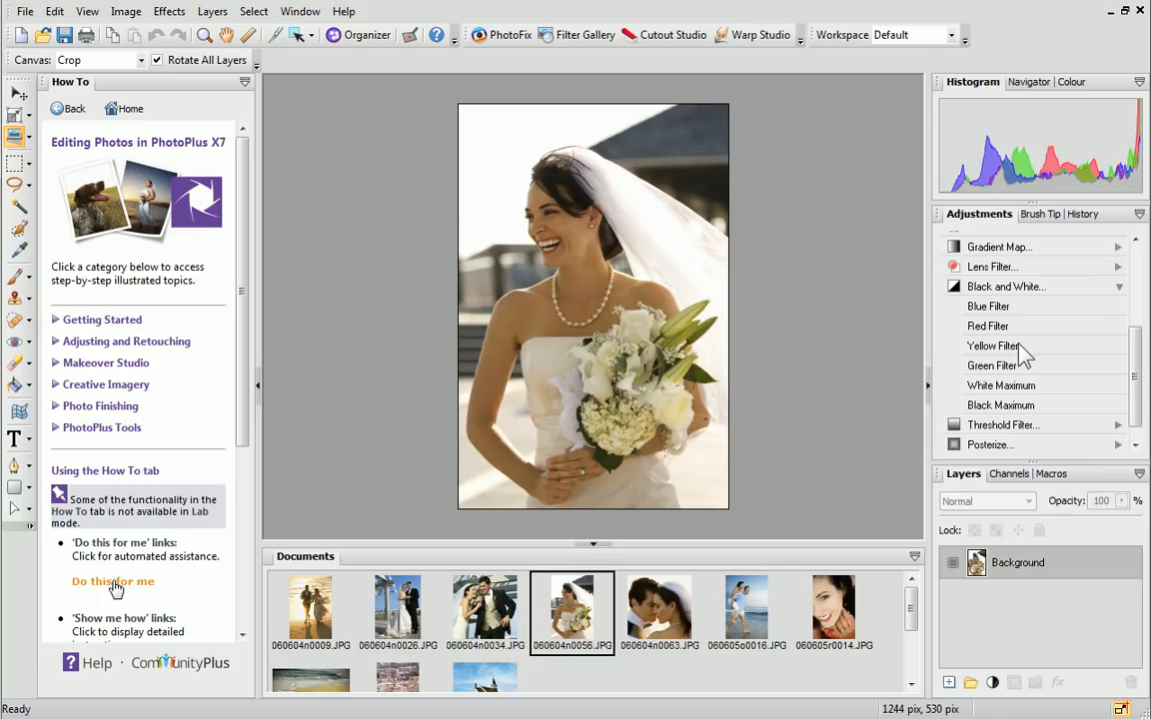
Apply the Yellow Filter black-and-white preset and lower the red and another channel in the mix
left_click(993, 346)
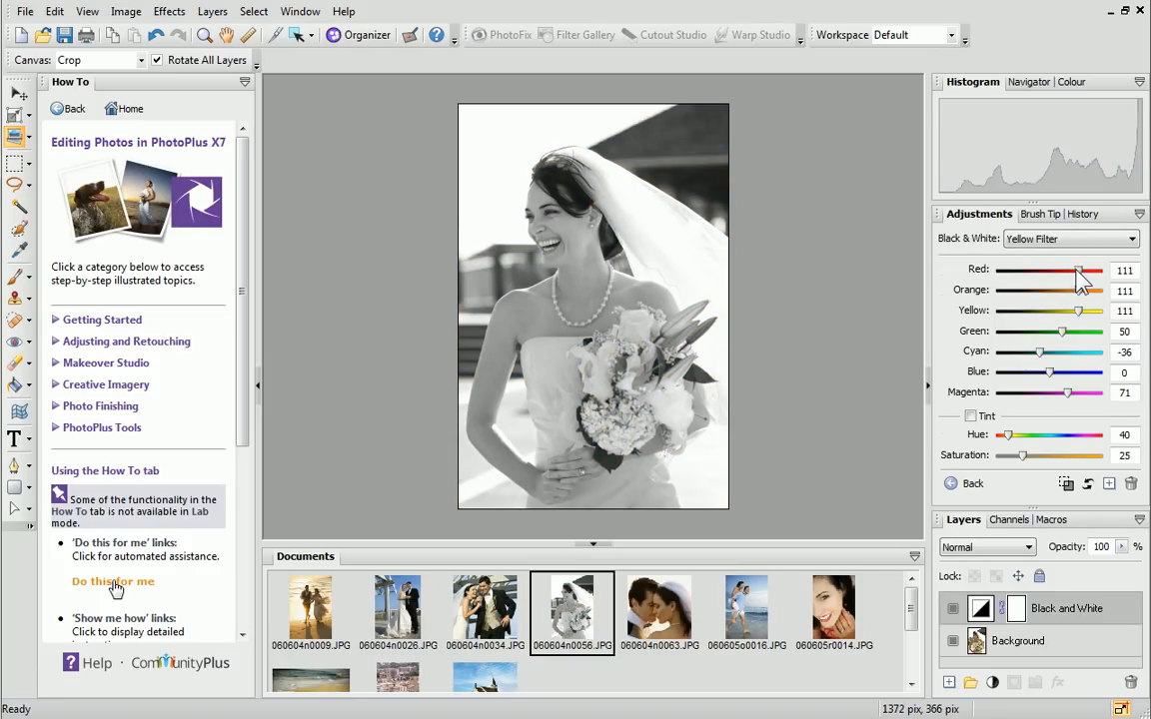
left_click_drag(1079, 270, 1059, 269)
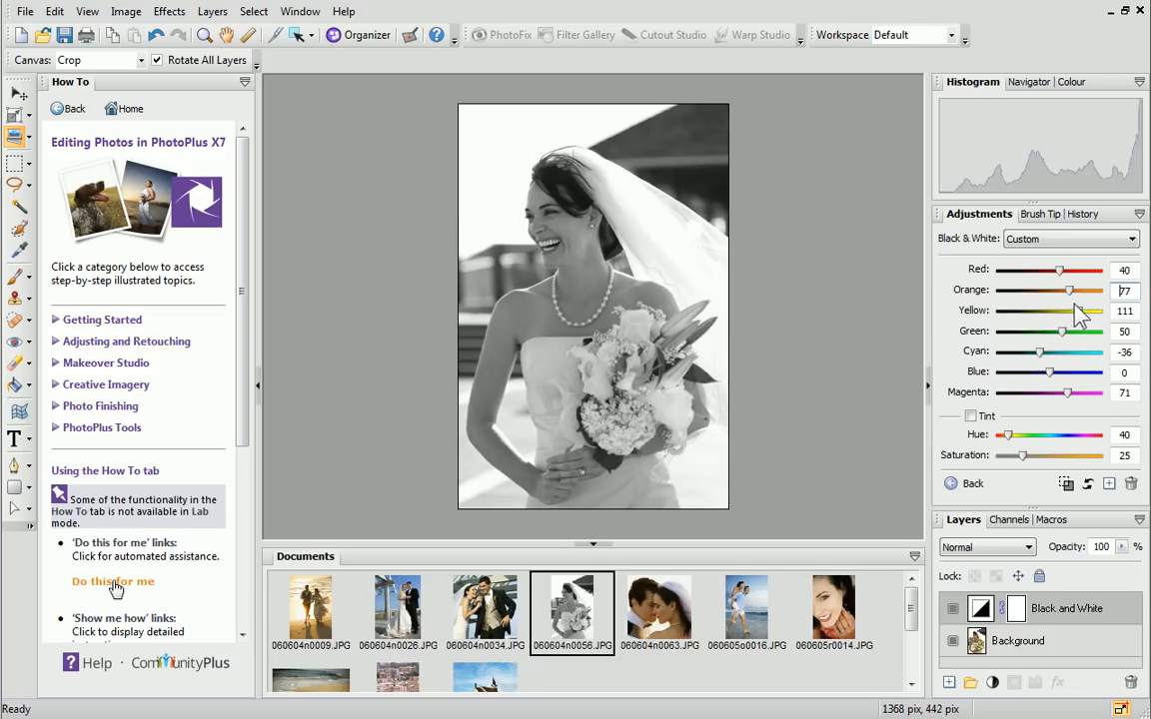
left_click_drag(1069, 311, 1055, 312)
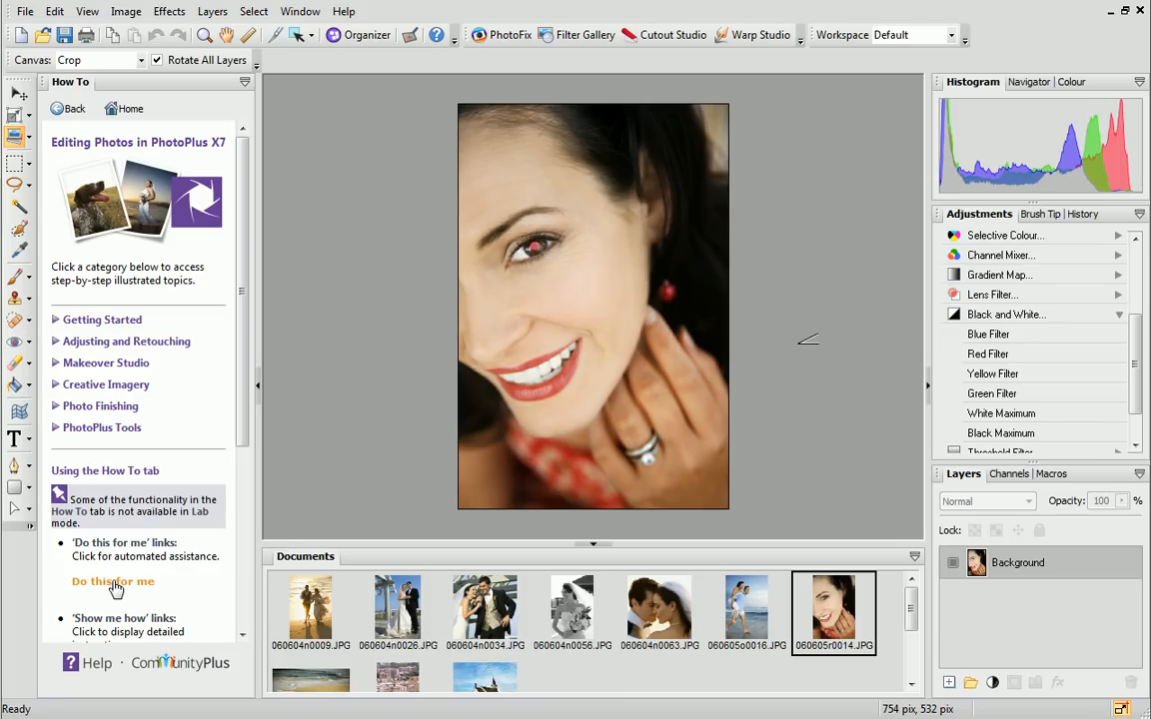
Zoom in on the woman's eye and remove the red glare with the Red Eye Tool
left_click(203, 36)
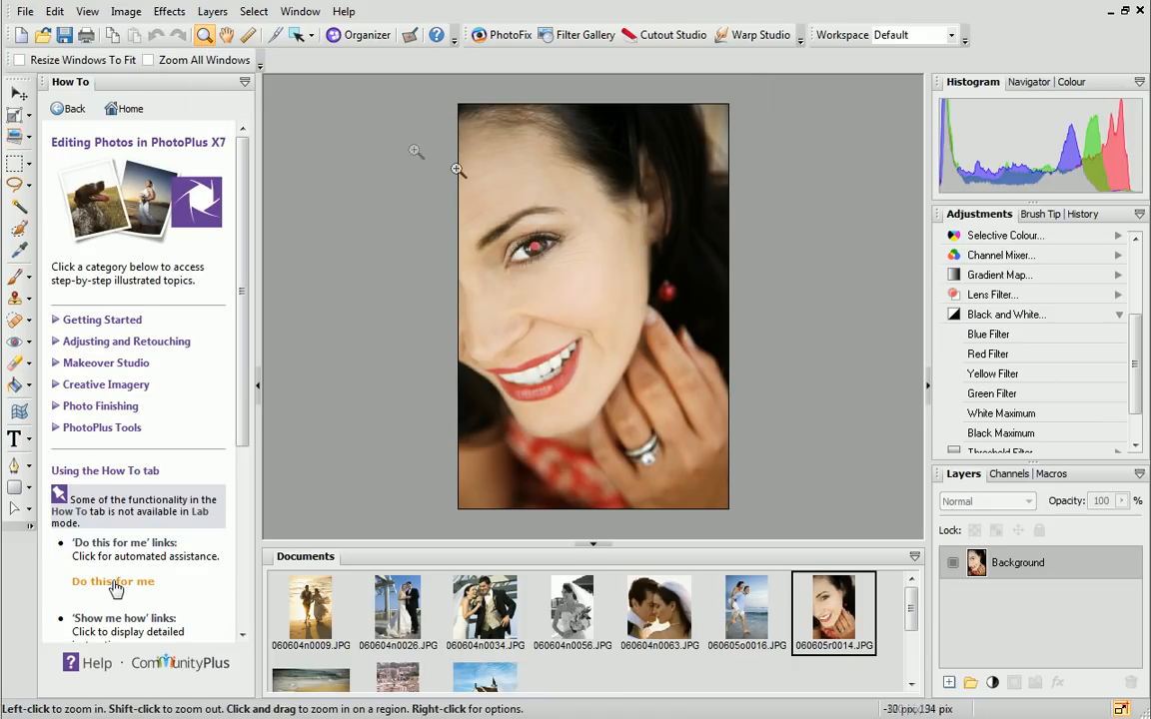
left_click(455, 168)
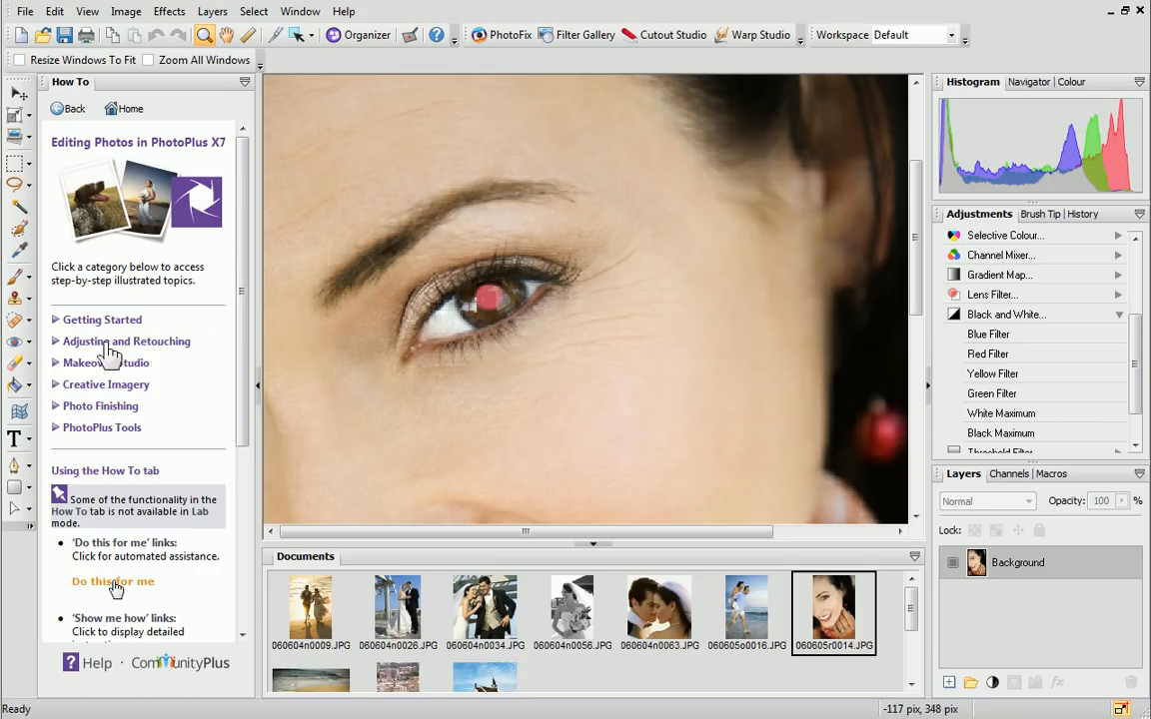
mouse_move(16, 344)
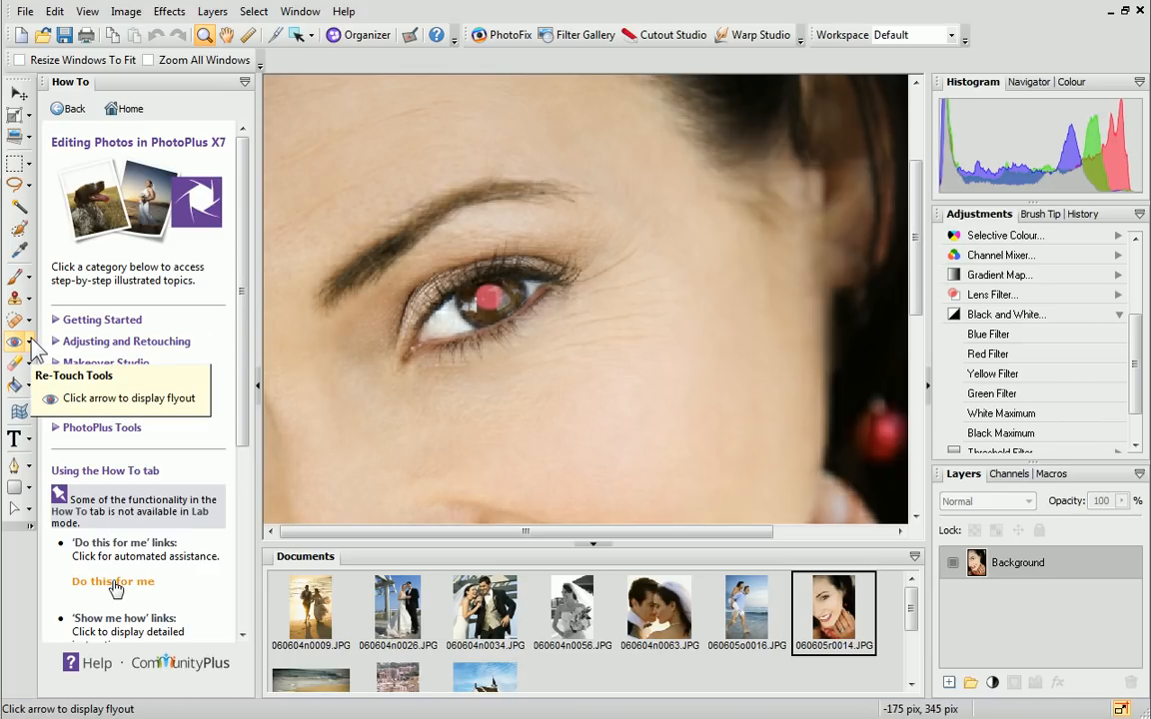
left_click(20, 343)
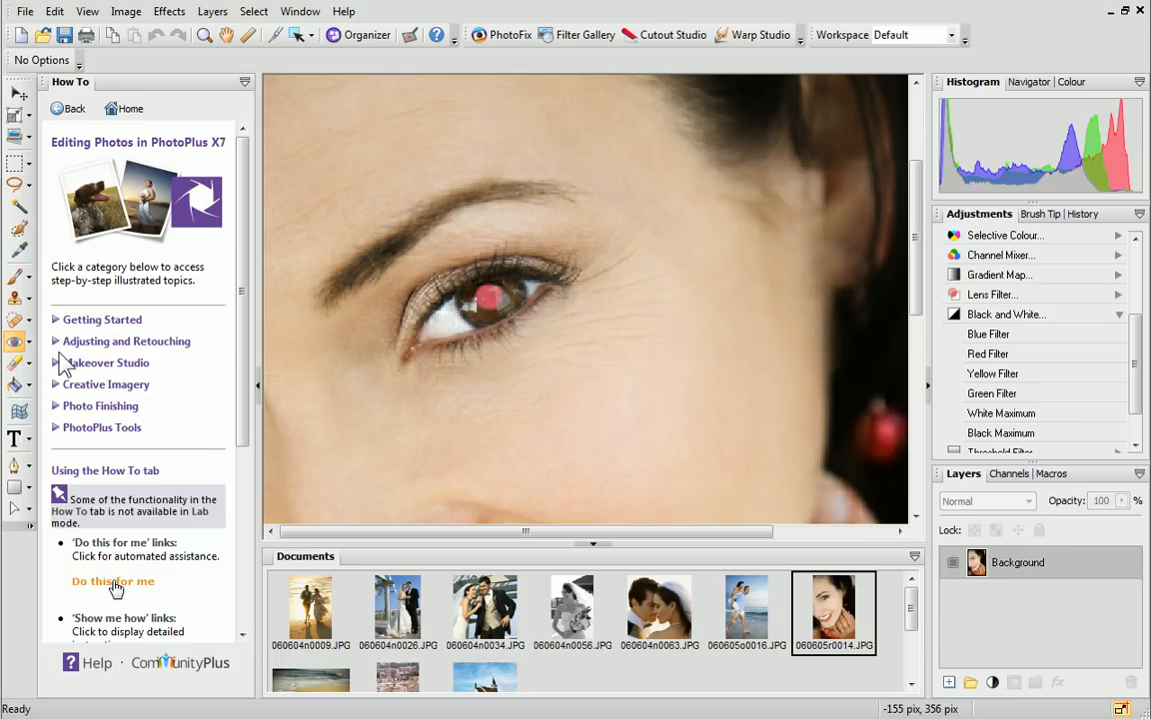
mouse_move(460, 276)
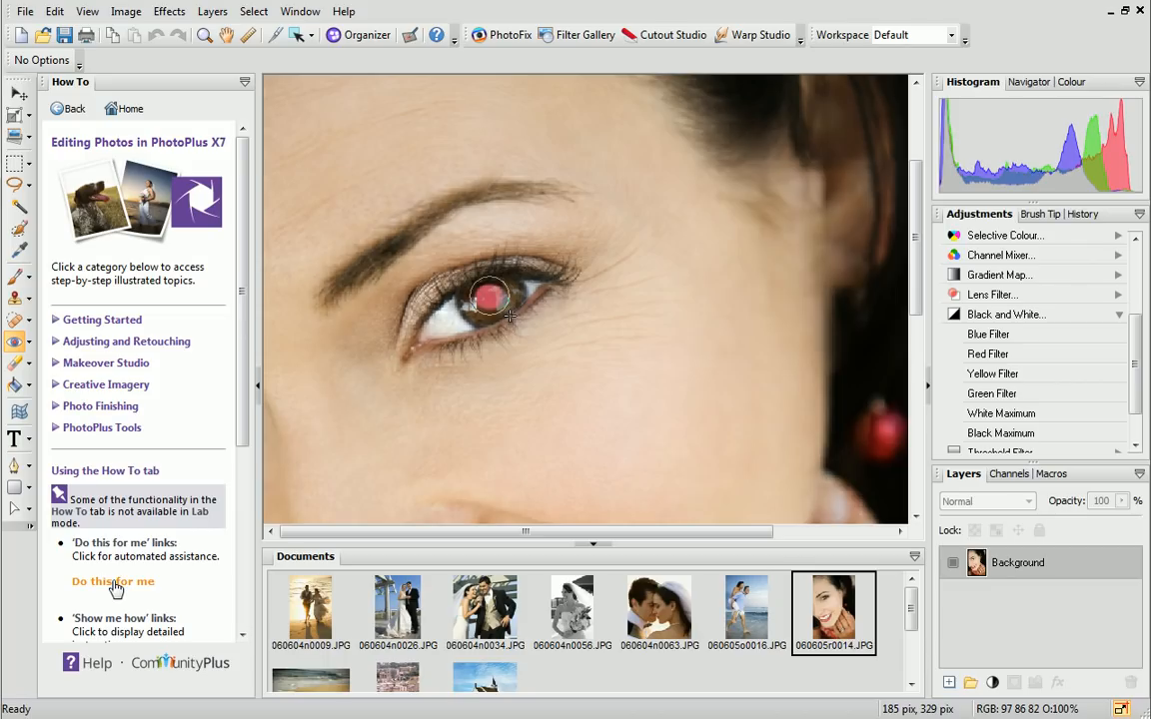
left_click(488, 296)
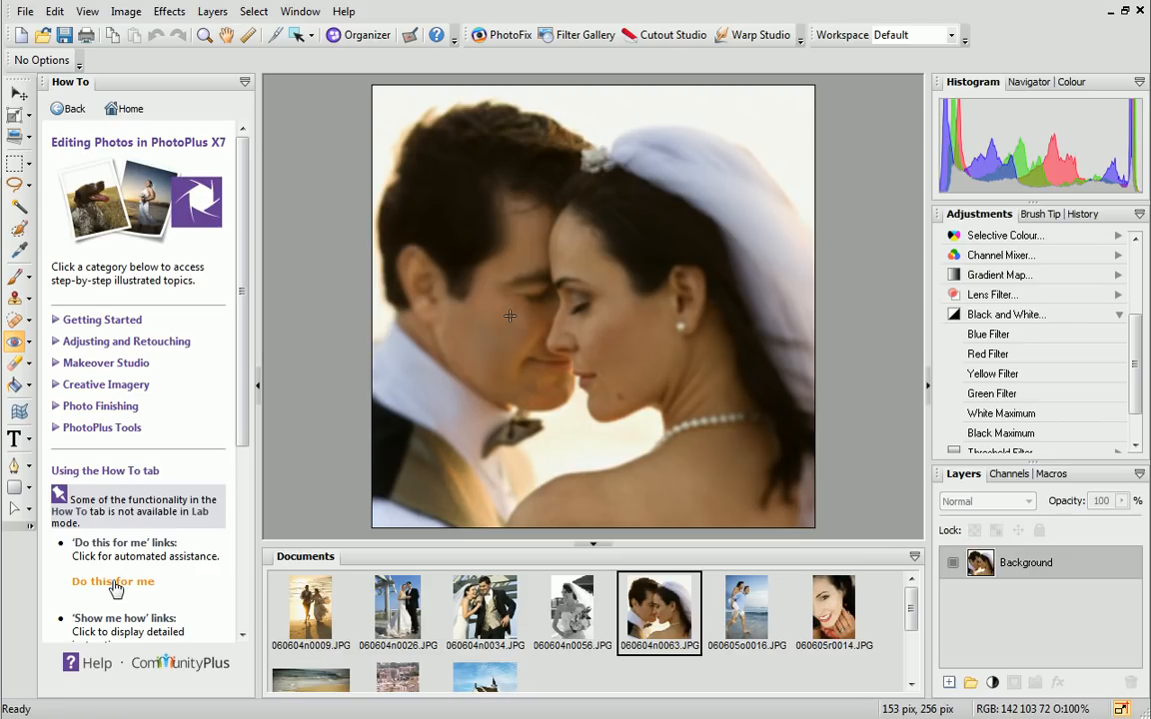
mouse_move(456, 323)
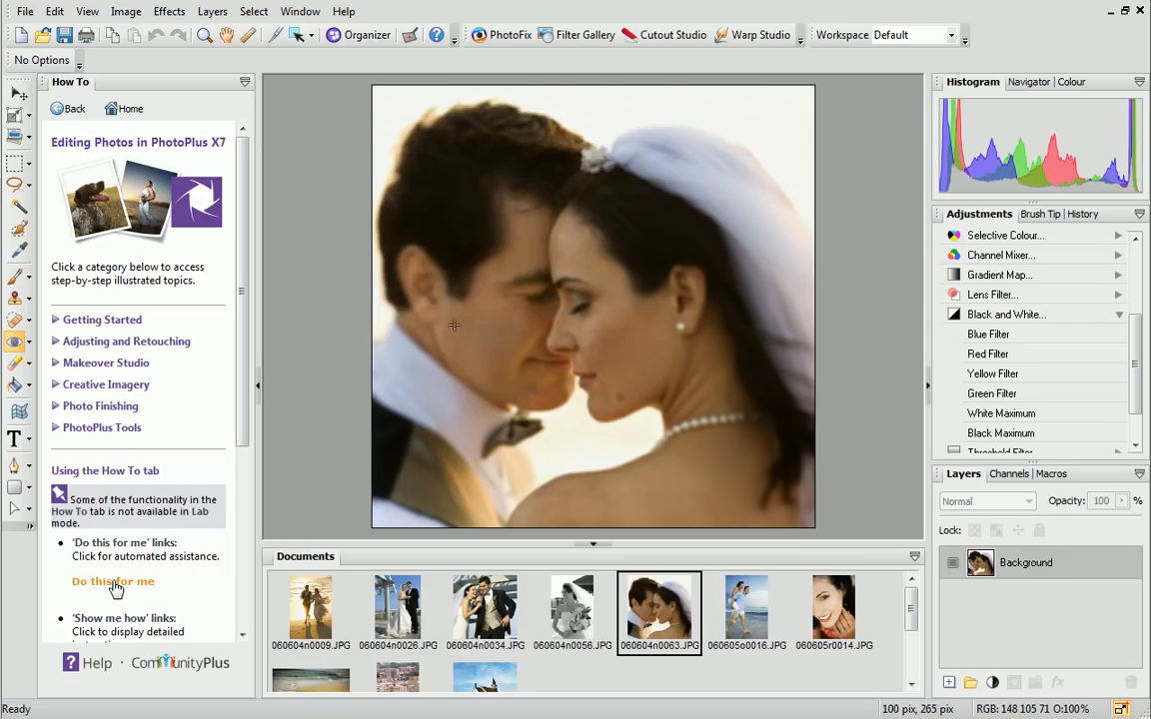
mouse_move(16, 320)
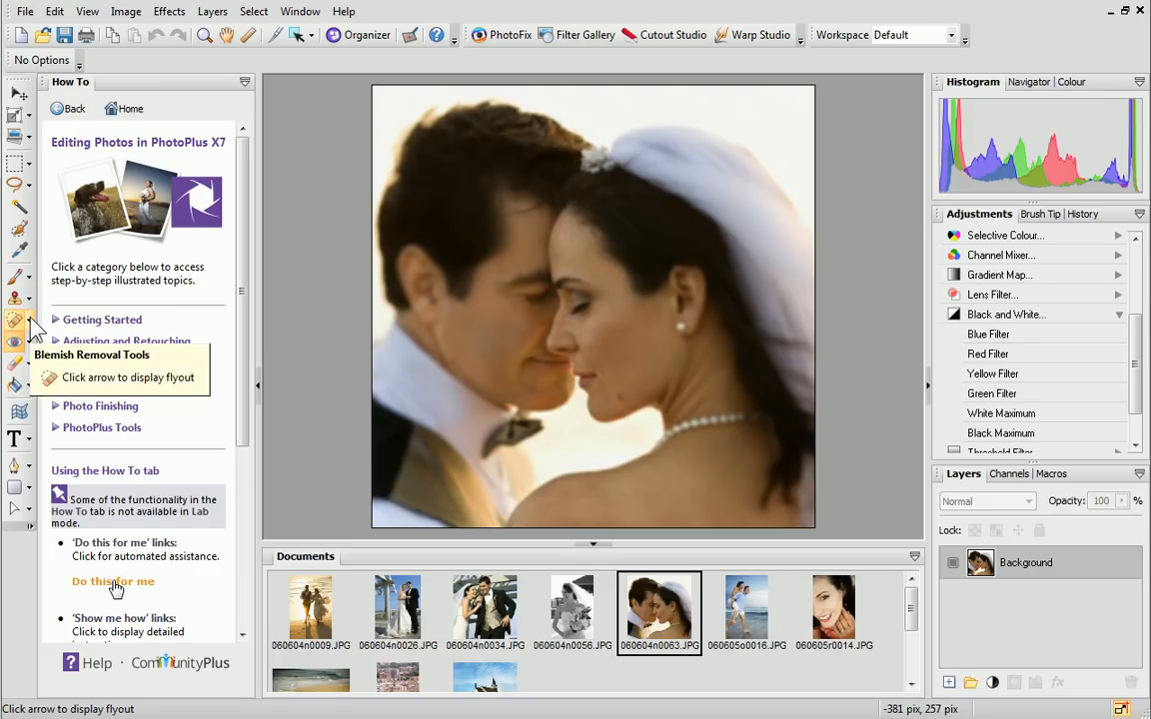
Paint out the blemish on the bride's neck with the Blemish Removal tool
left_click(32, 329)
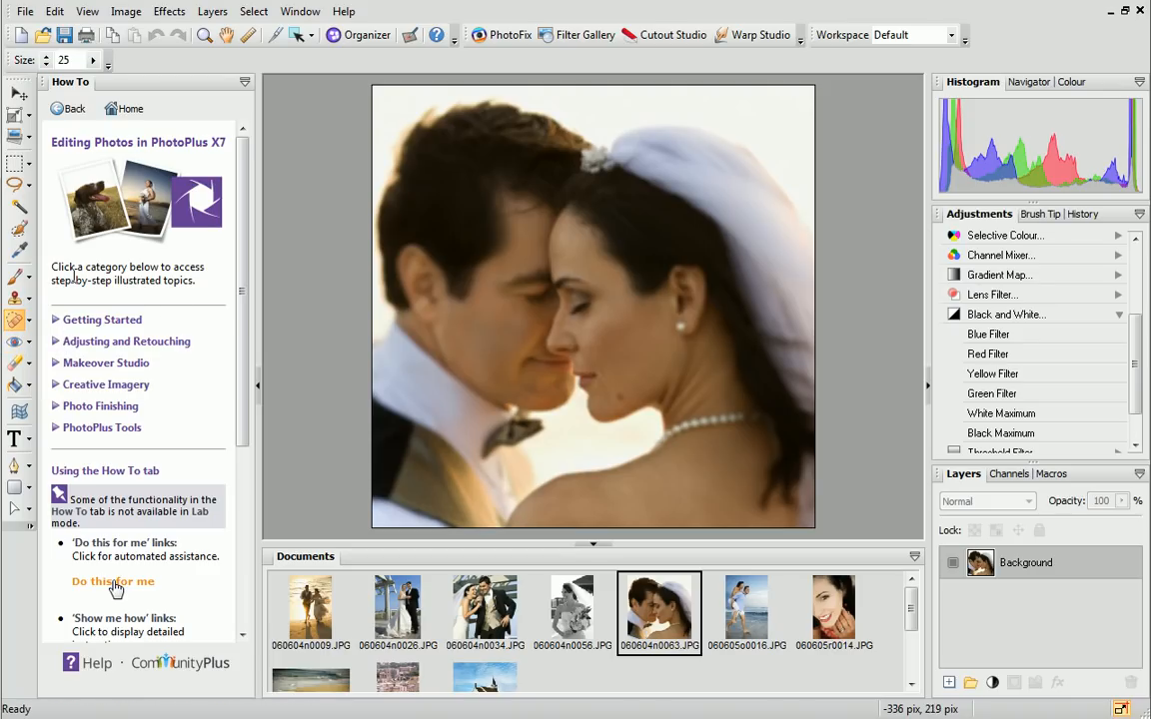
mouse_move(96, 60)
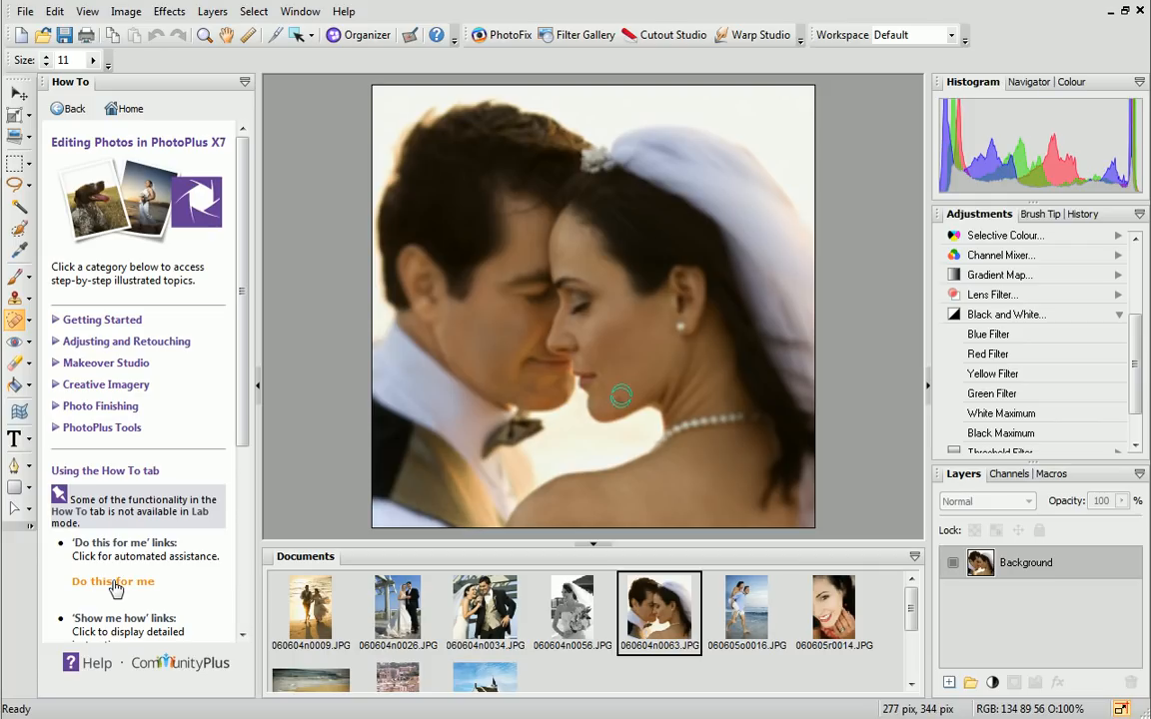
left_click_drag(619, 396, 652, 178)
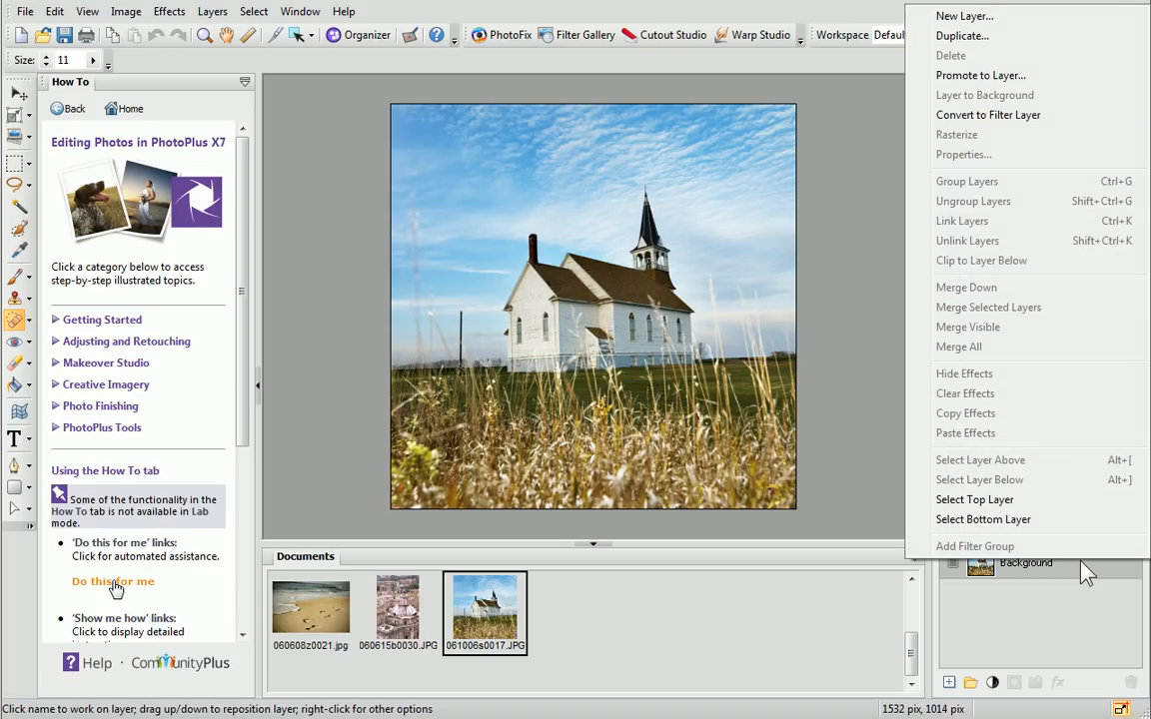
mouse_move(963, 36)
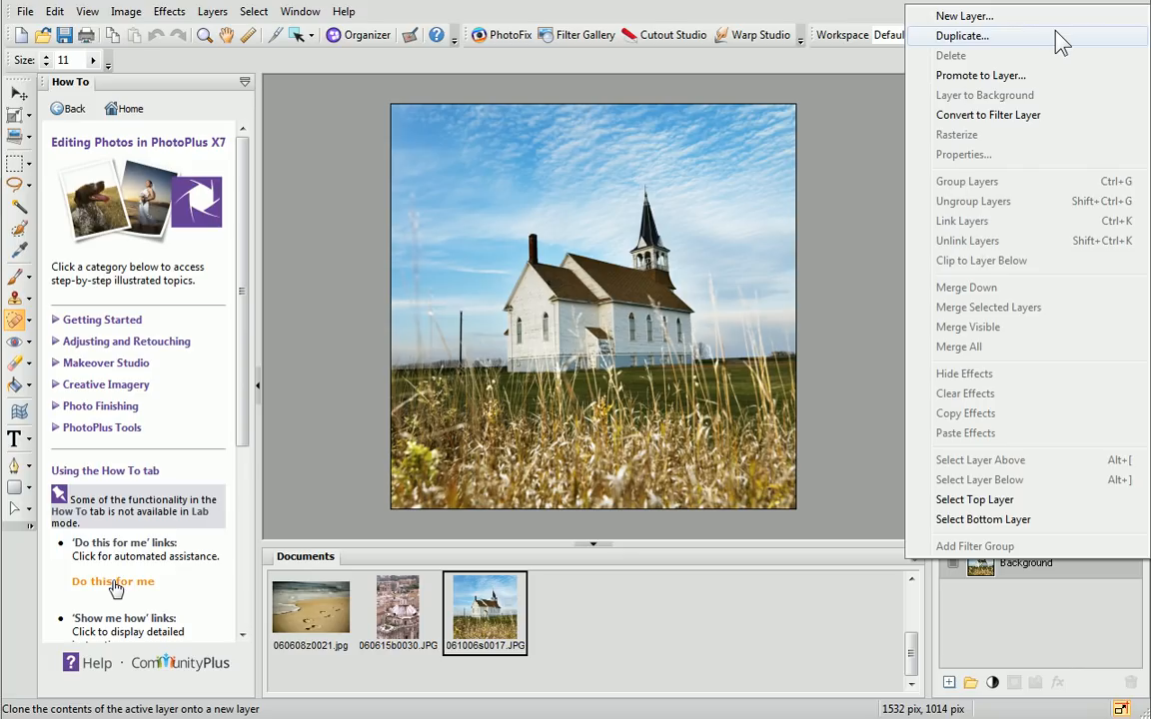
Duplicate the Background layer to create a Background Copy layer
left_click(963, 36)
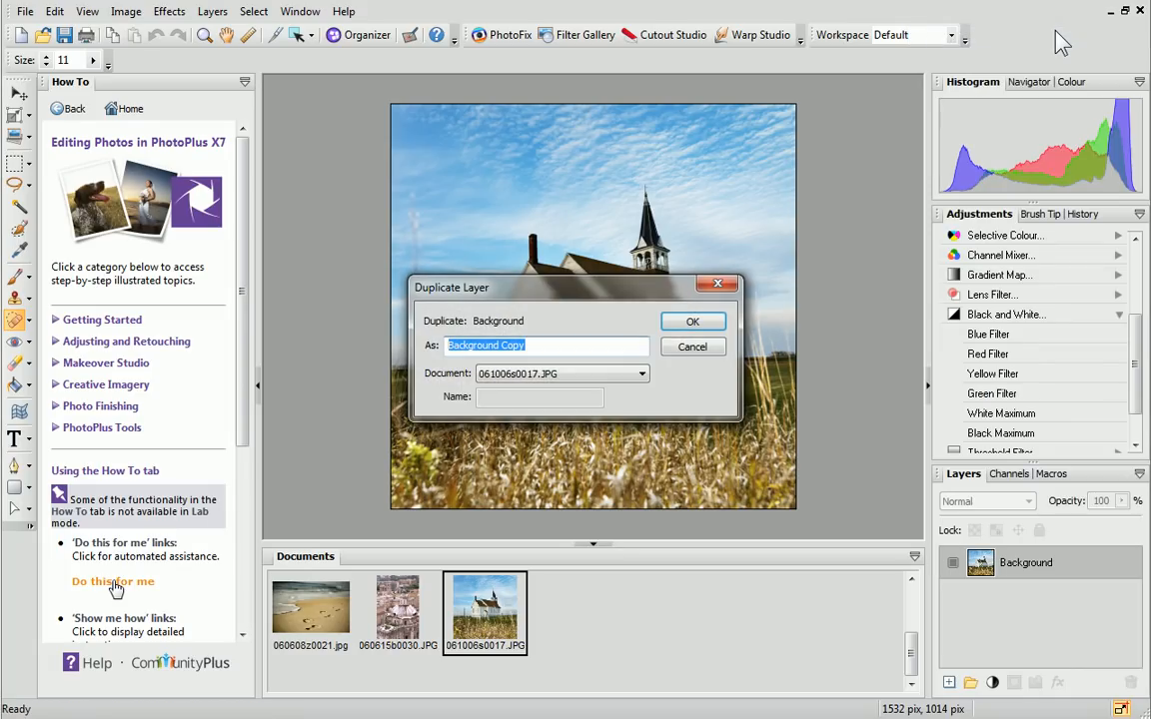
mouse_move(803, 204)
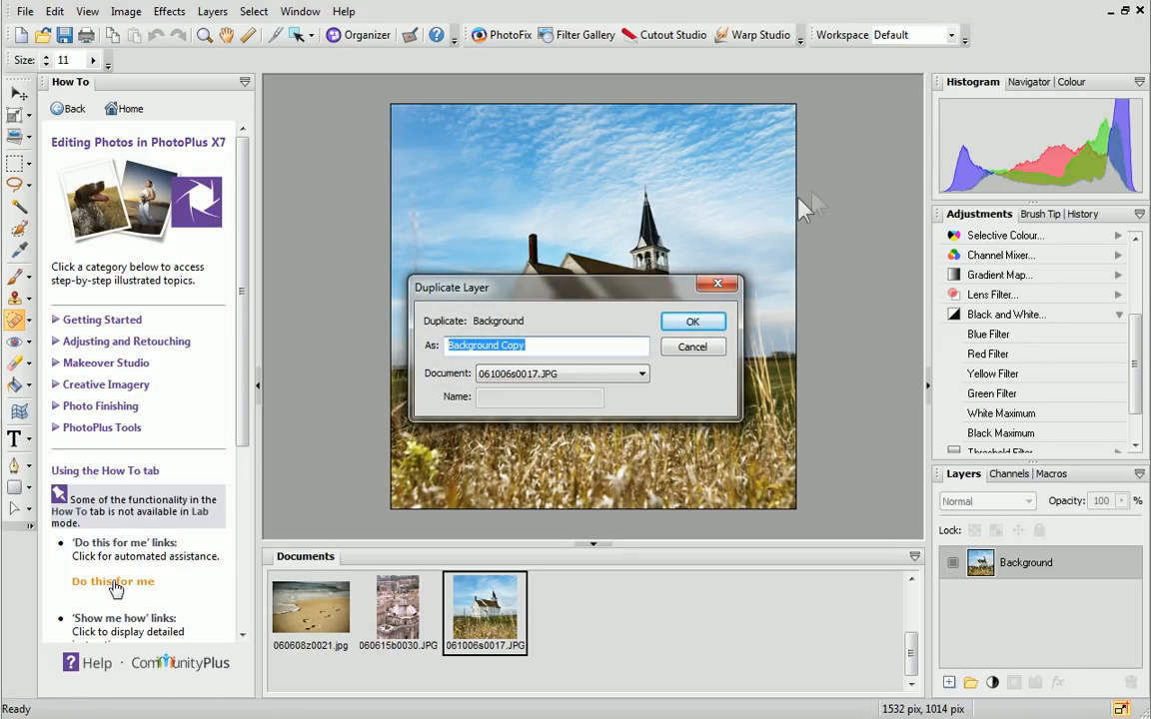
mouse_move(692, 320)
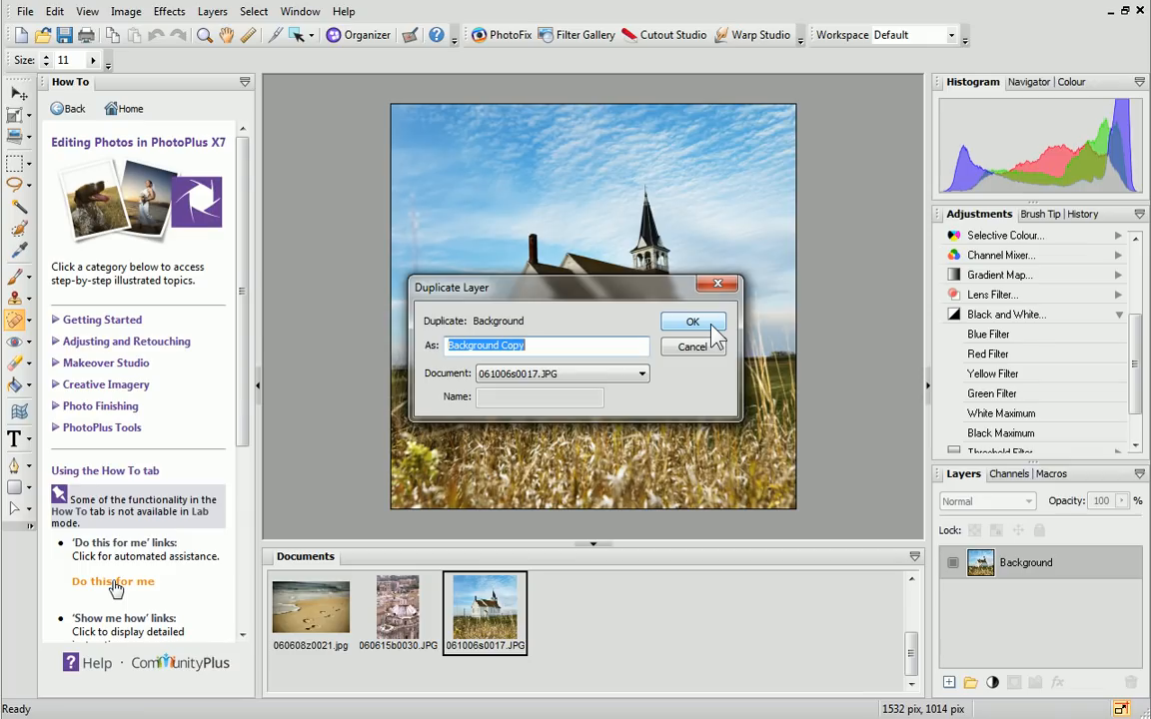
left_click(692, 320)
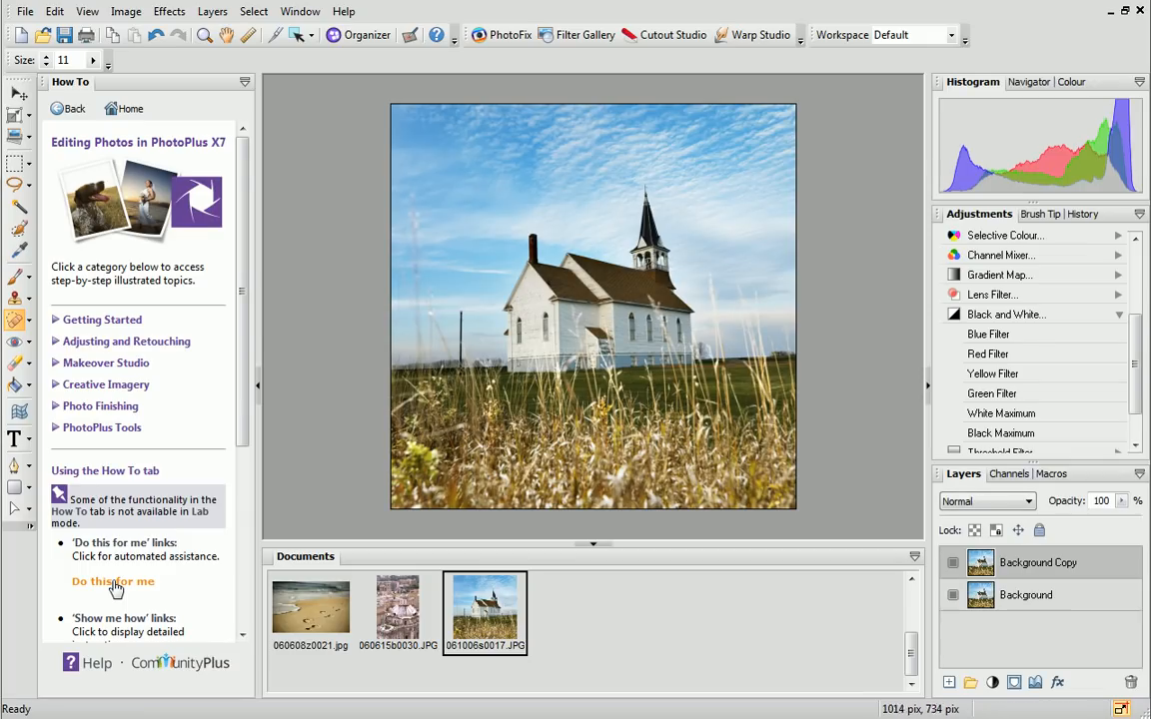
right_click(1039, 561)
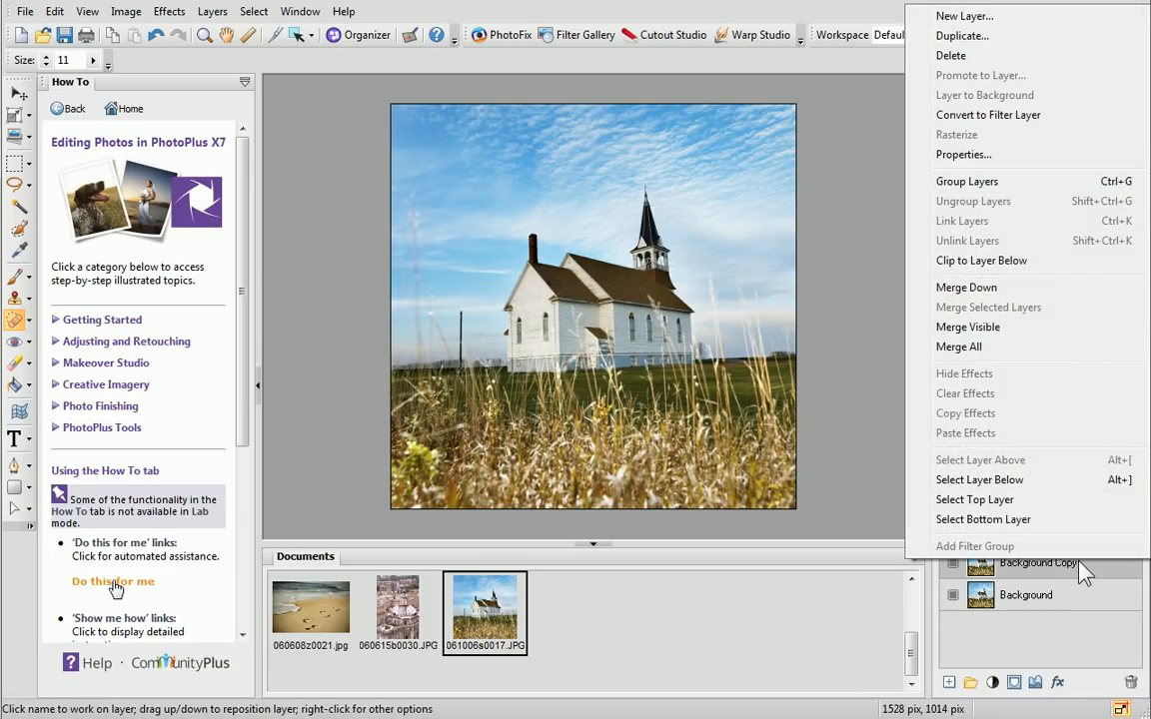
mouse_move(987, 114)
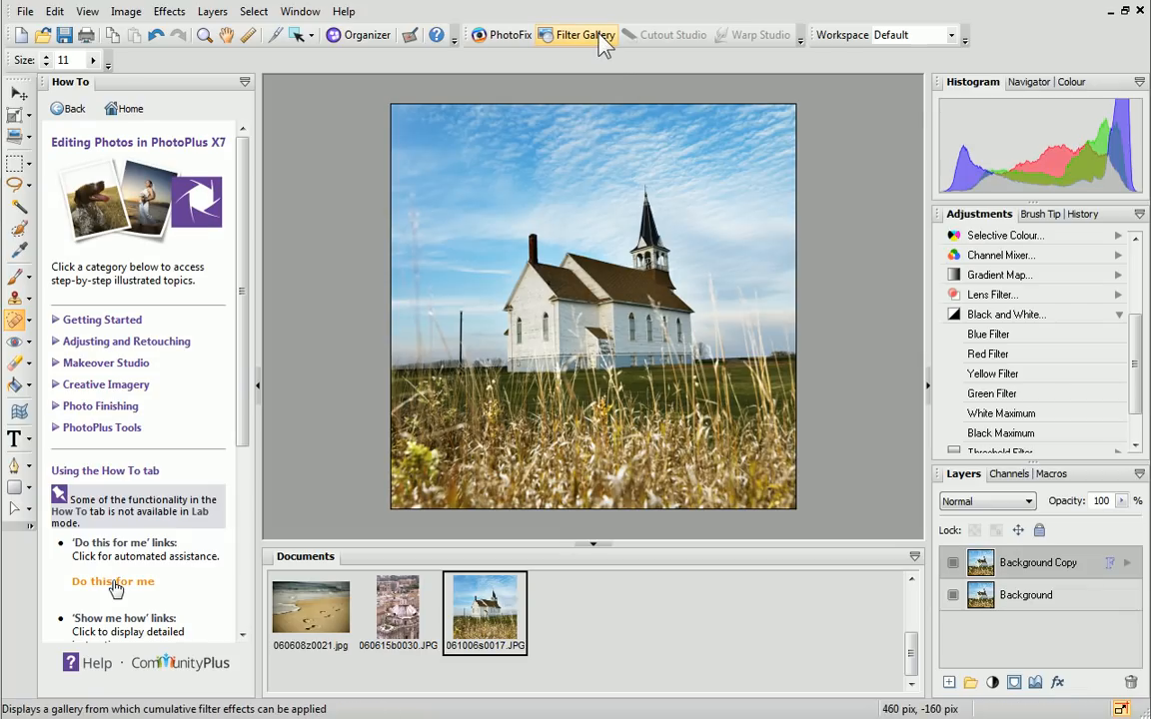
mouse_move(584, 36)
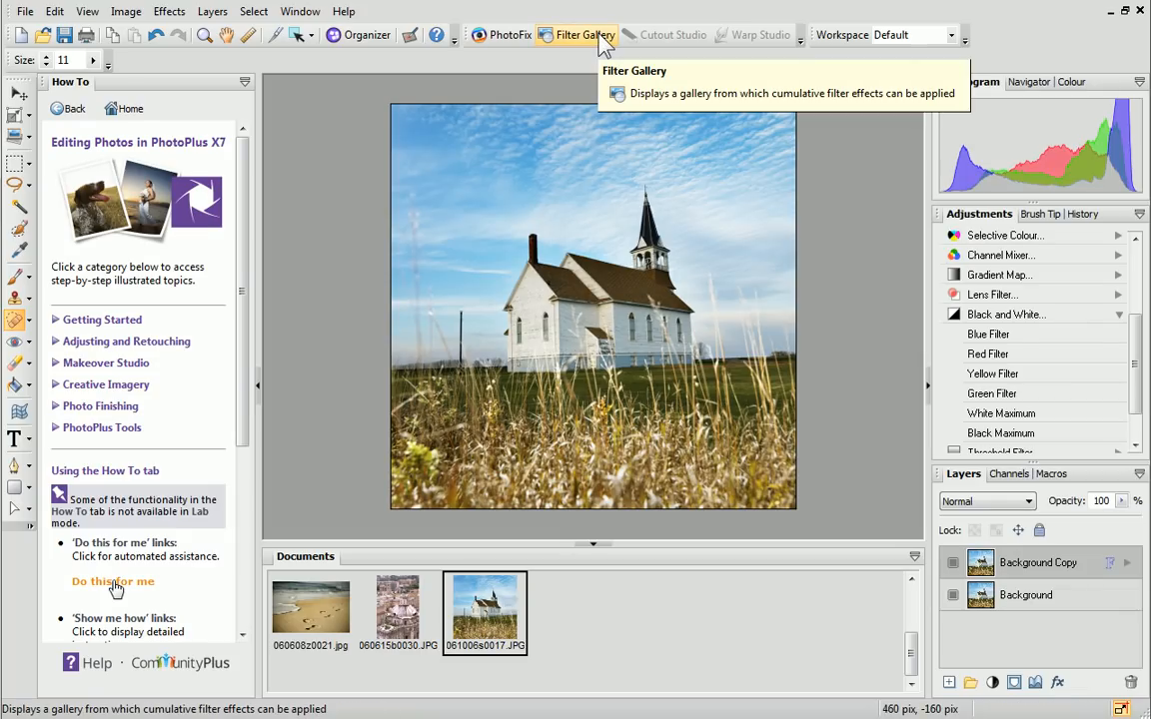
In Filter Gallery, browse to the Artistic category and choose the Pointillist filter
left_click(576, 34)
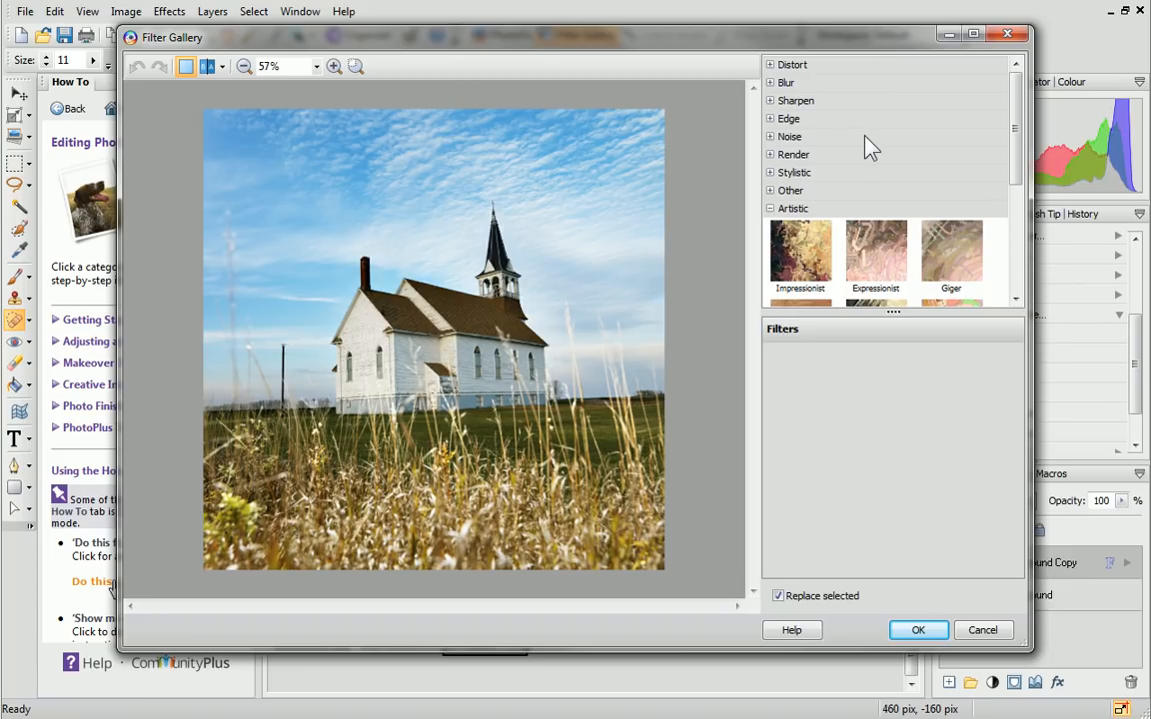
left_click(792, 64)
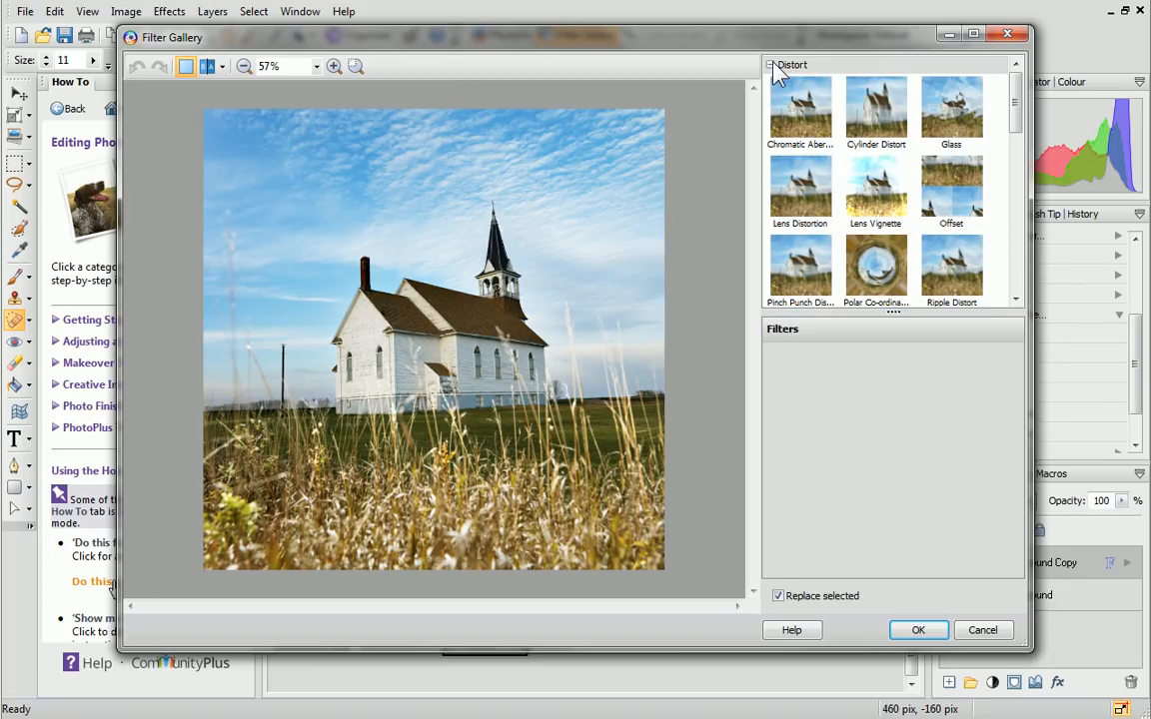
left_click(772, 64)
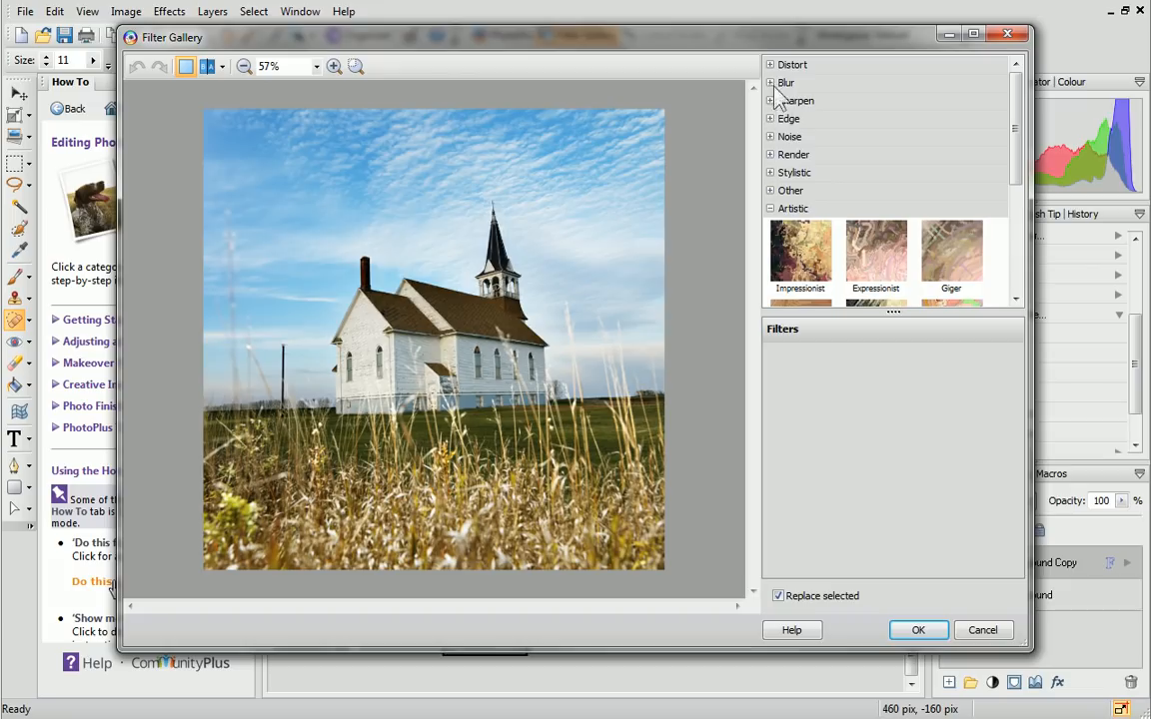
left_click(795, 172)
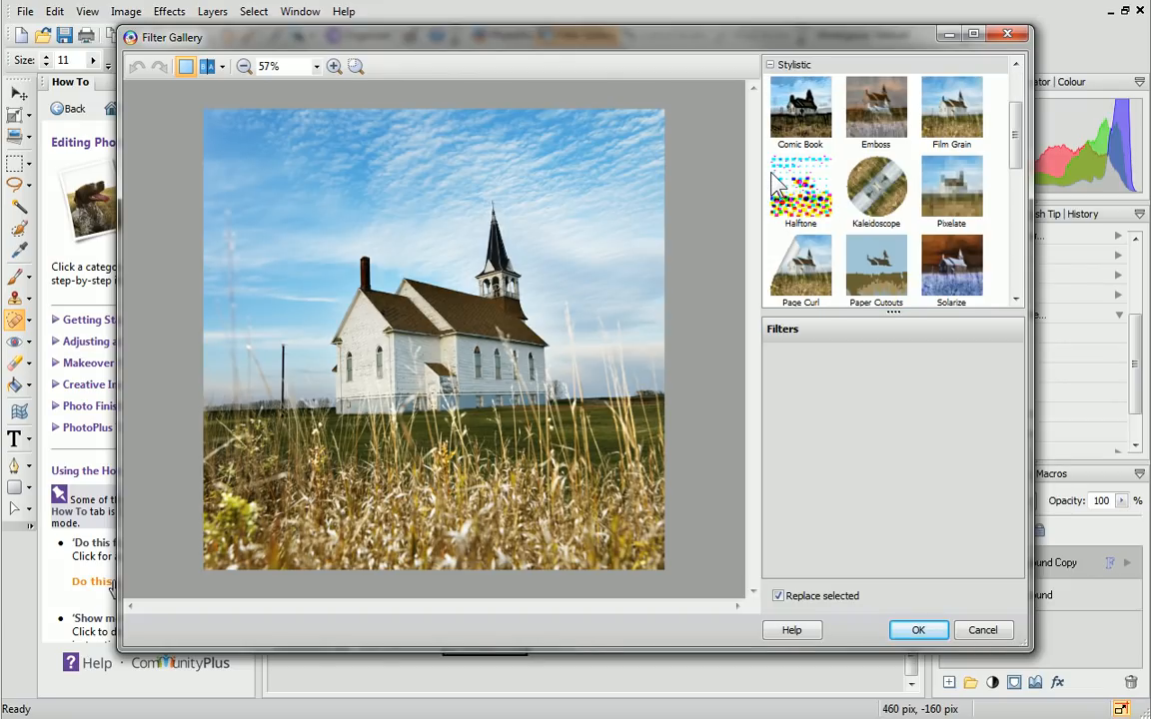
left_click(792, 100)
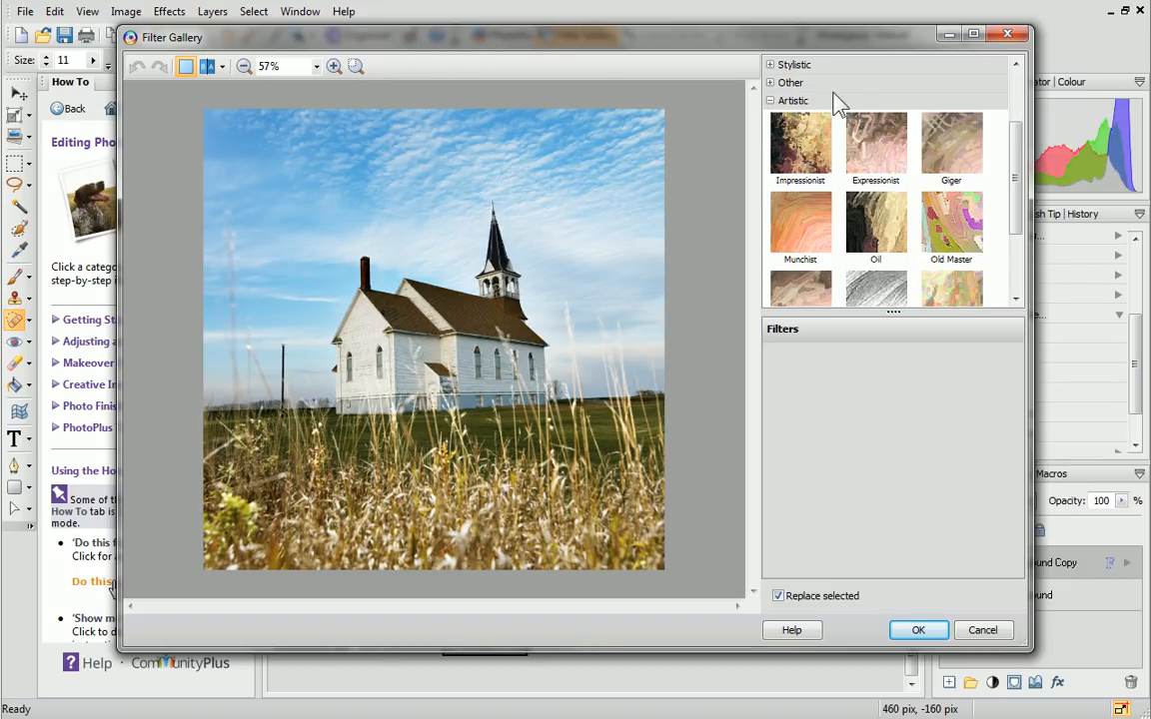
scroll("down", 3)
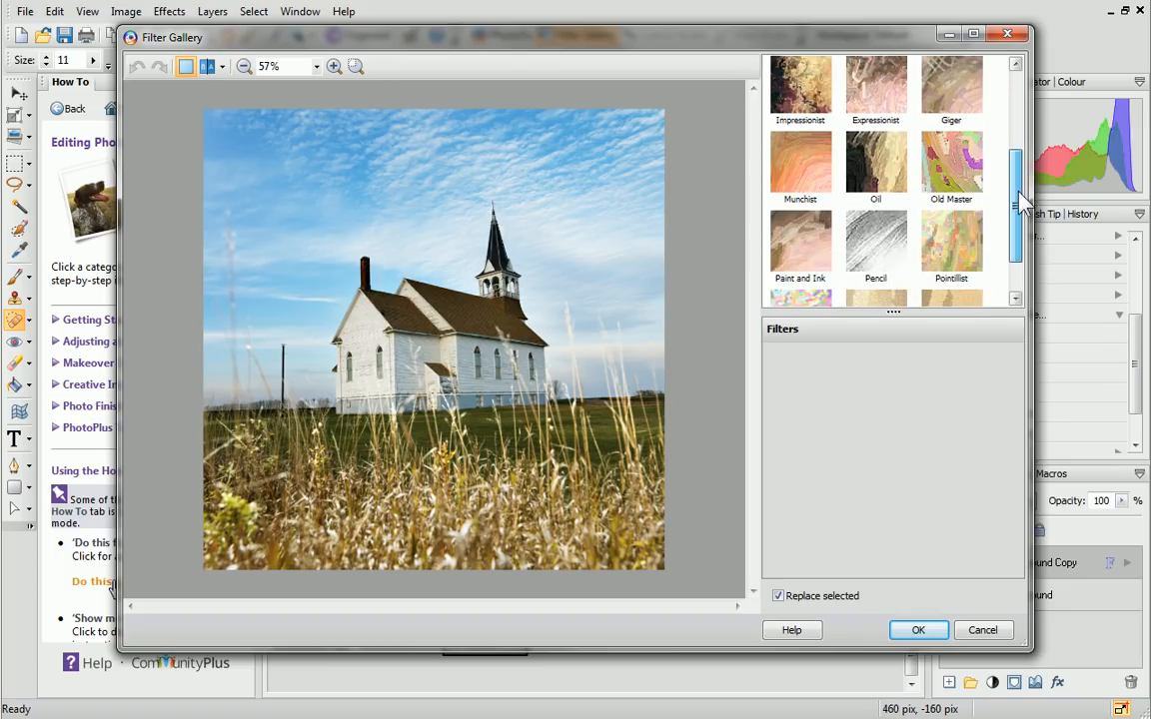
scroll("down", 3)
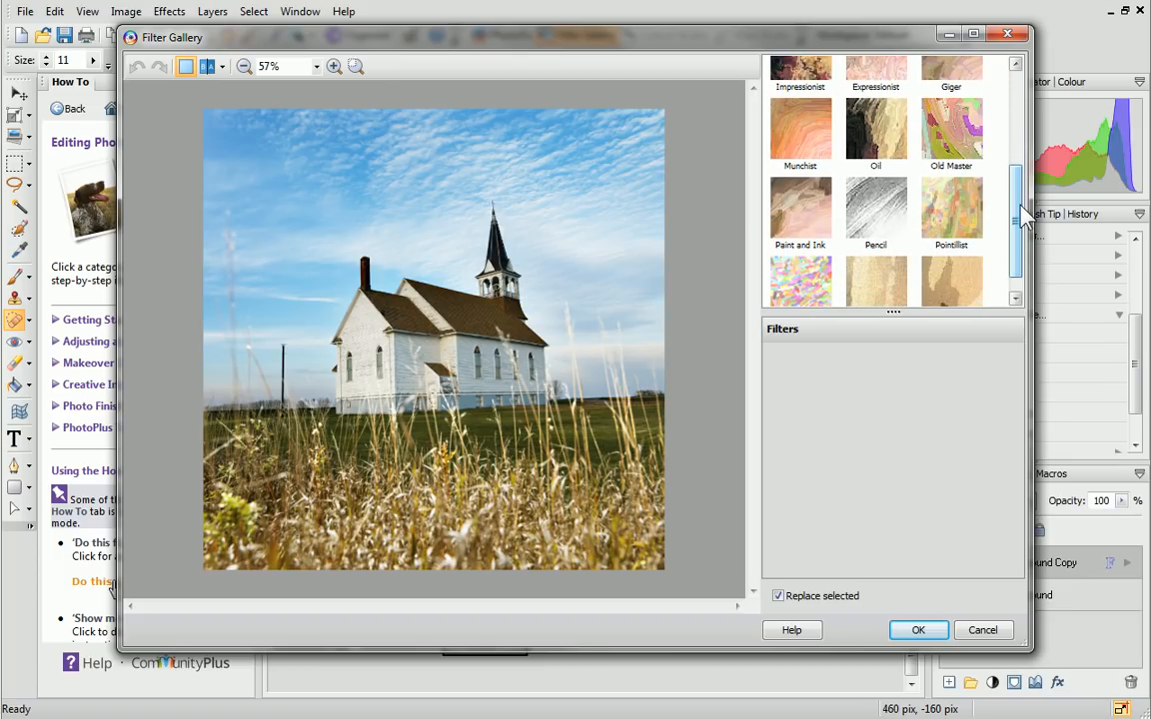
left_click(951, 210)
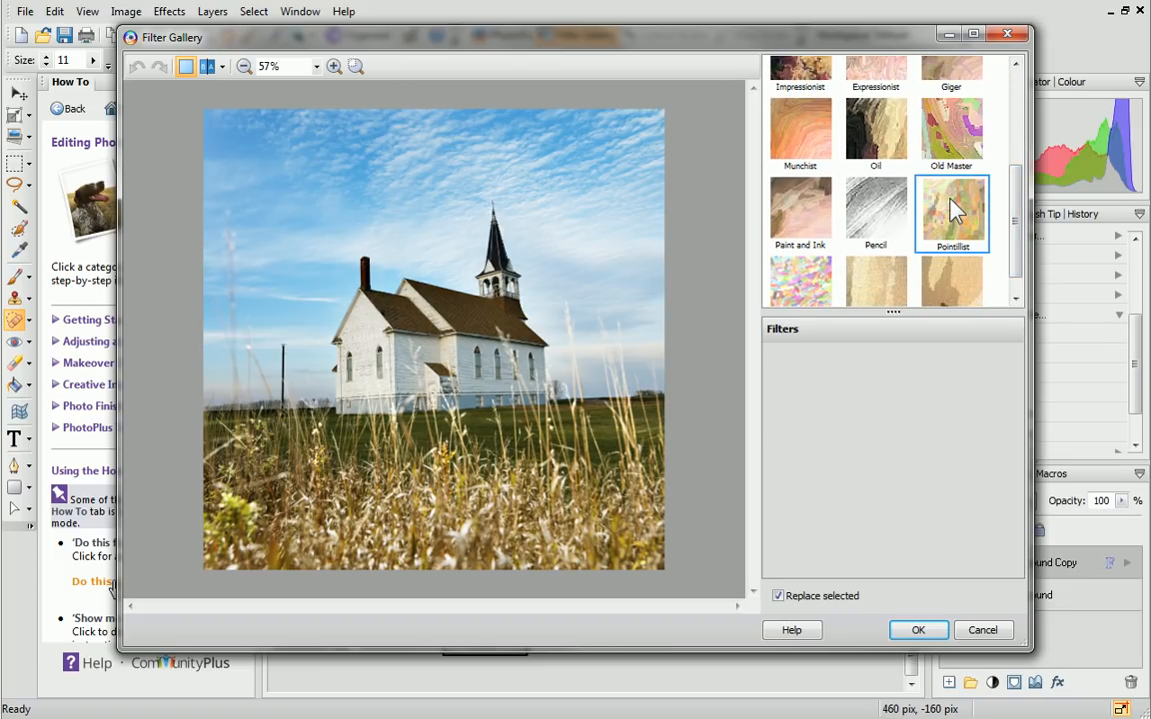
left_click(951, 212)
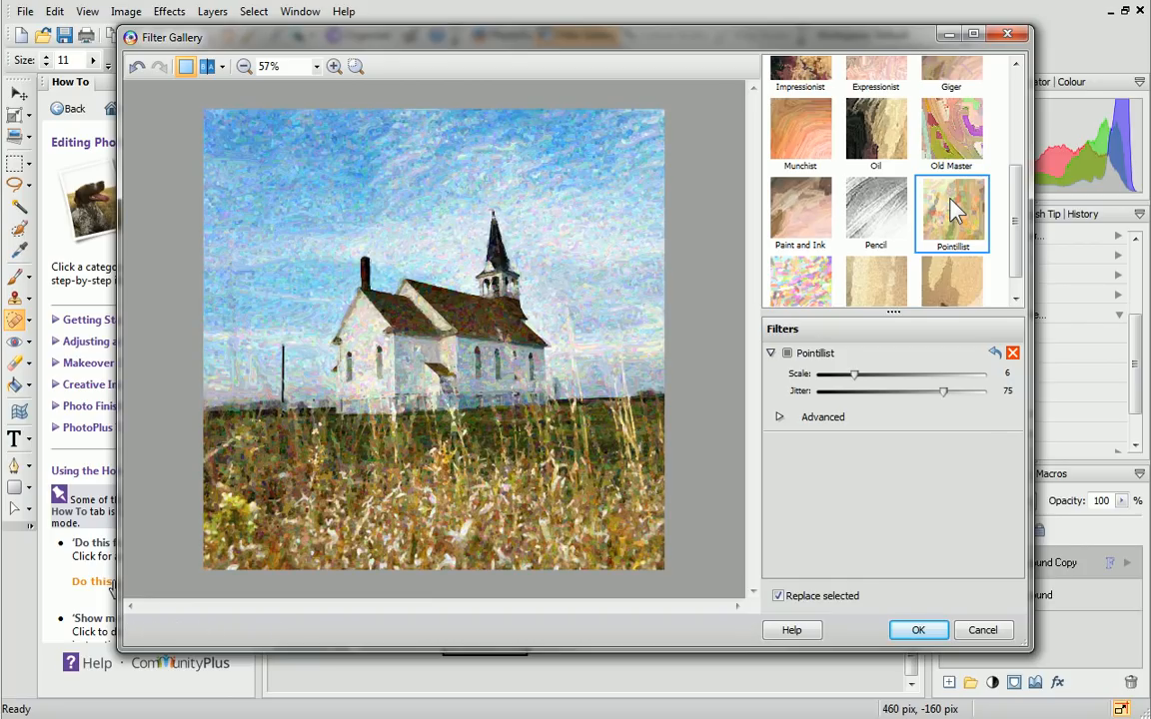
Set Pointillist Scale to 11 and Jitter to 83 and apply it to the church photo
left_click_drag(855, 374, 875, 373)
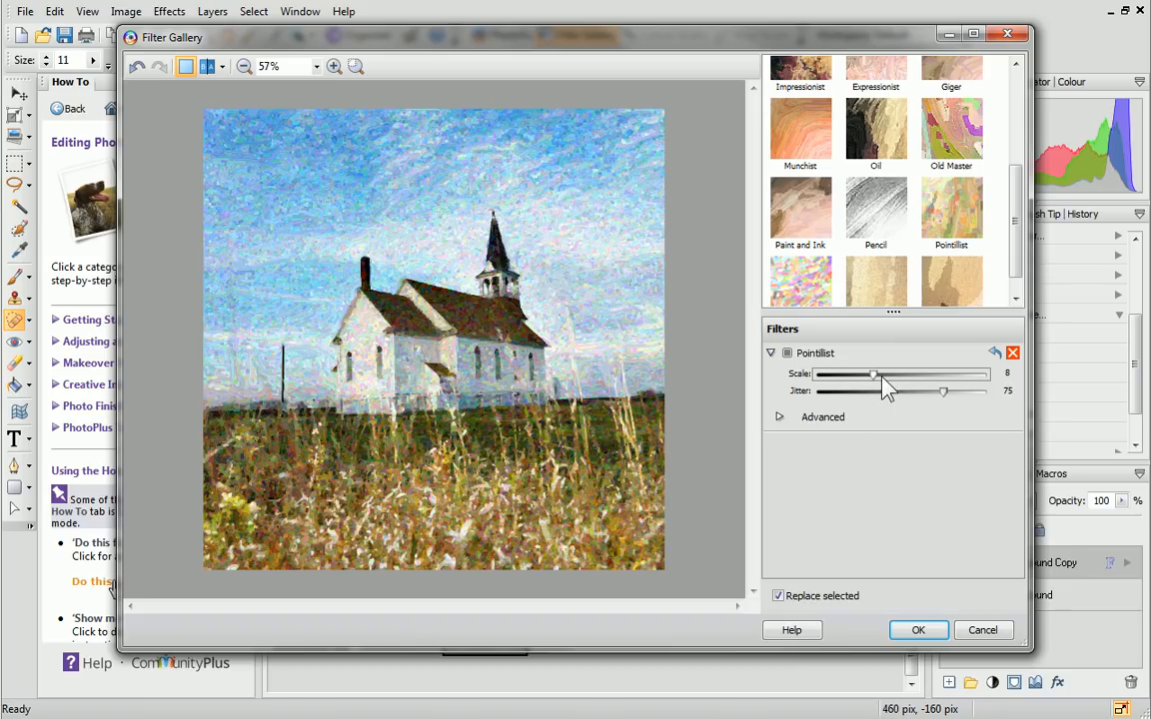
left_click_drag(943, 390, 939, 390)
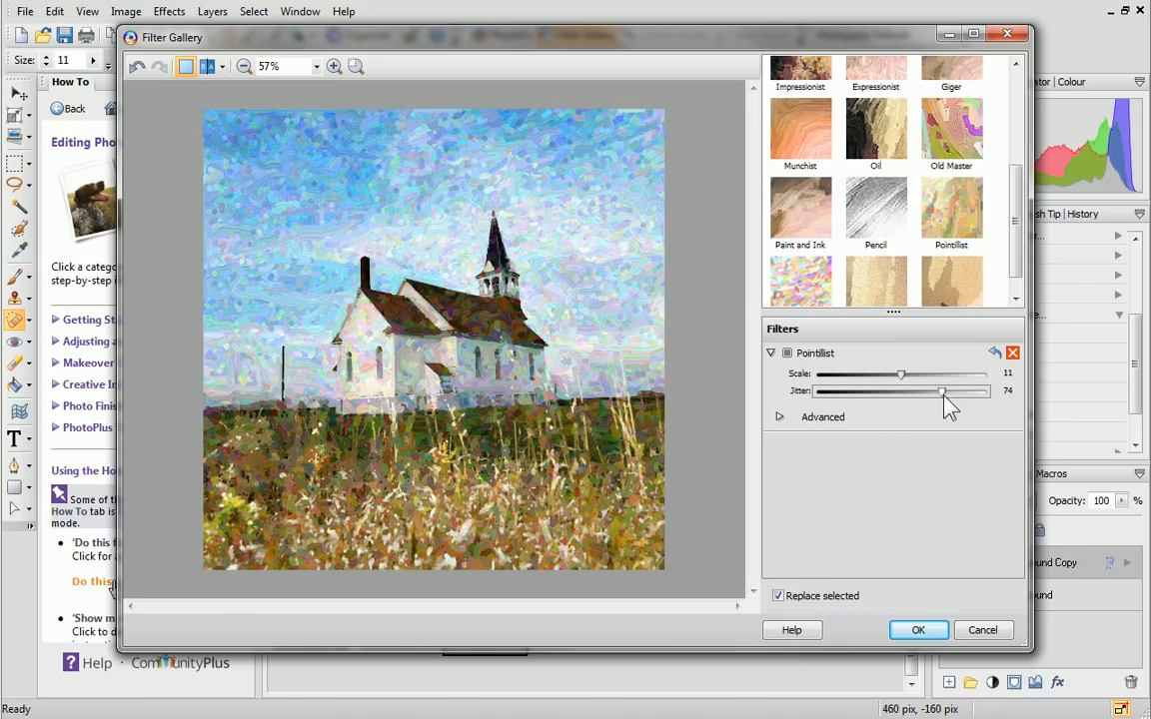
left_click_drag(939, 390, 964, 390)
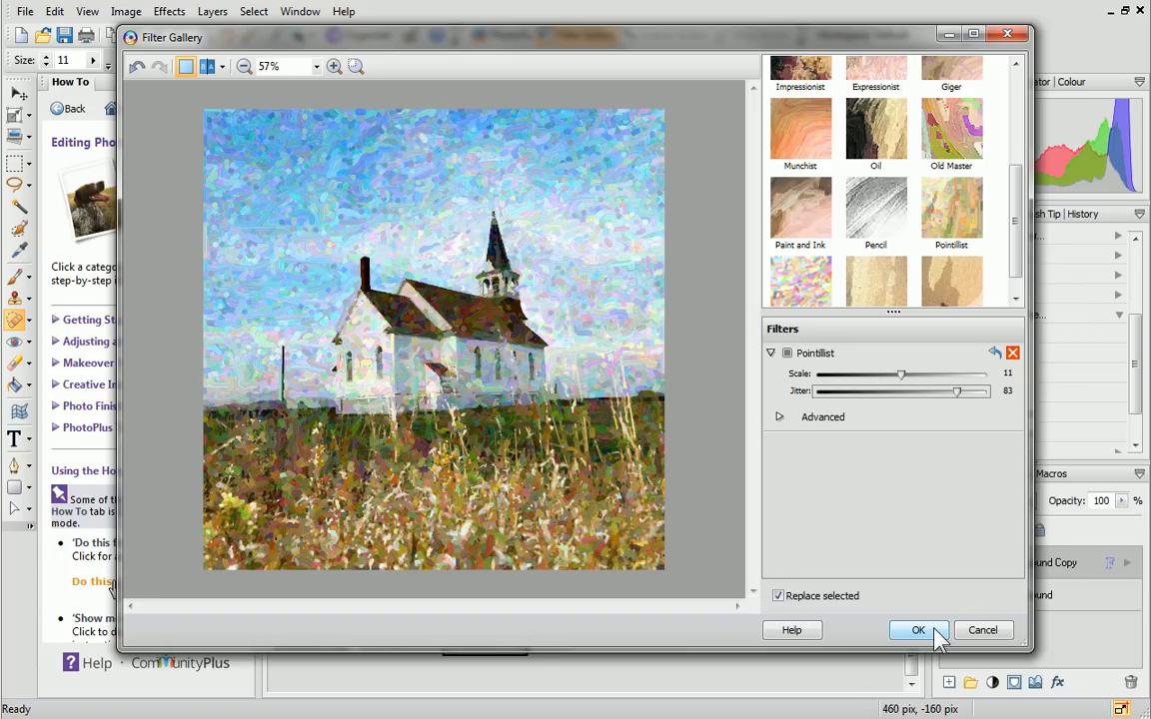
left_click(917, 632)
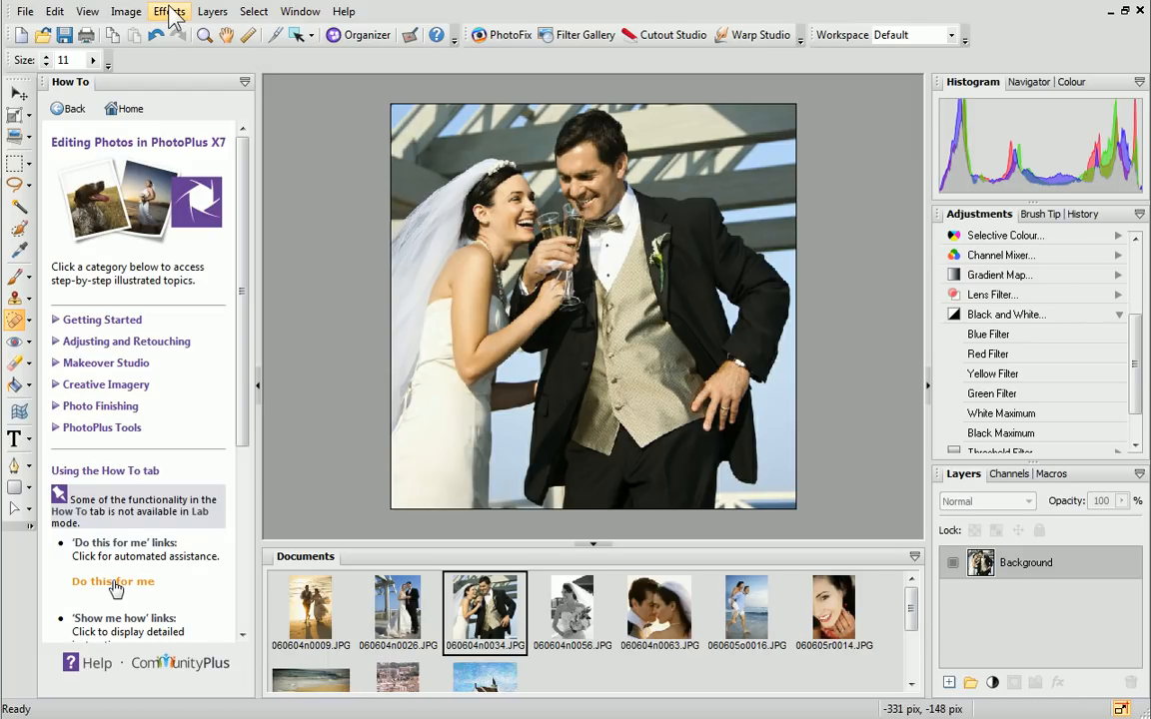
Add a Vignette effect to the wedding photo and leave its Blur at 75
left_click(168, 12)
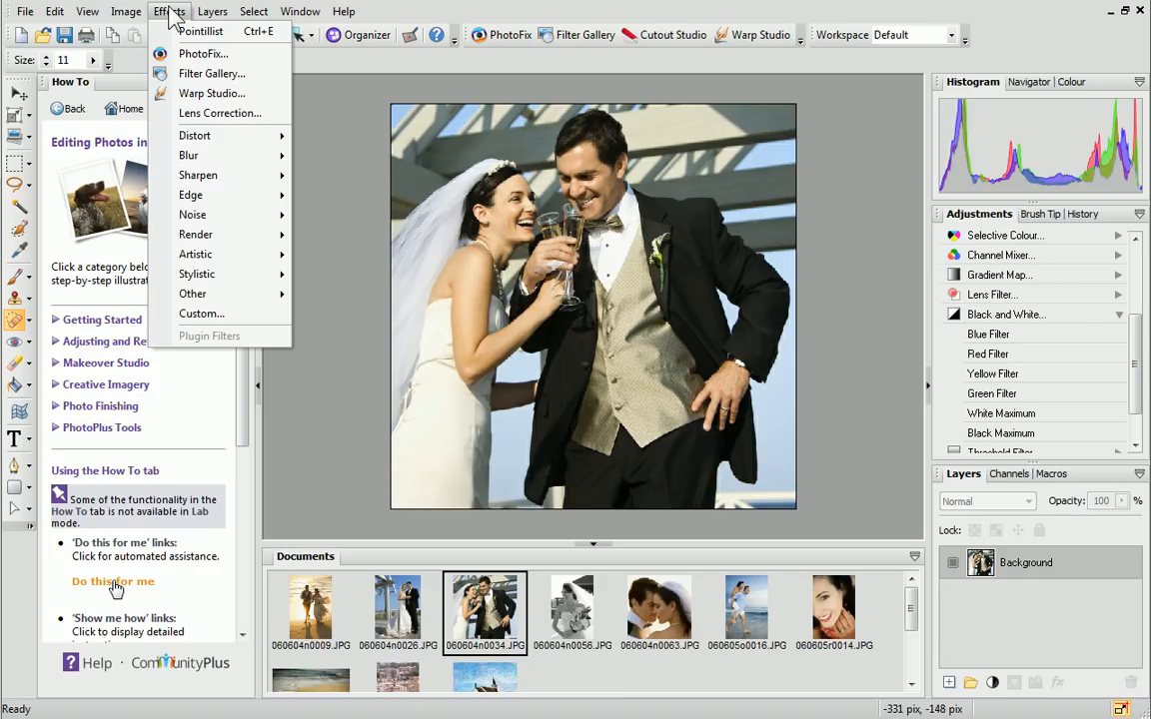
mouse_move(196, 253)
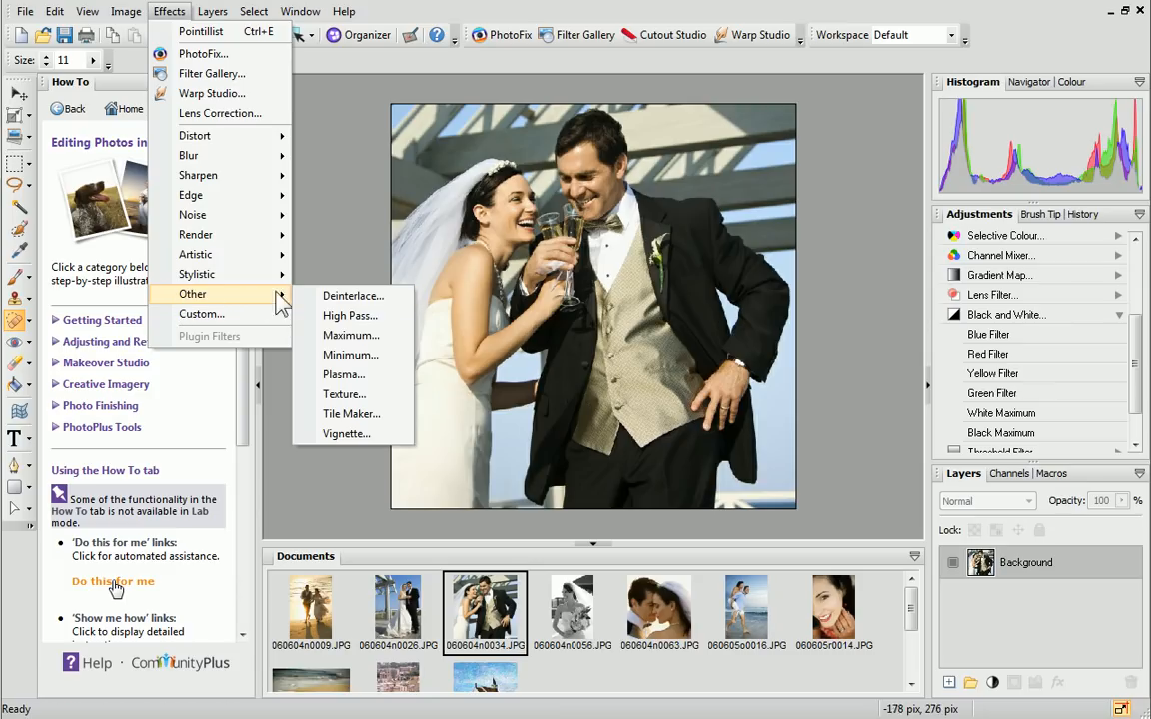
mouse_move(346, 434)
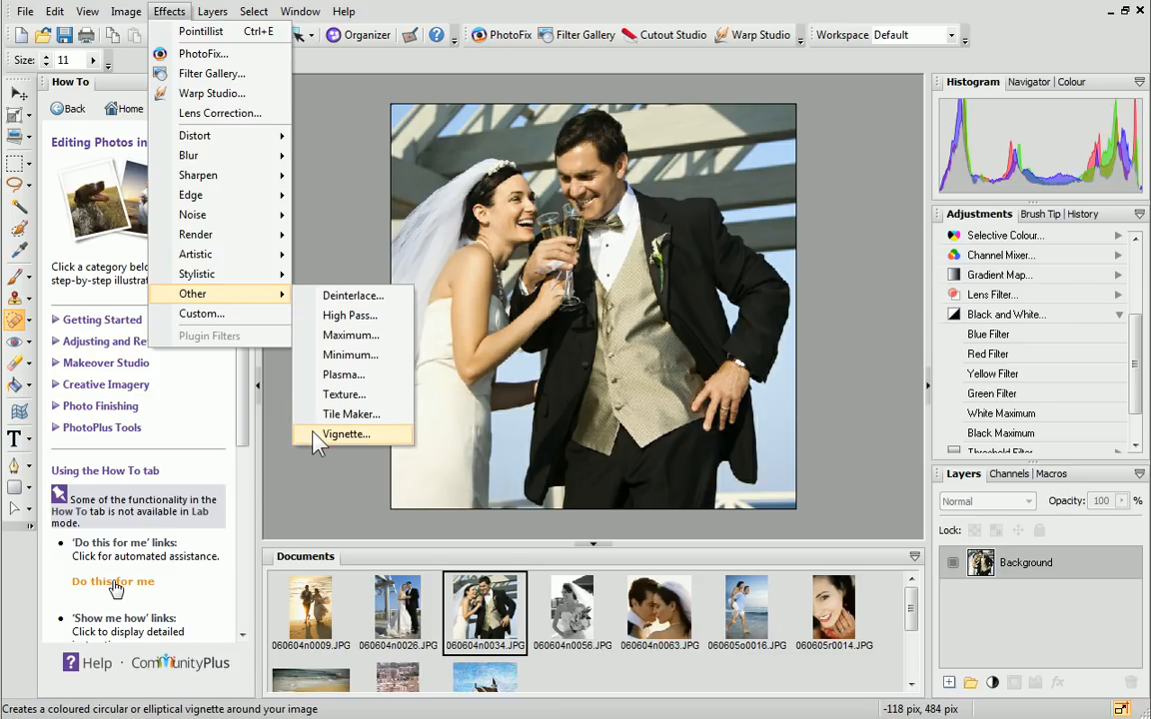
left_click(346, 434)
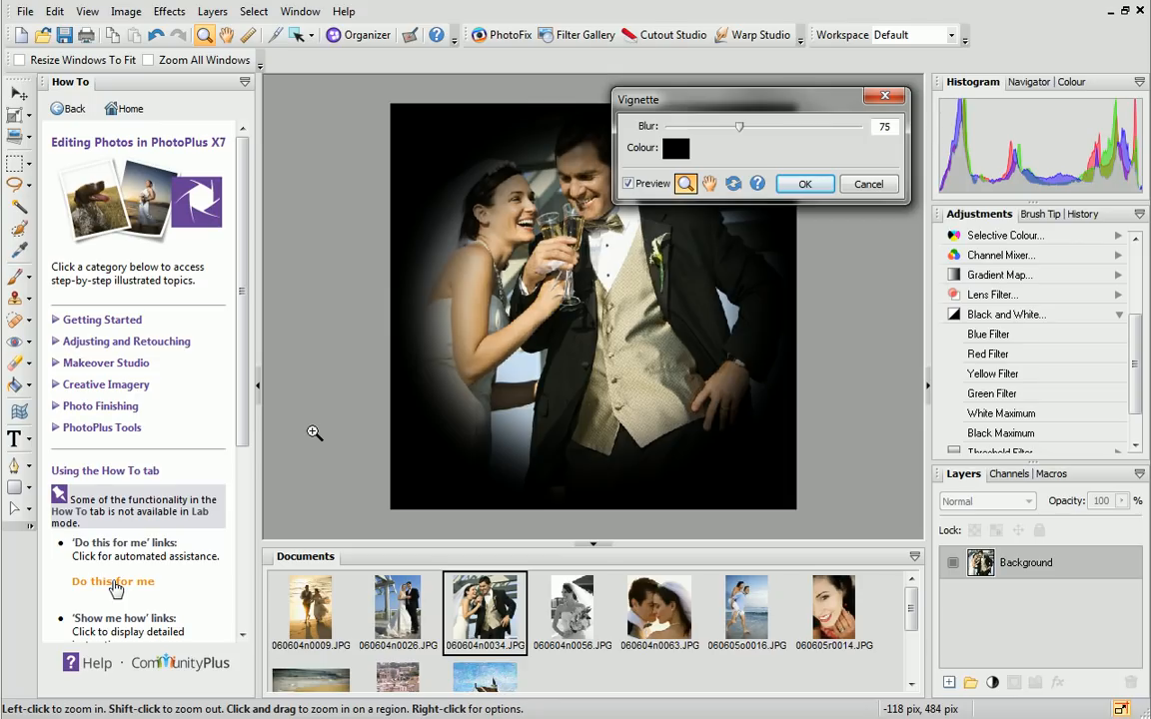
mouse_move(399, 373)
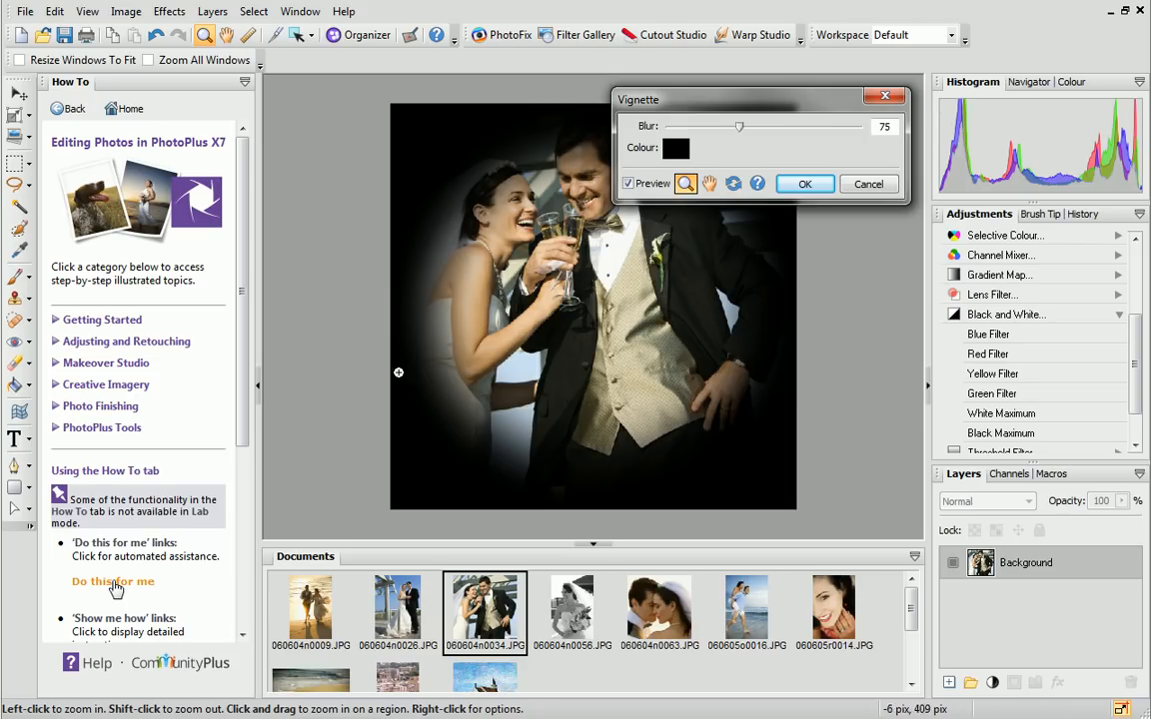
left_click_drag(739, 126, 719, 126)
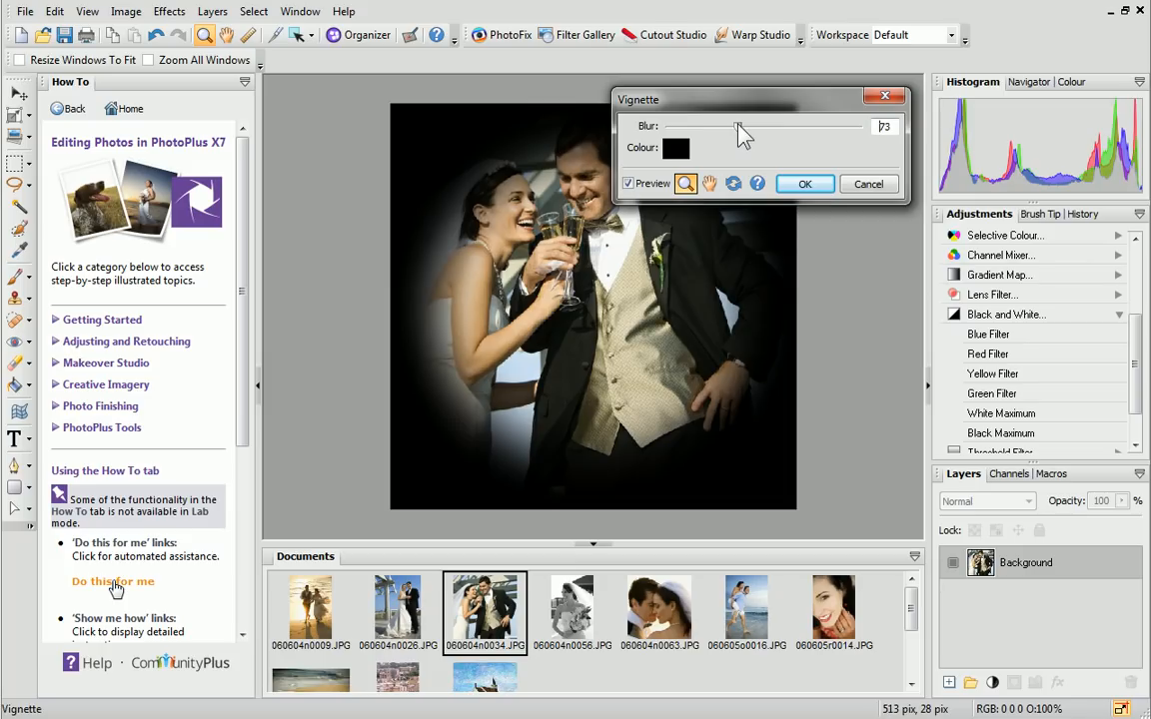
left_click_drag(739, 126, 823, 126)
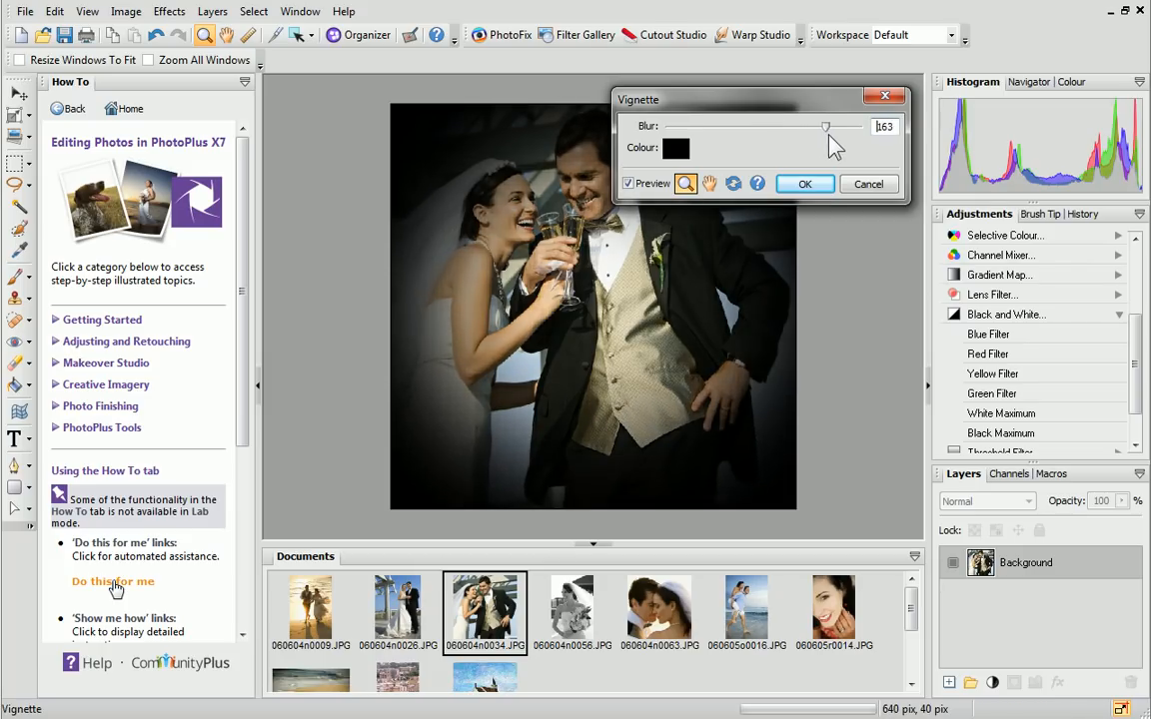
left_click_drag(823, 128, 837, 128)
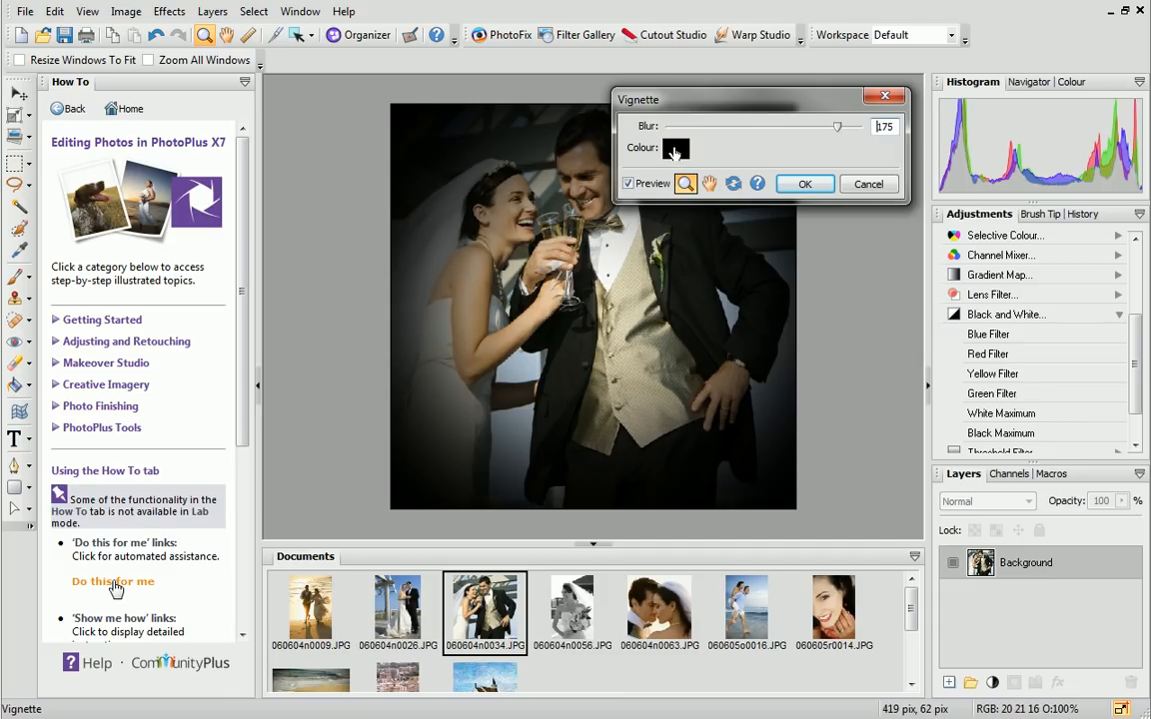
Change the vignette colour to dark navy blue (#051139) and apply the vignette
left_click(676, 148)
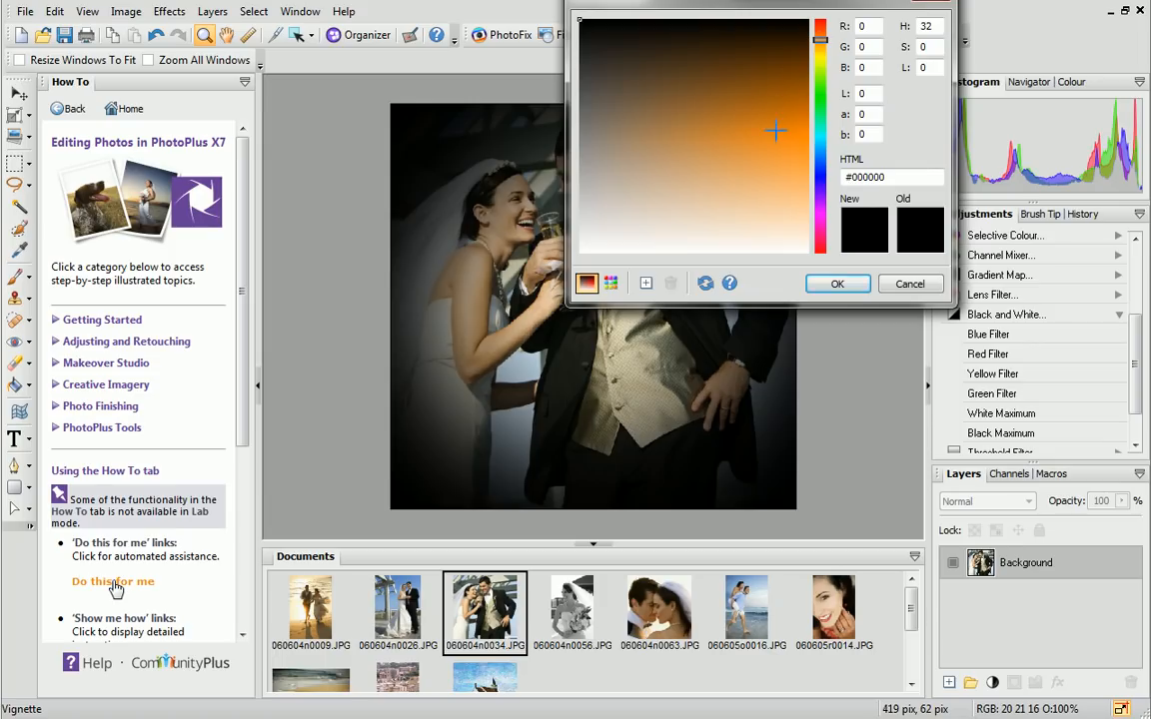
left_click(778, 132)
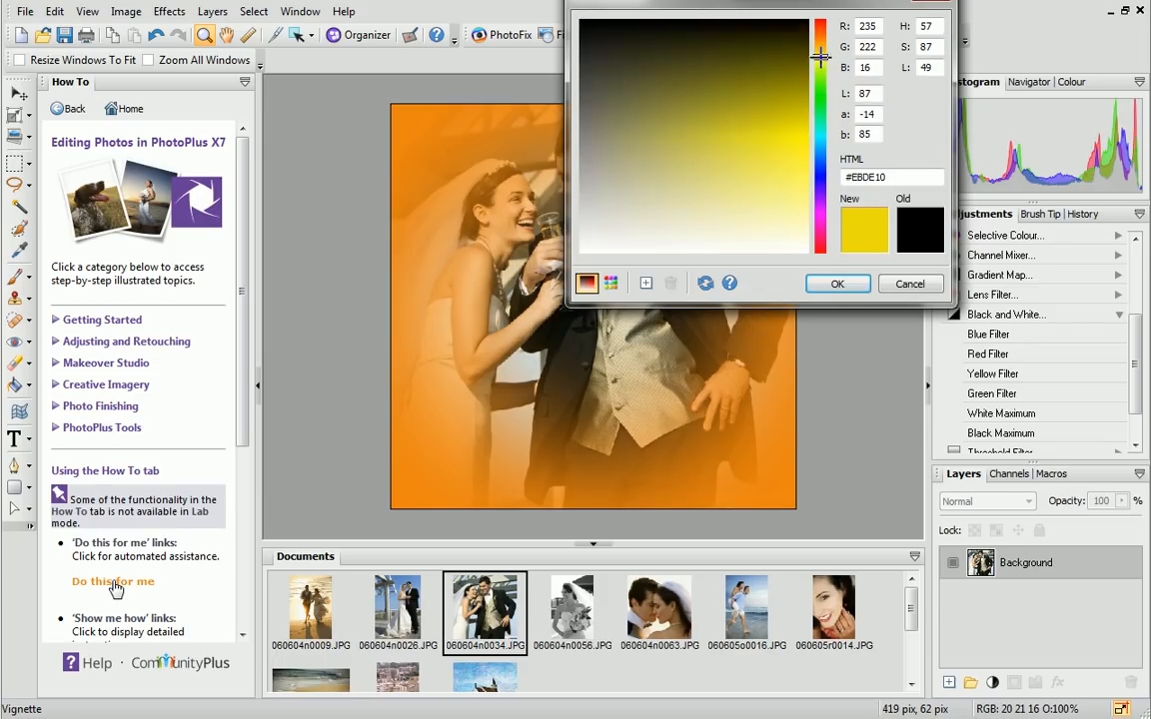
left_click(771, 78)
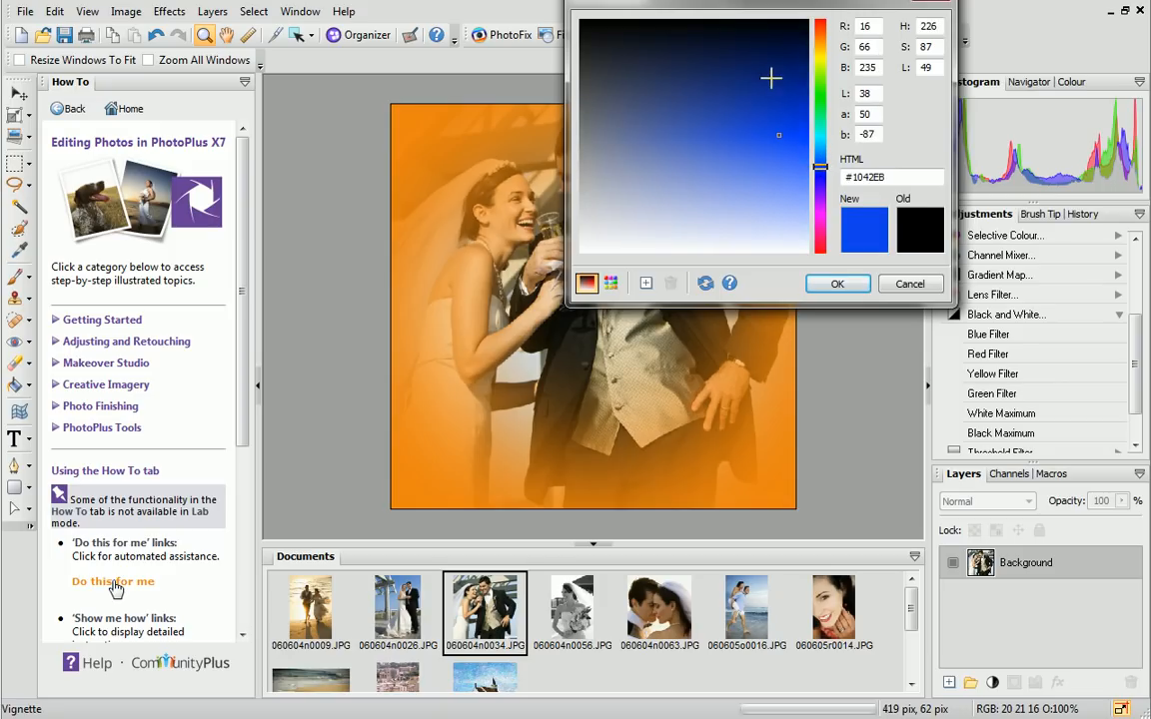
left_click(784, 54)
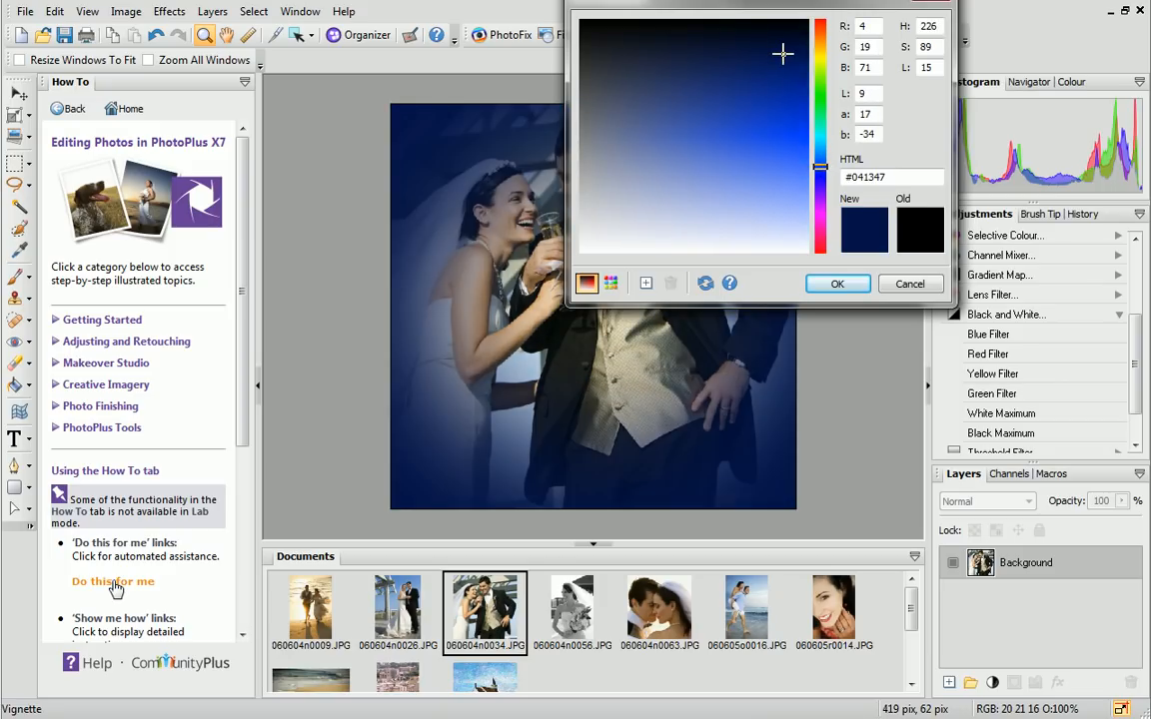
left_click(783, 108)
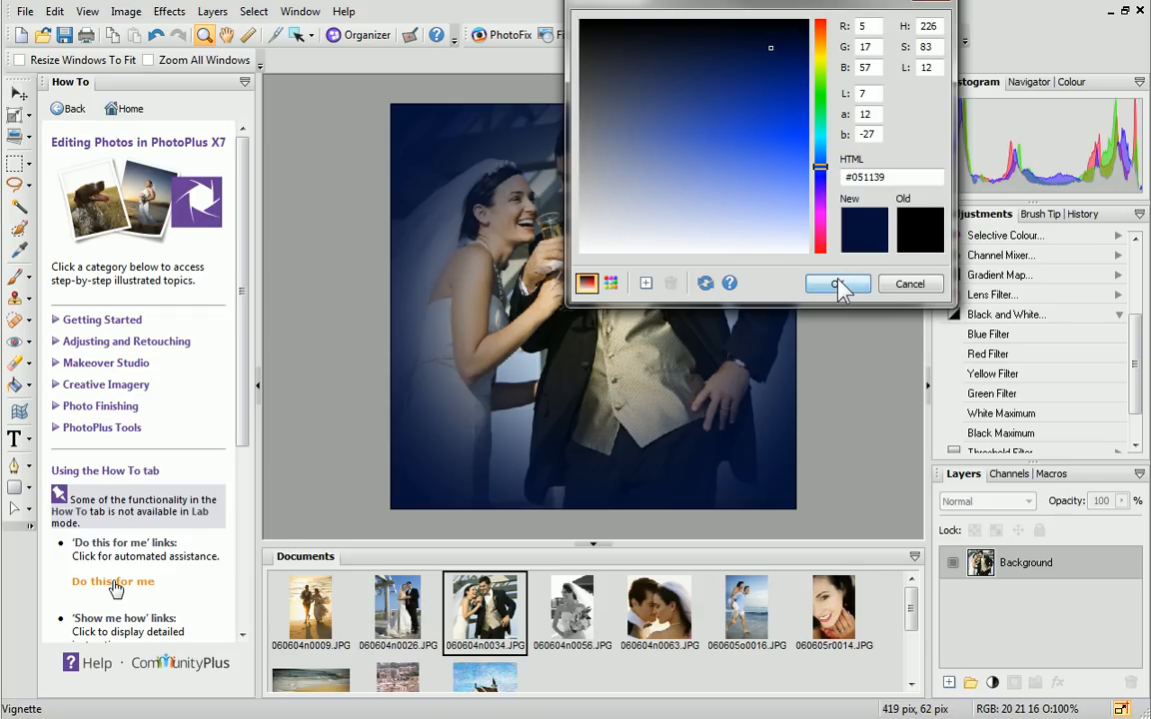
left_click(837, 284)
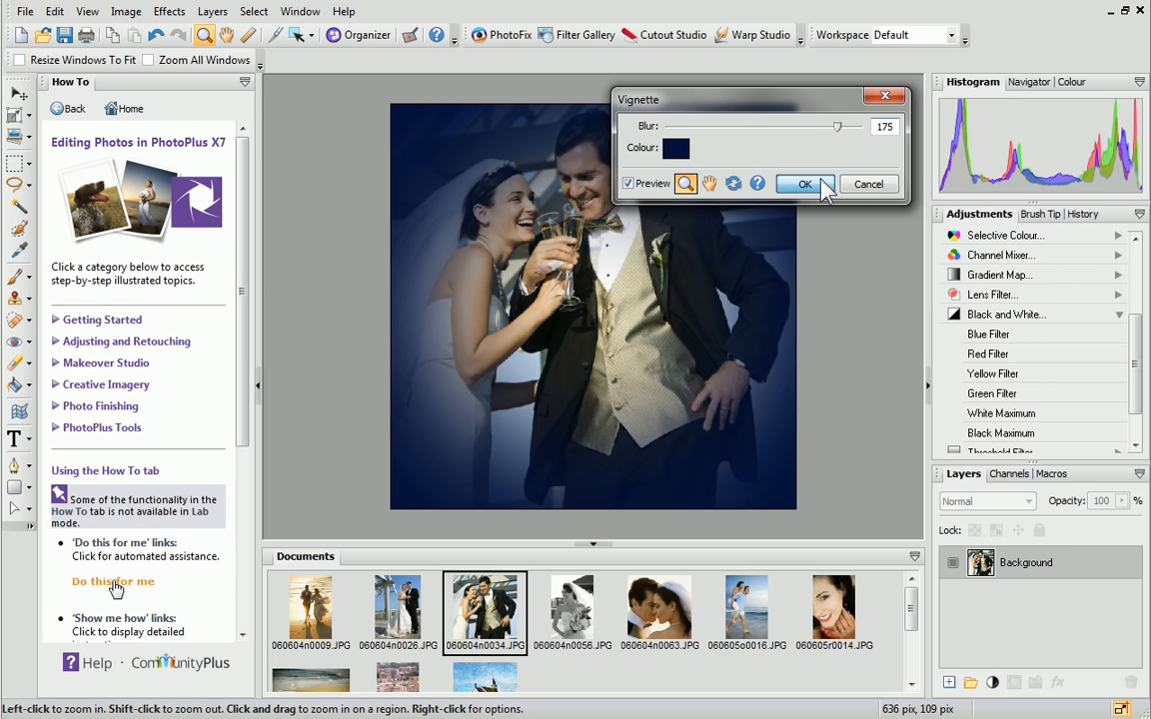
left_click(805, 184)
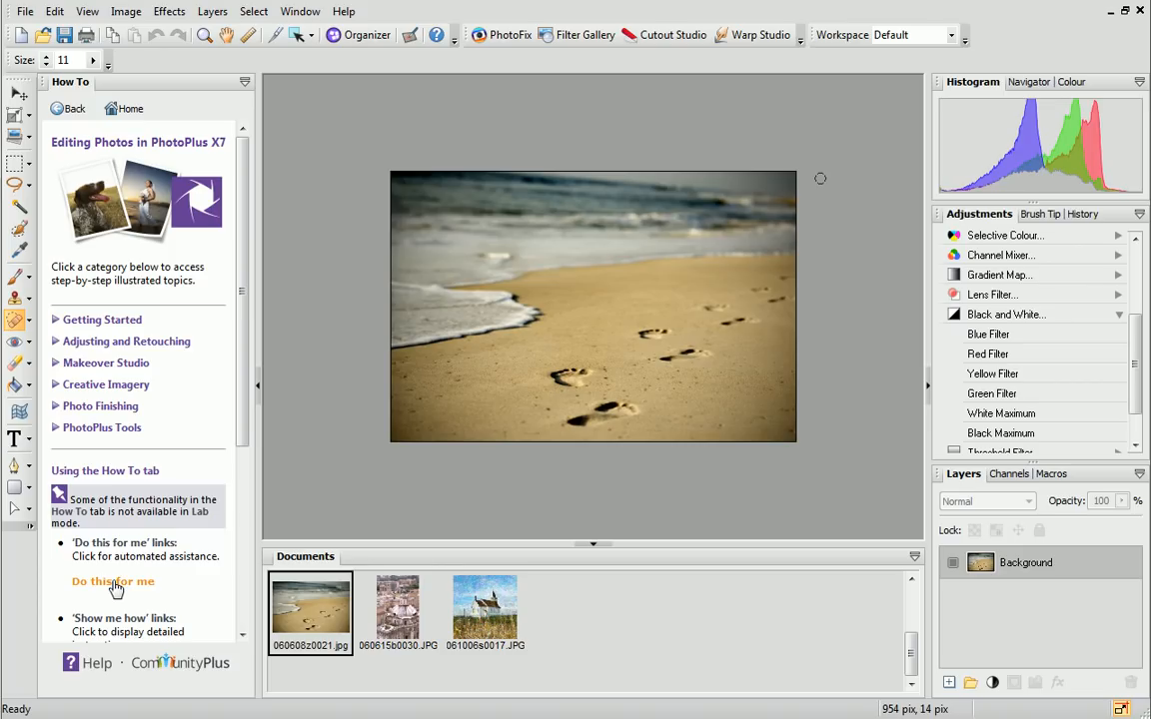
mouse_move(54, 12)
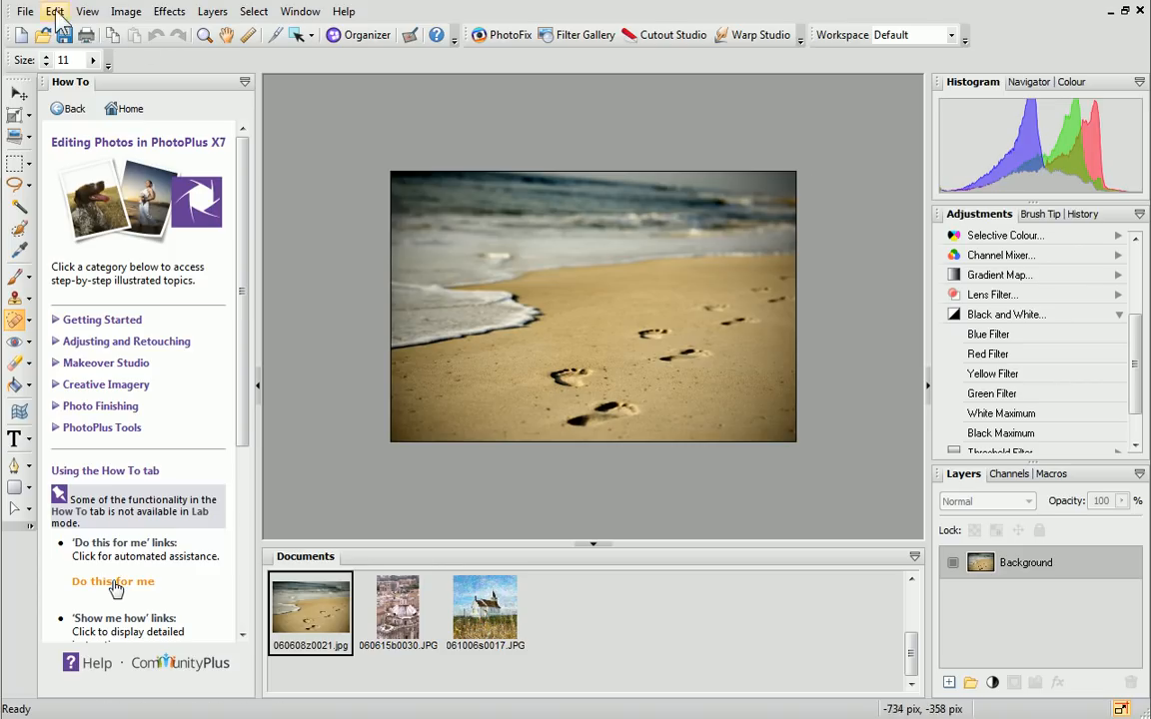
Open Export Optimizer for the beach photo with two zoomed-in preview panes
left_click(24, 12)
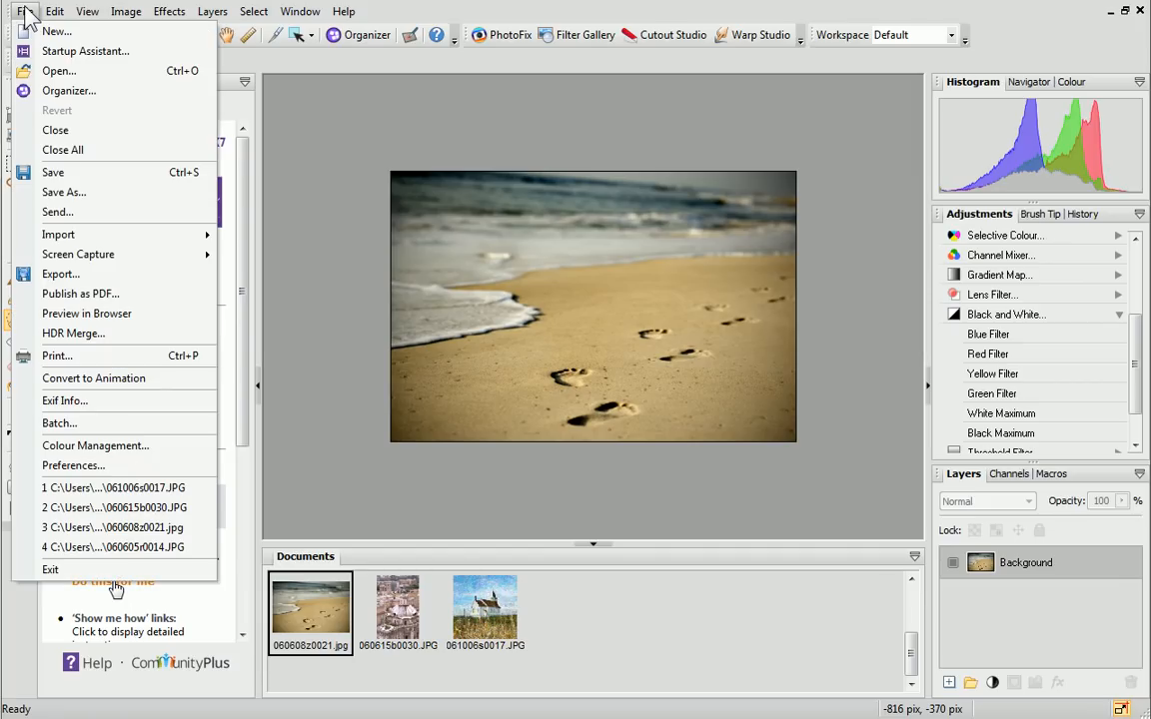
mouse_move(60, 273)
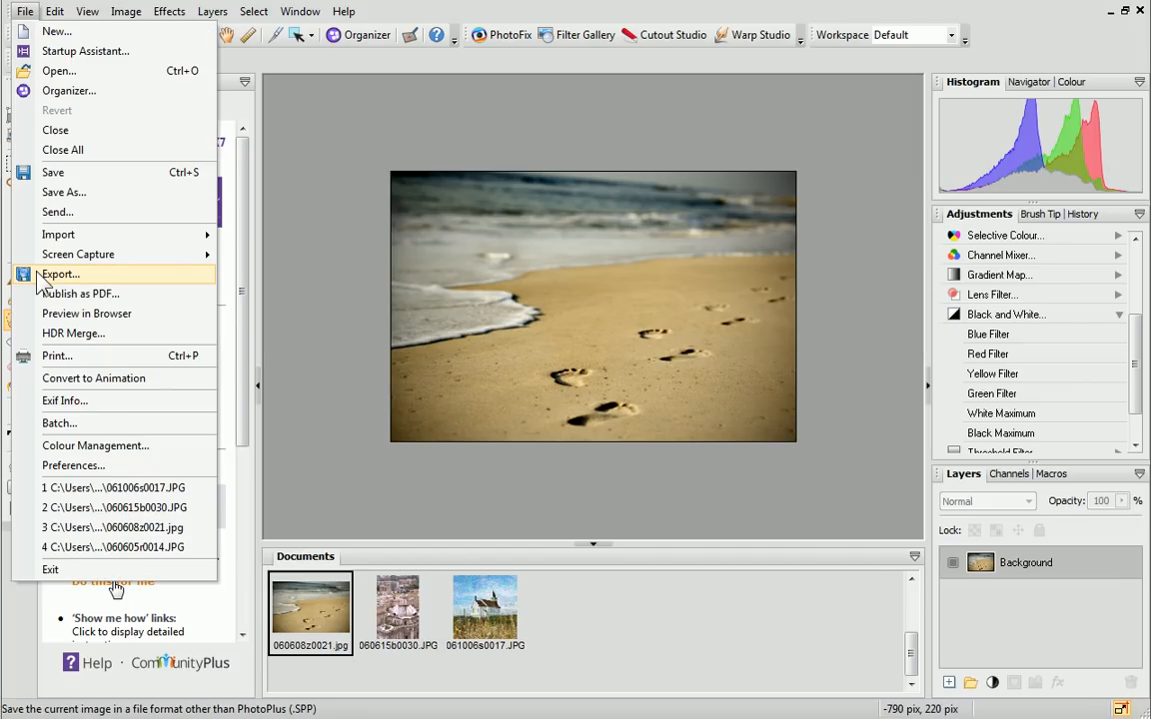
left_click(60, 273)
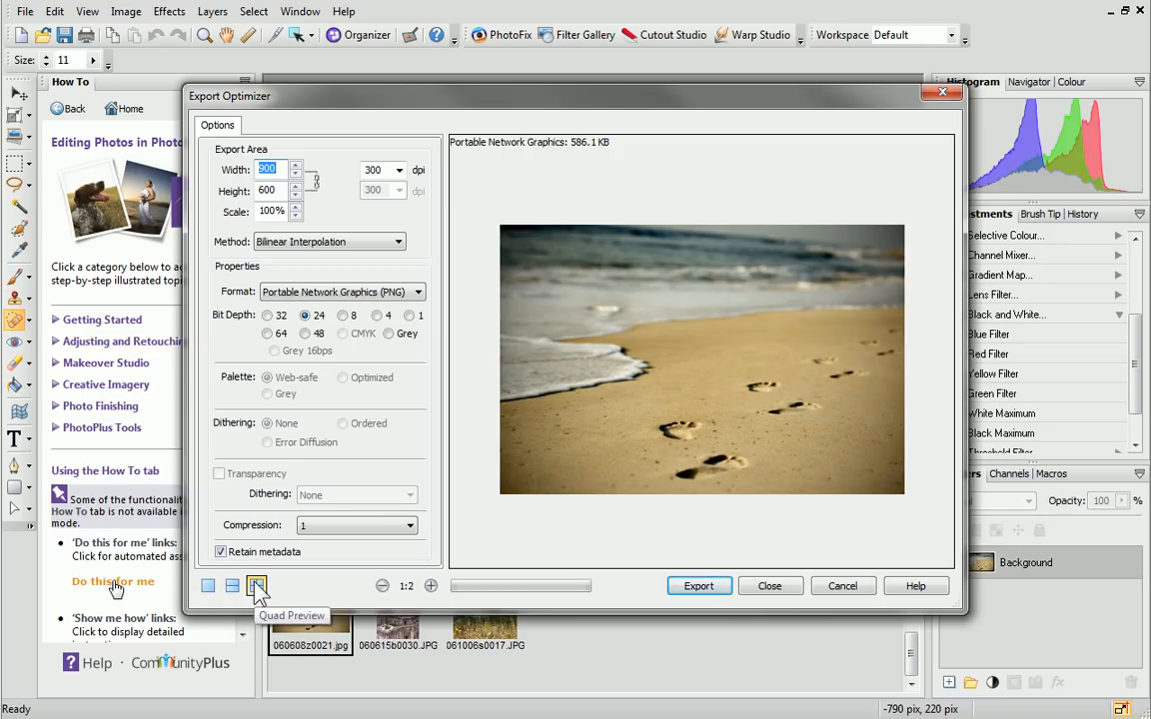
left_click(231, 585)
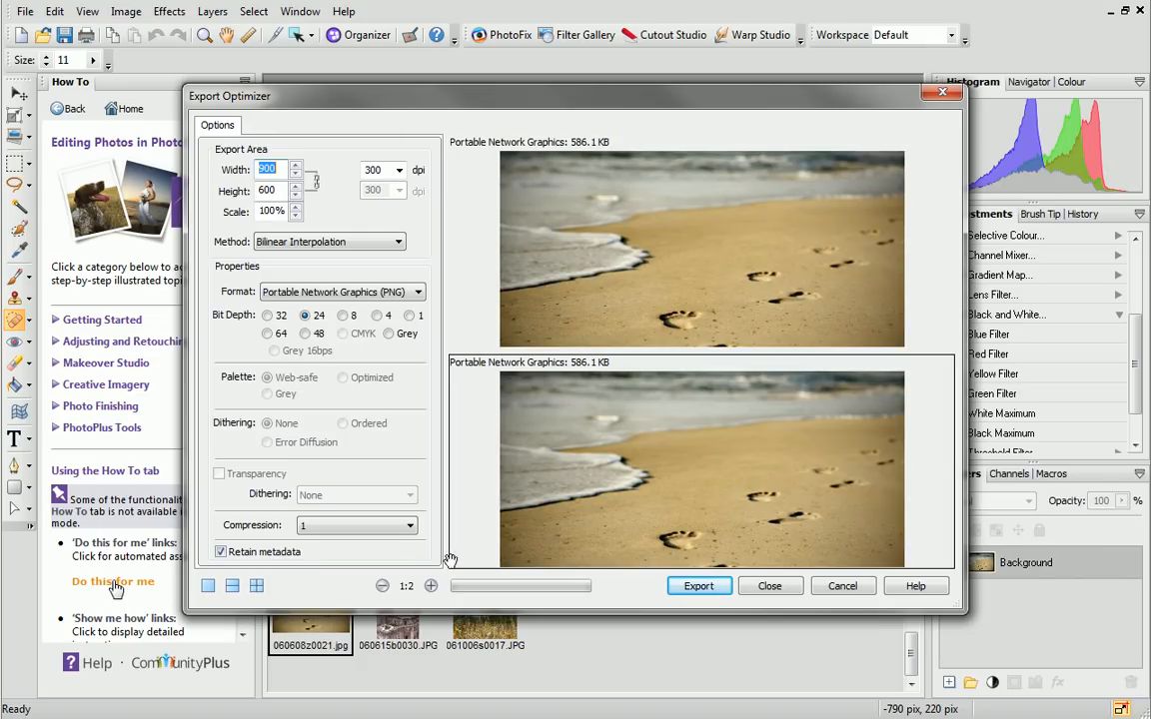
left_click(431, 586)
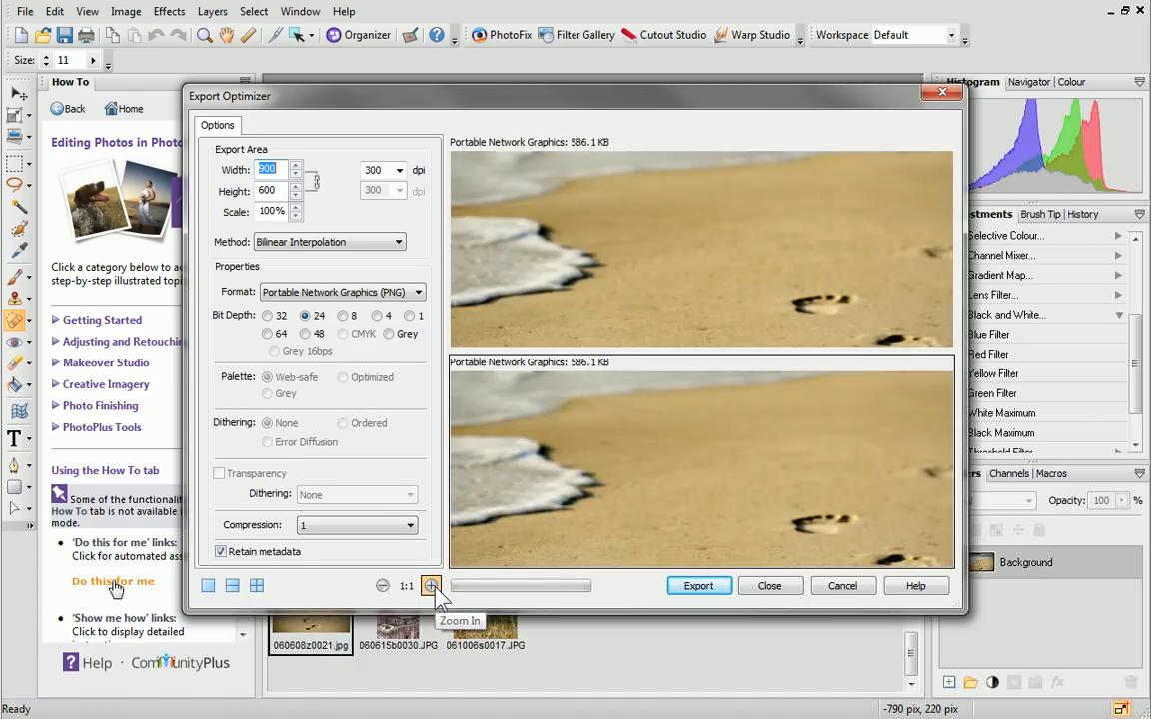
left_click(432, 585)
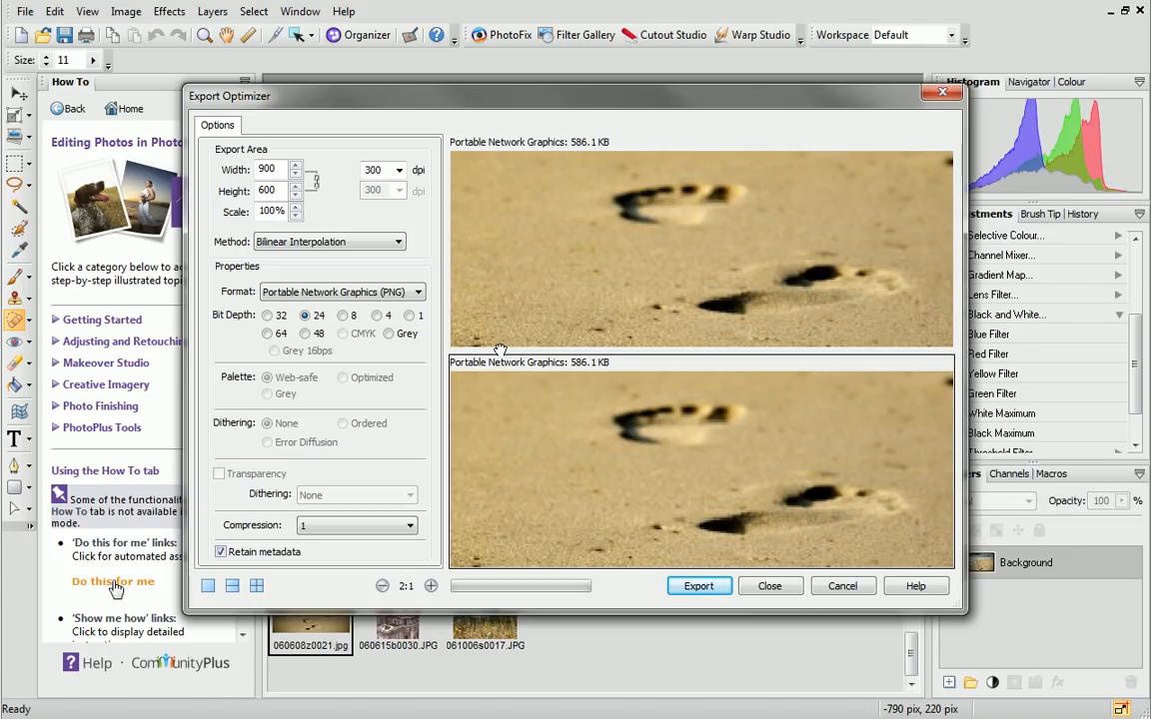
mouse_move(504, 361)
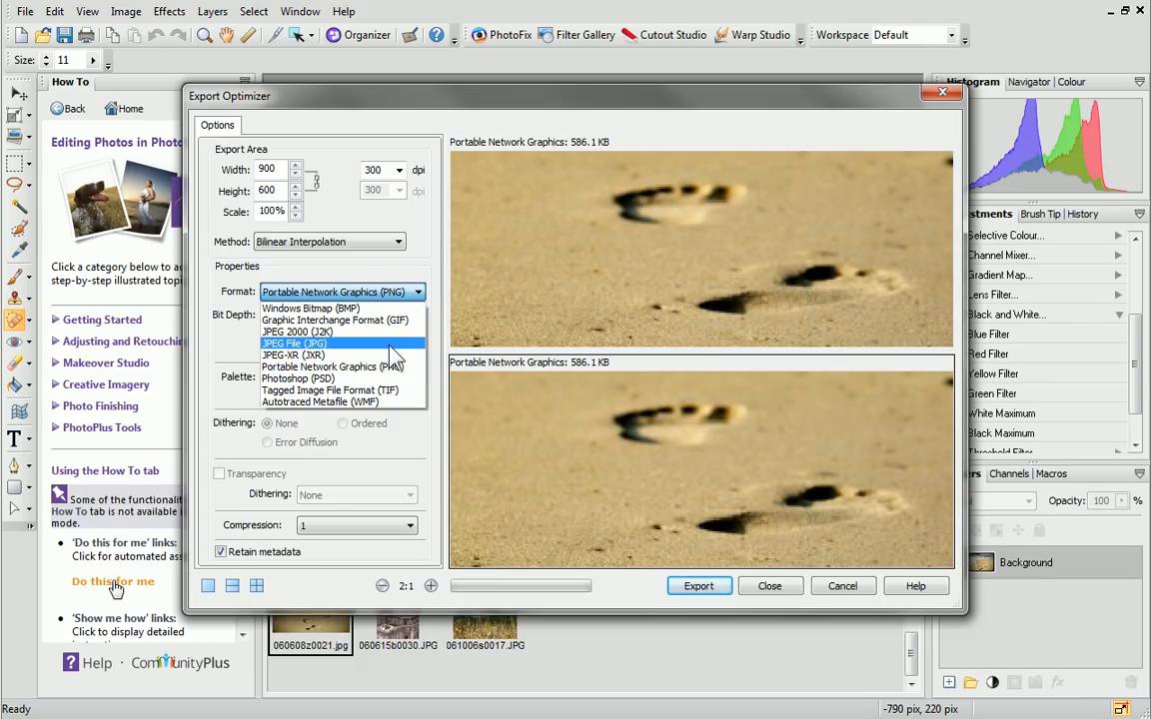
Set export format to JPEG, preview 12% quality, then settle on 92%
left_click(294, 344)
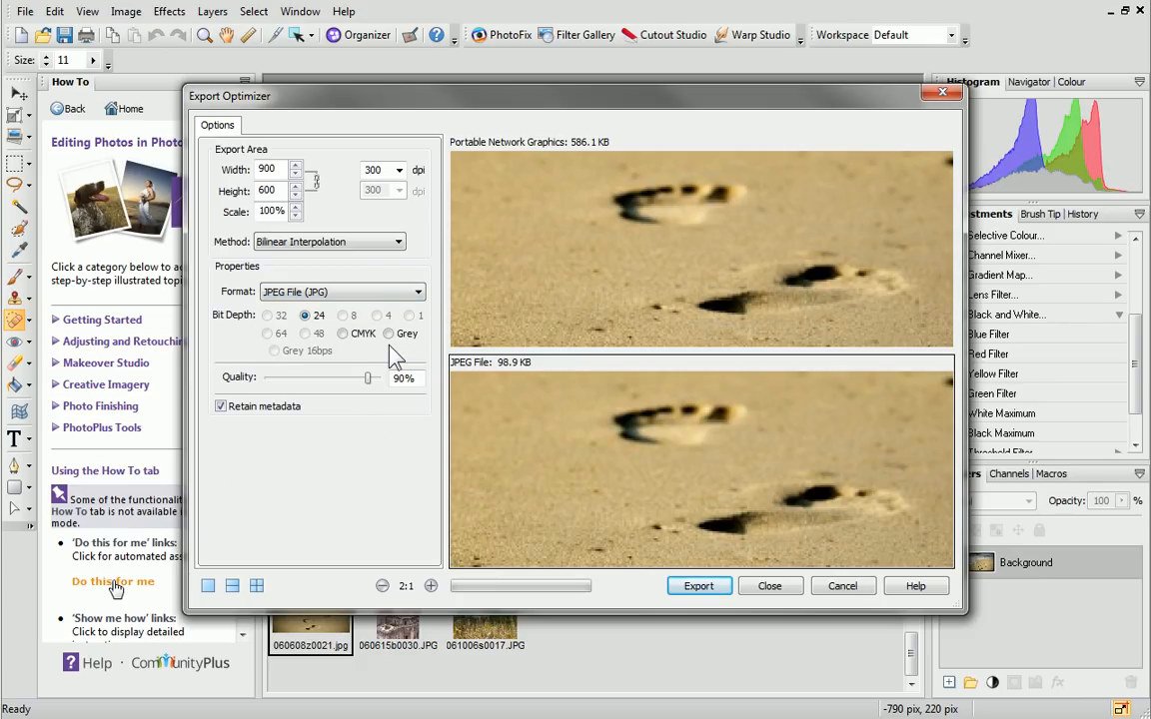
mouse_move(511, 388)
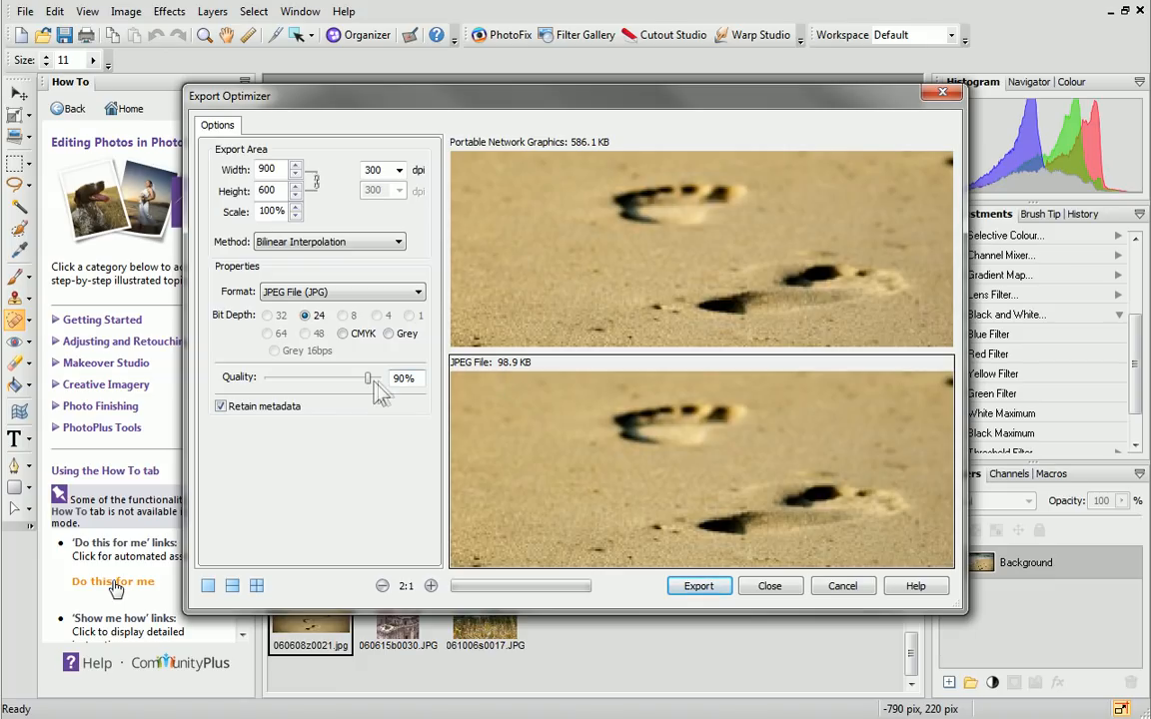
left_click_drag(368, 379, 278, 380)
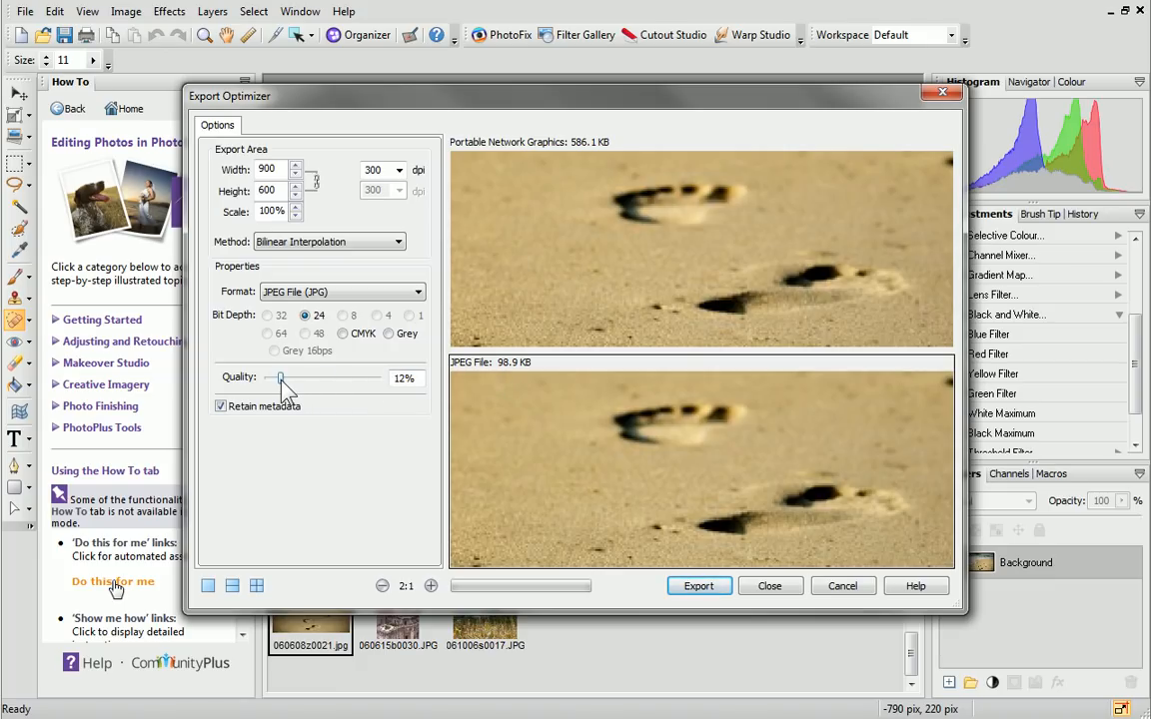
left_click_drag(280, 377, 278, 378)
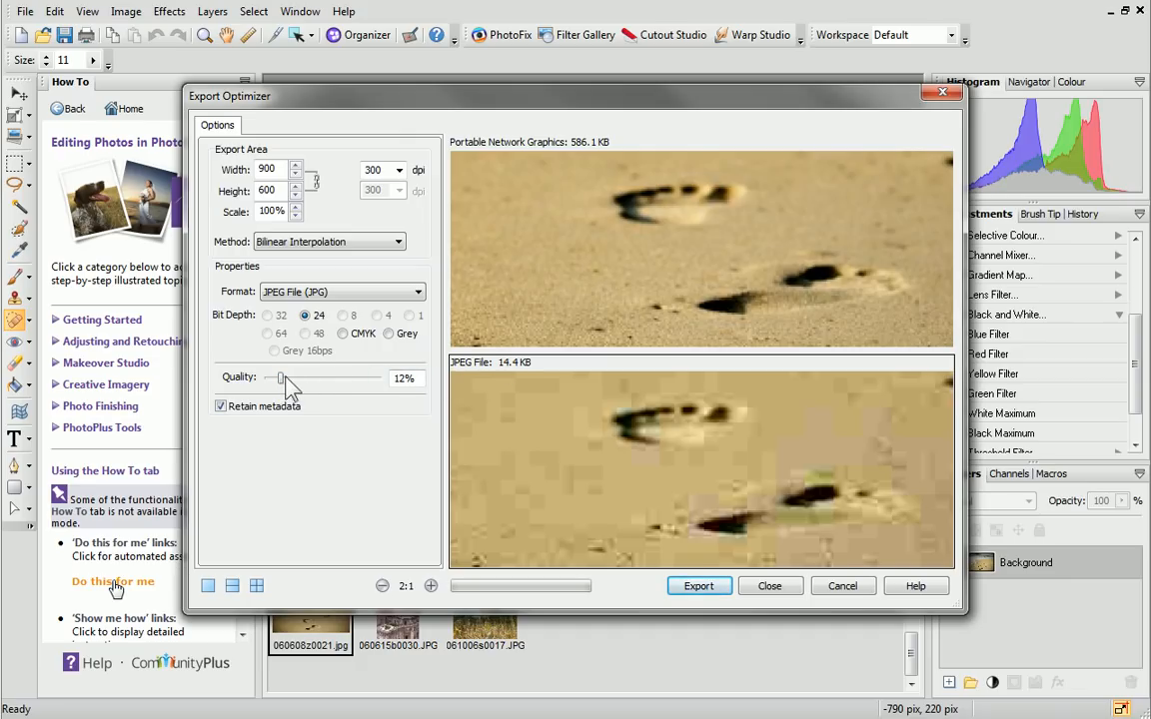
left_click_drag(279, 378, 372, 377)
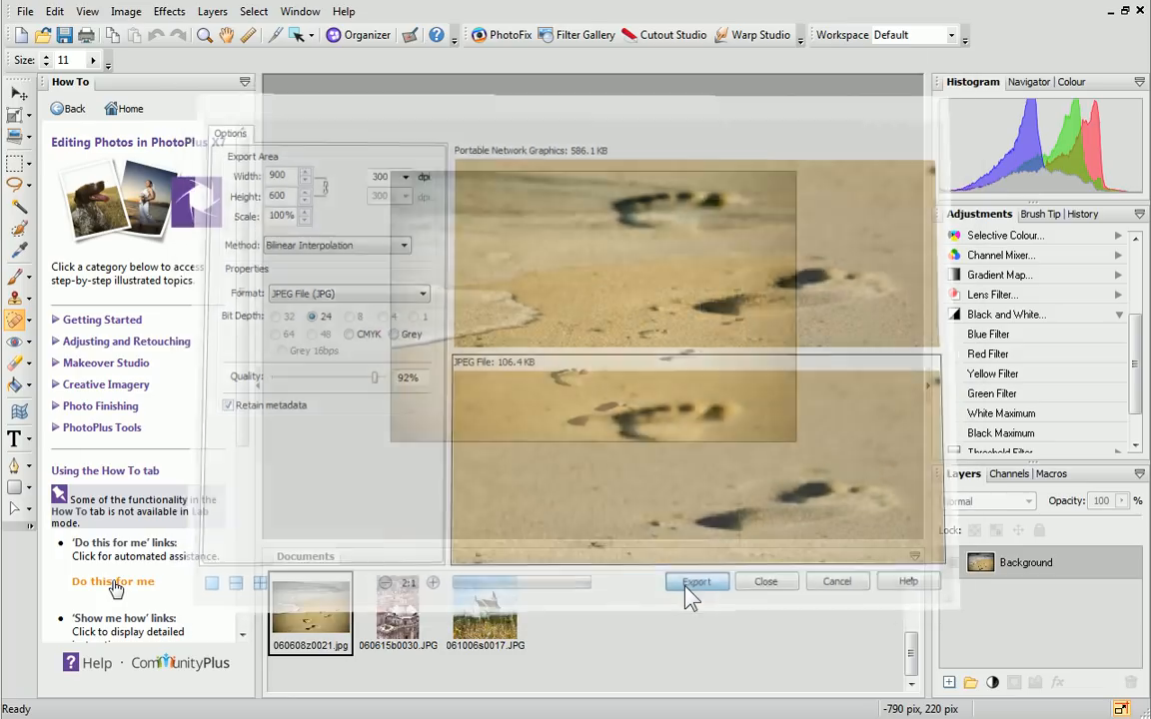
Save the exported JPEG as 'Footprints' in the Pictures library
left_click(696, 581)
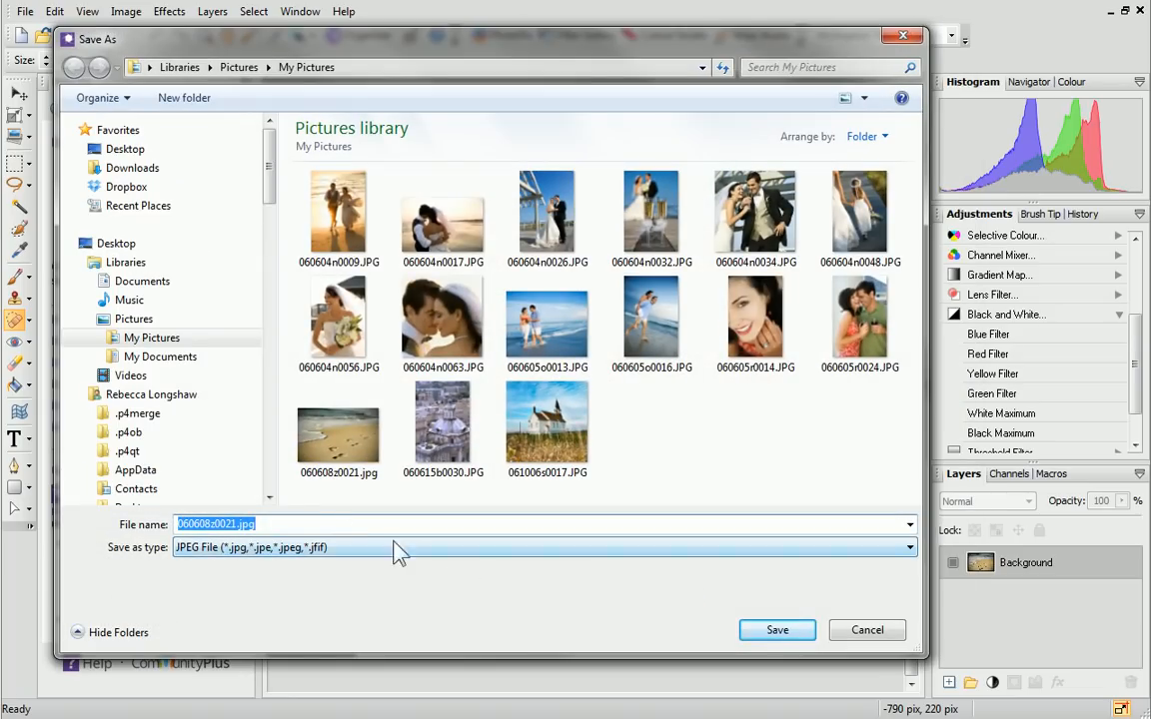
type("Footpr")
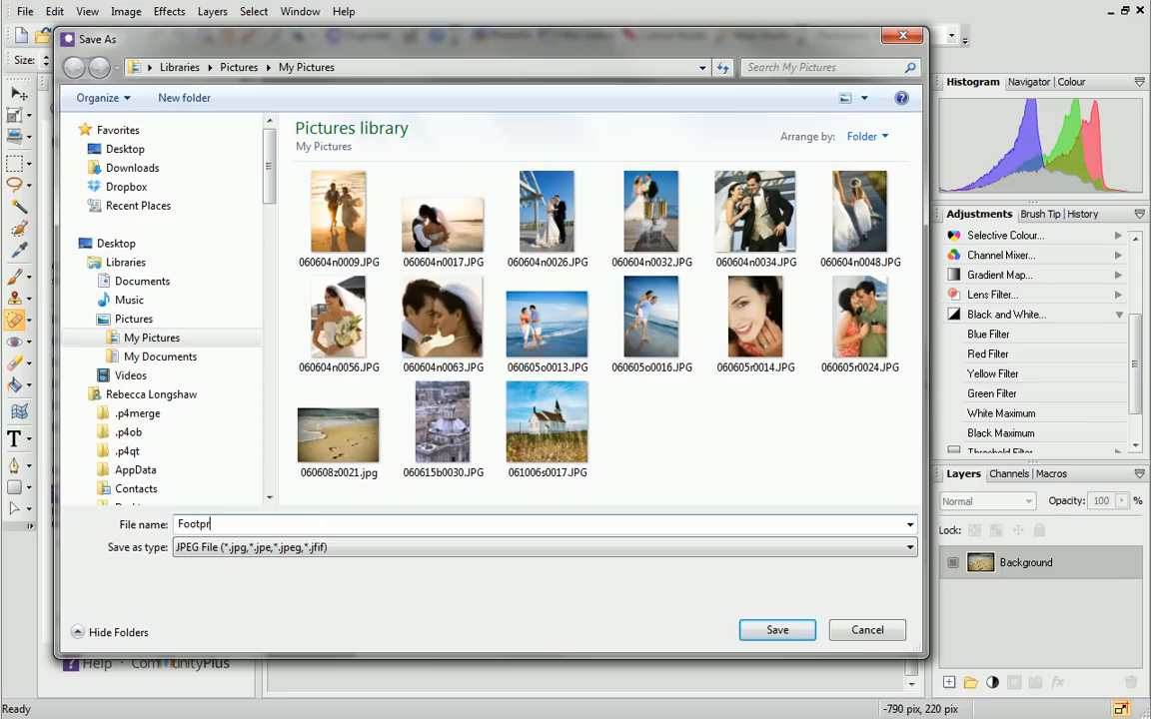
type("ints")
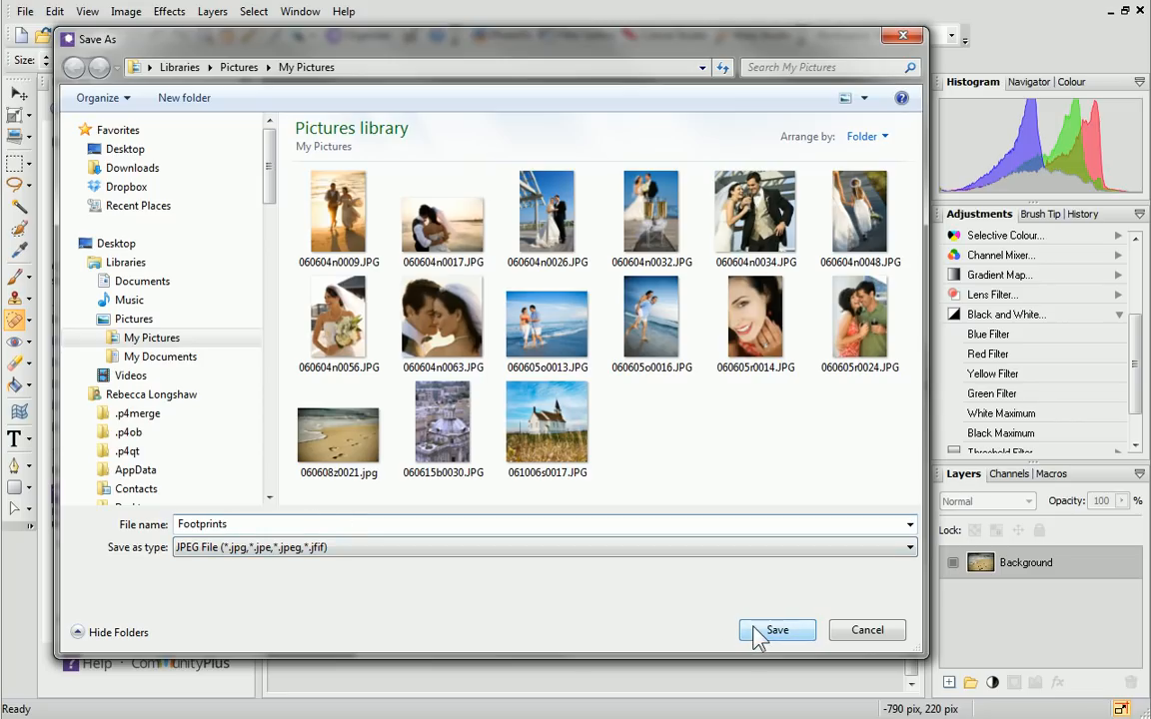
left_click(777, 632)
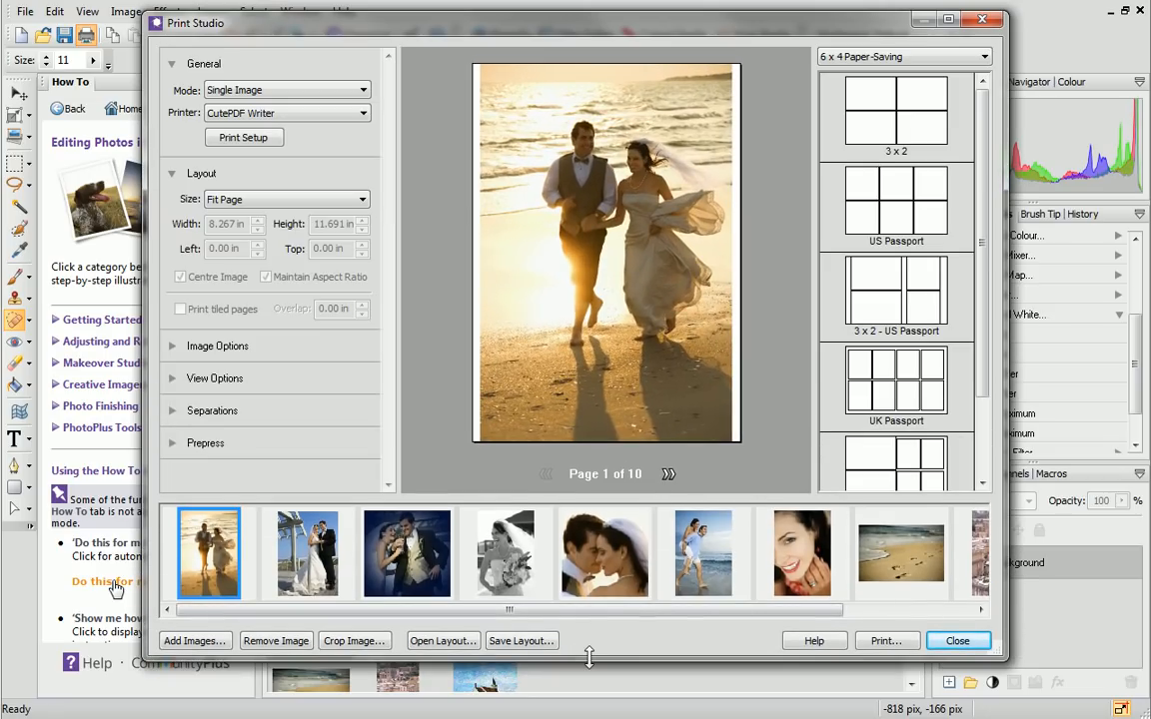
mouse_move(370, 140)
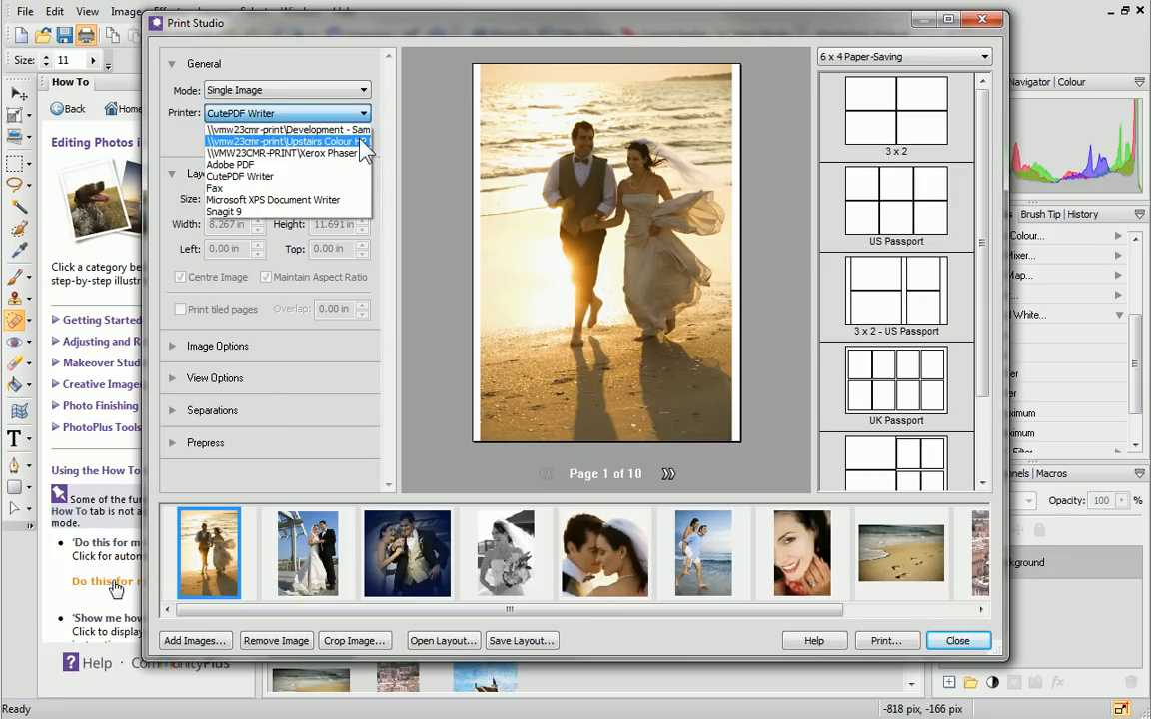
Select the Upstairs Colour printer and the Single Images (Portrait) layouts
left_click(284, 140)
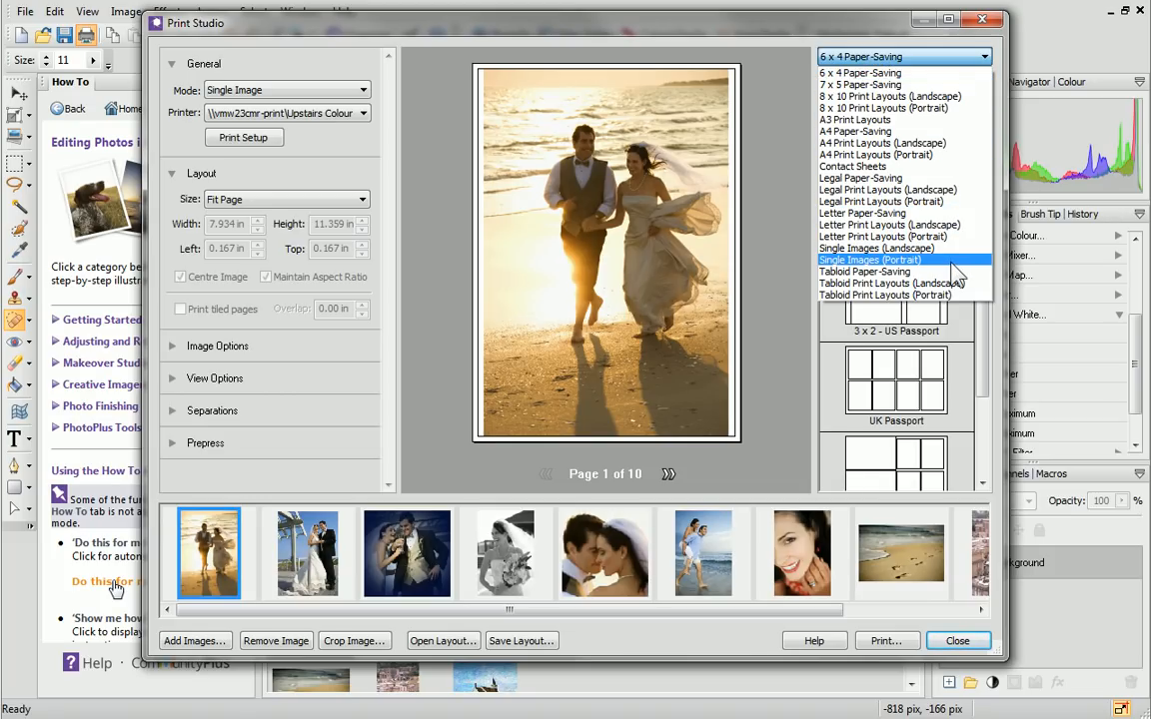
left_click(869, 260)
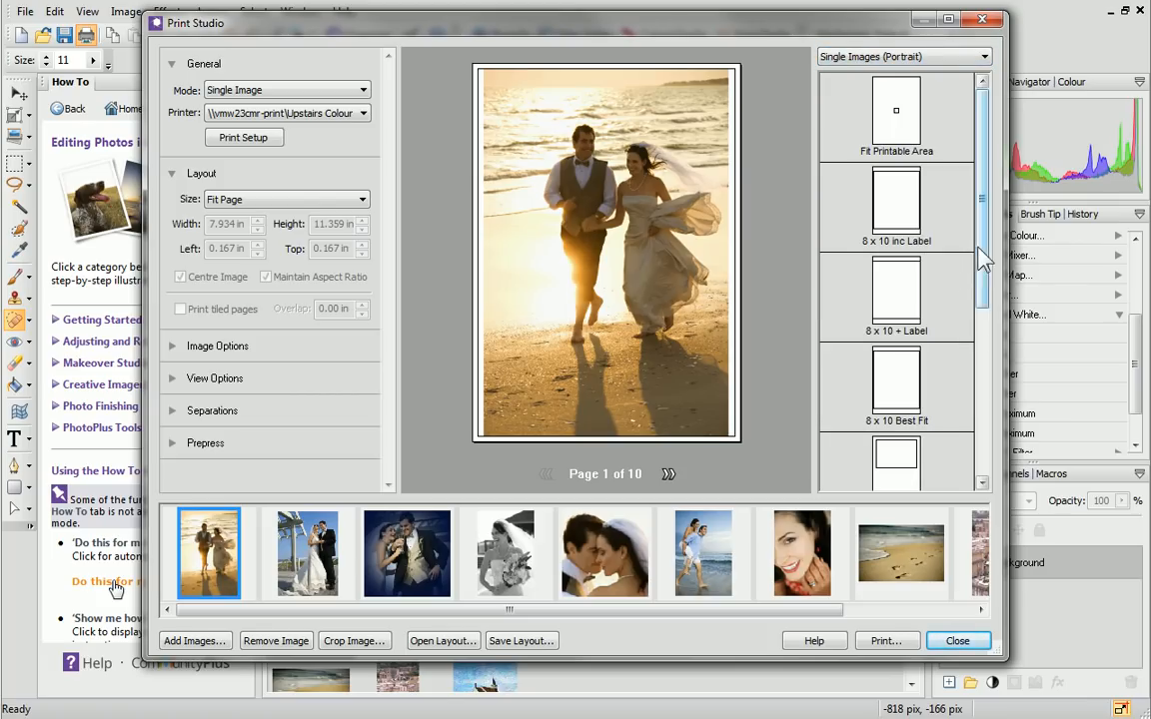
scroll("down", 3)
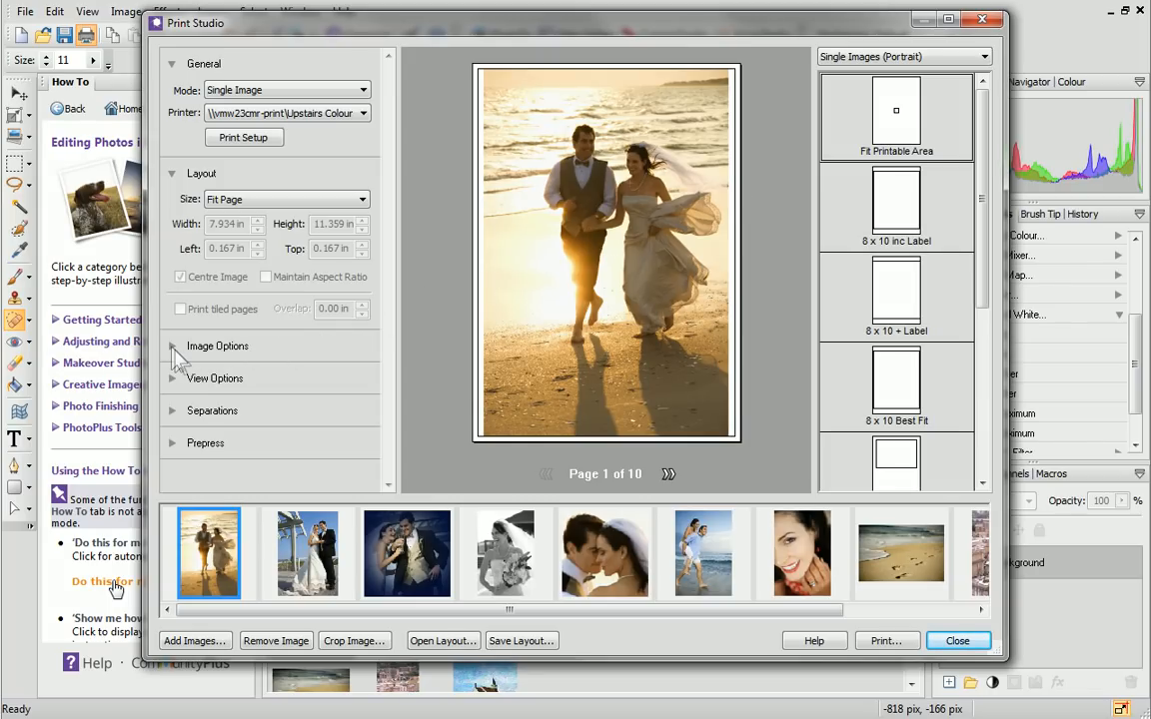
Set Image Options to Fill cell with image with a 0.113 in black border
left_click(172, 345)
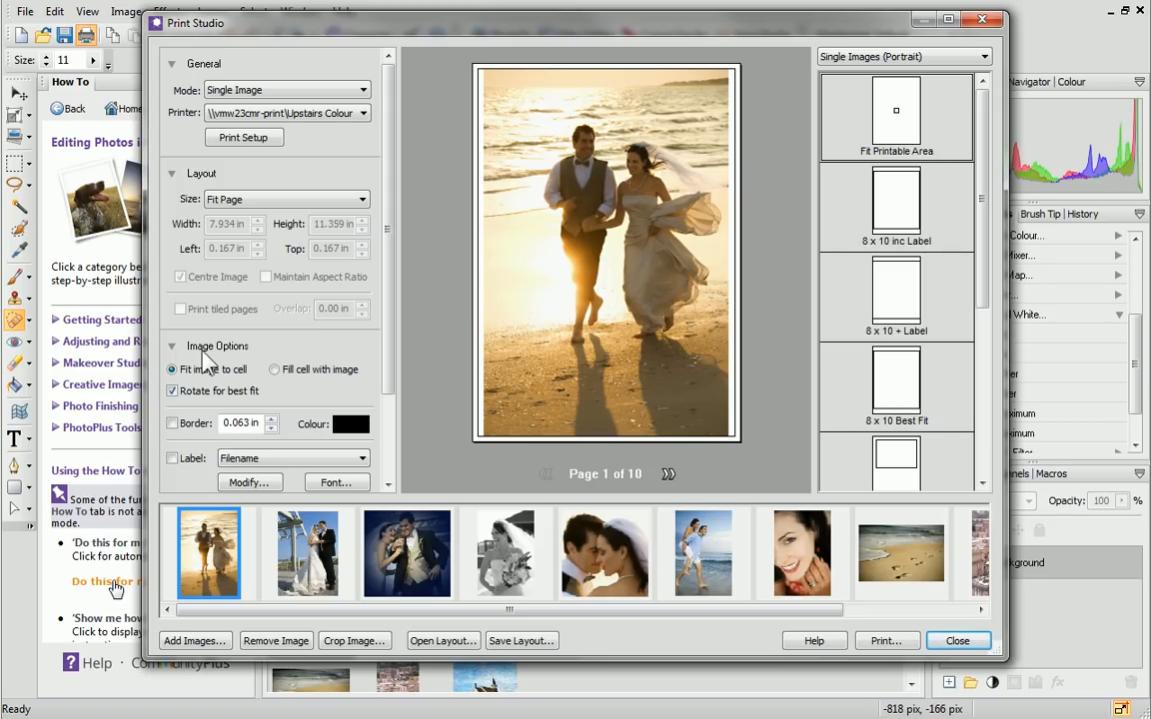
left_click(273, 369)
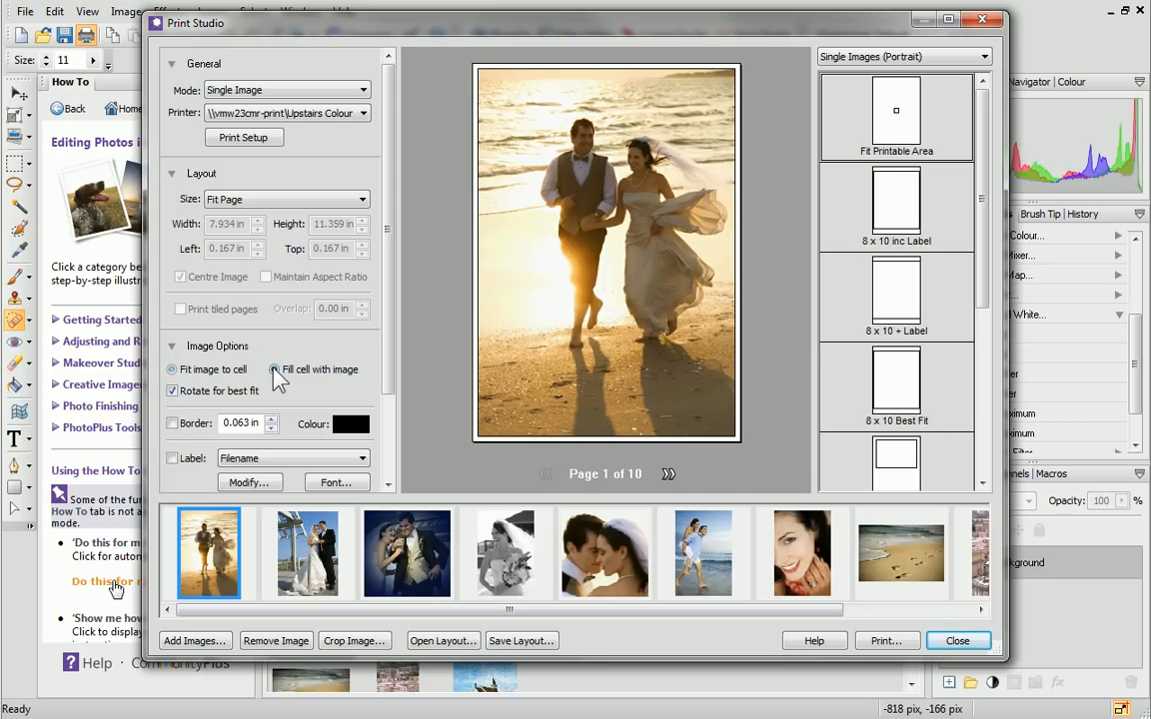
left_click(276, 368)
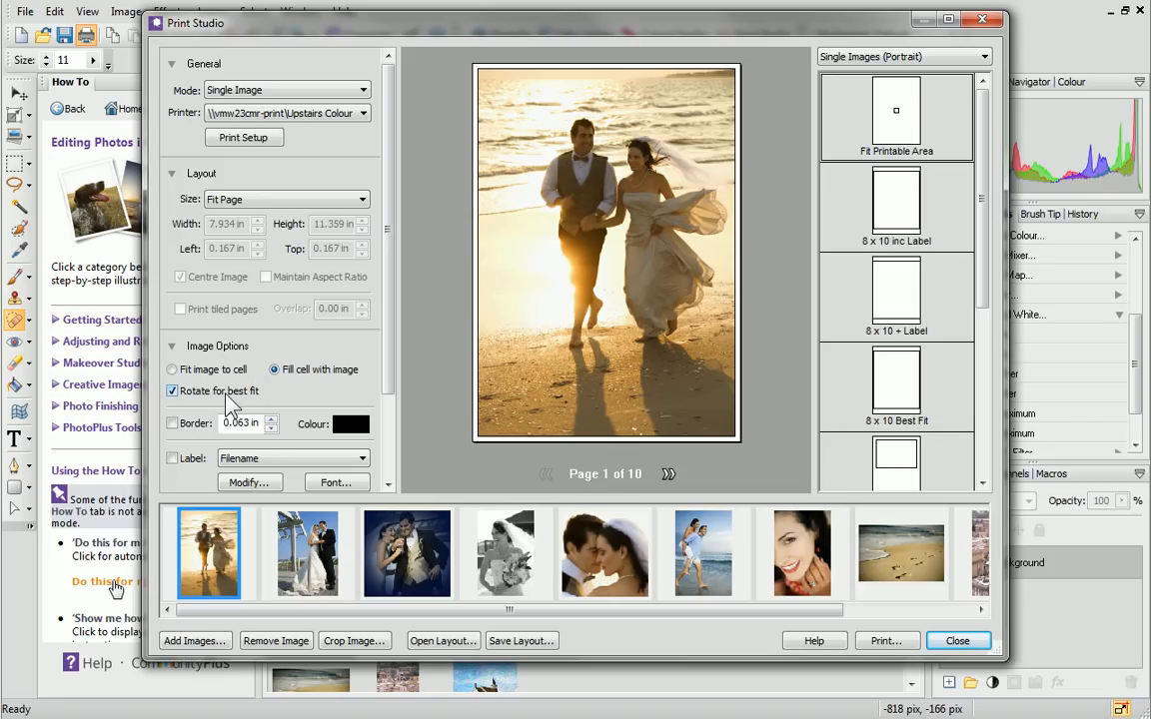
left_click(172, 424)
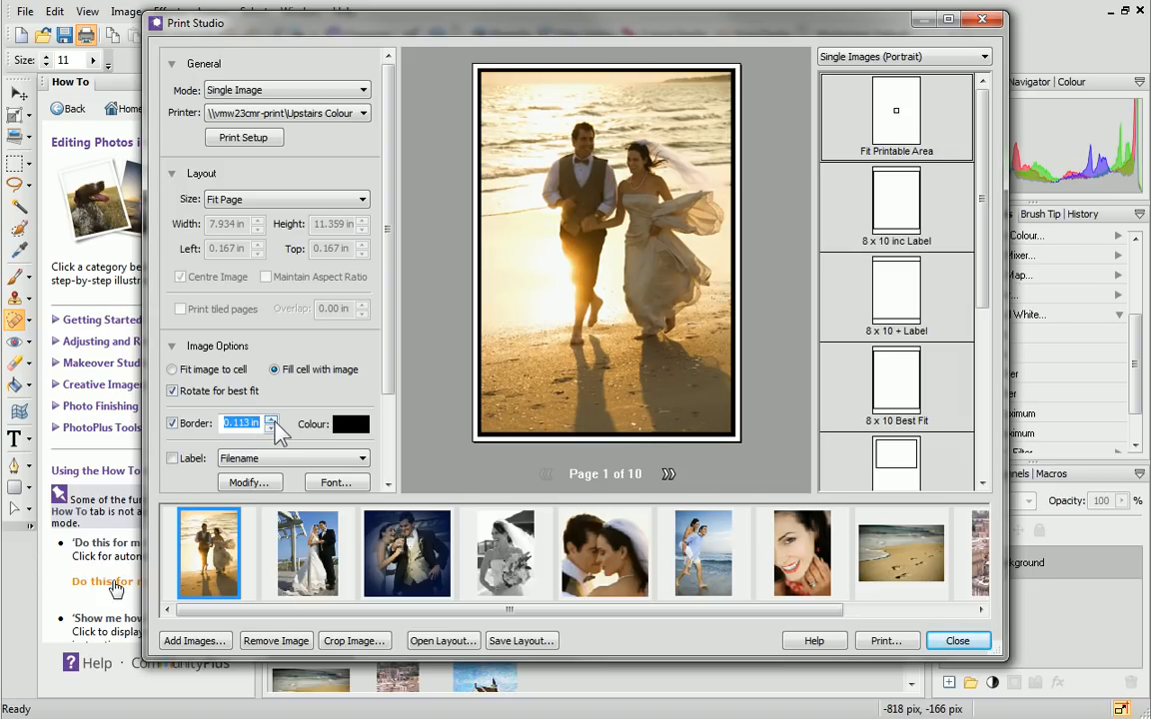
Page through the wedding print previews up to page 7 of 10
left_click(503, 551)
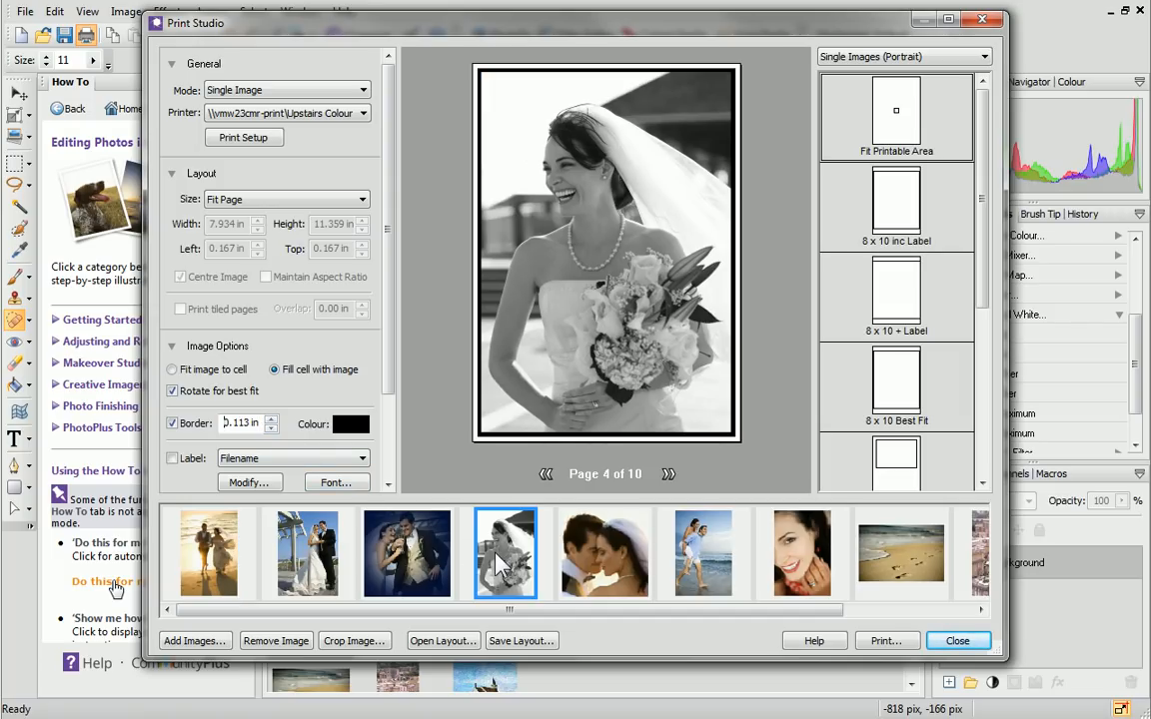
left_click(670, 474)
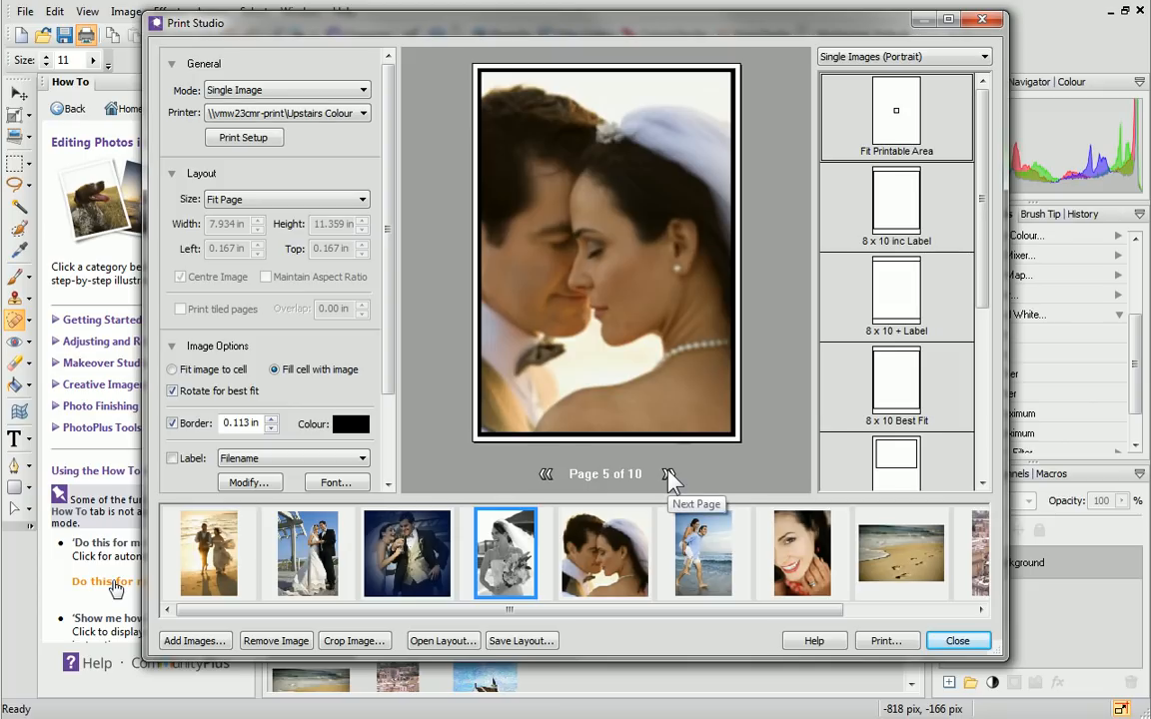
left_click(669, 474)
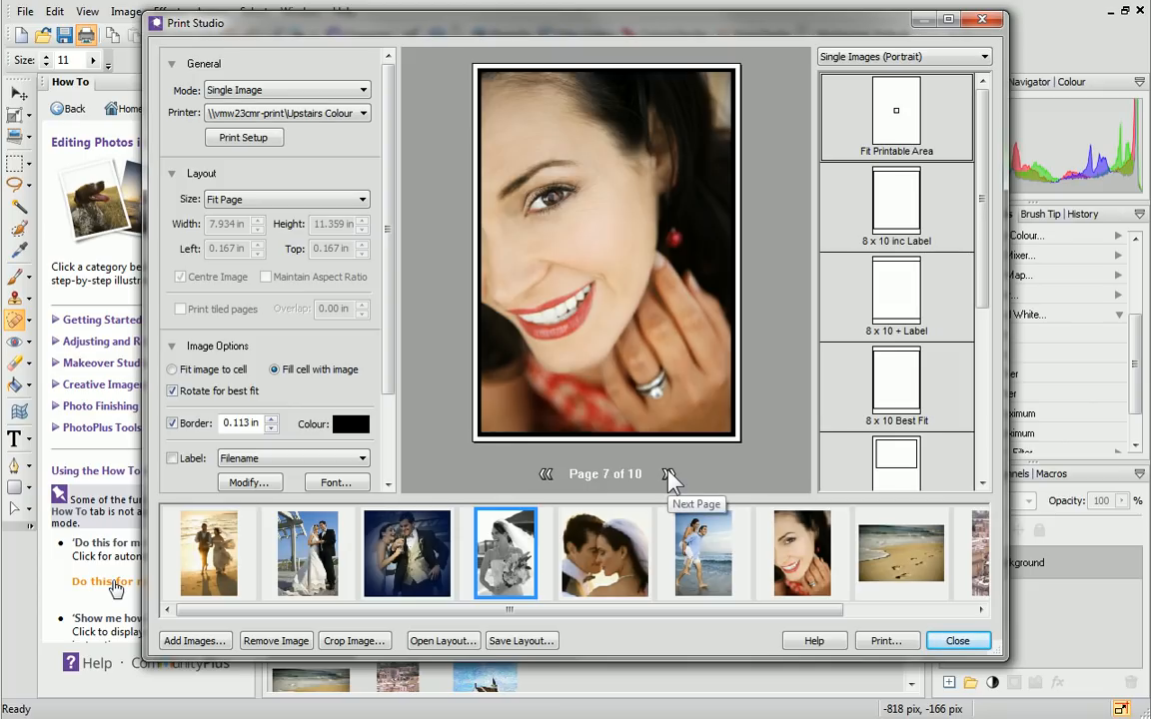